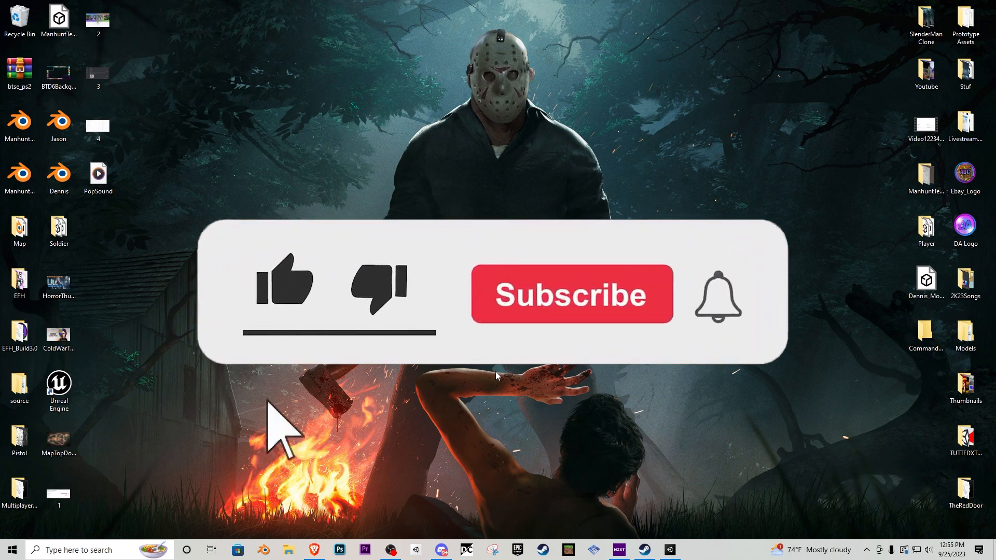
# Launch Unity and load the SlenderTutorialYoutube project with its test room scene
pyautogui.click(284, 287)
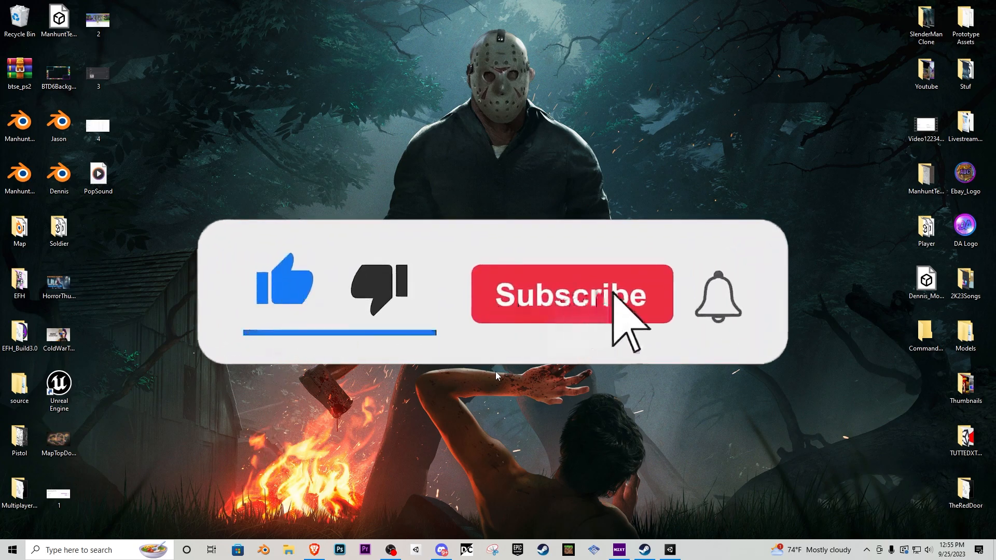
pyautogui.click(590, 299)
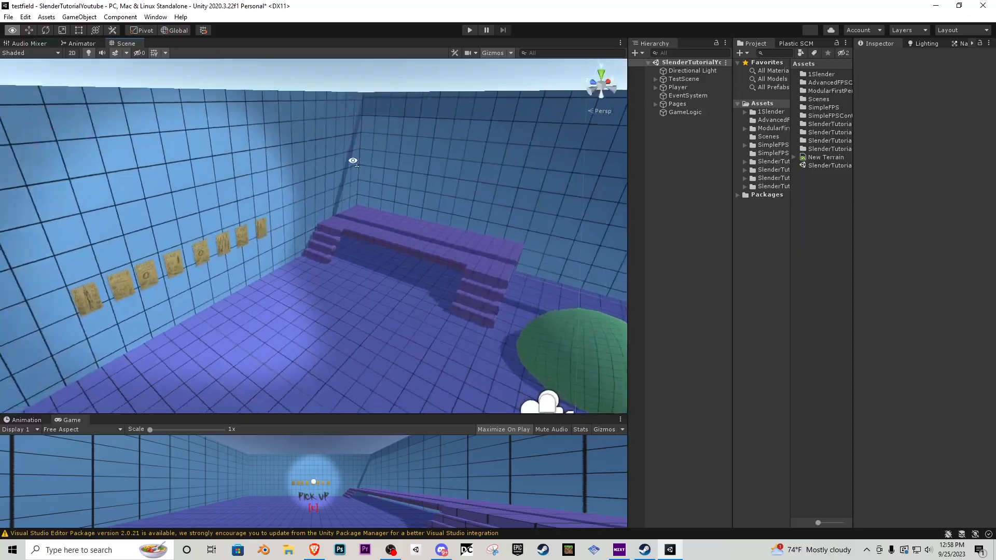
# Zoom out over the test room and preview the MapTopDown texture from the tutorial assets folder
pyautogui.moveTo(353, 161); pyautogui.dragTo(565, 182)
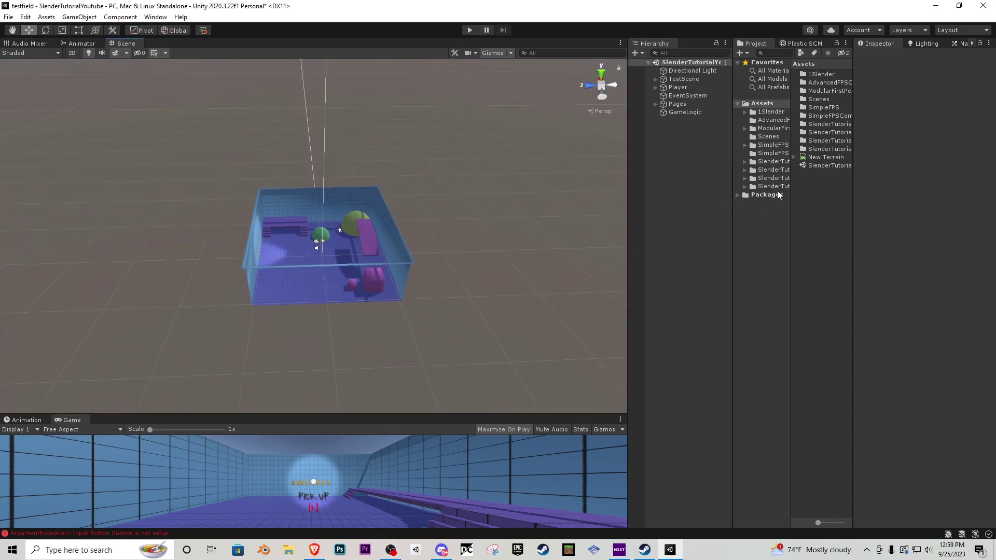
pyautogui.doubleClick(772, 187)
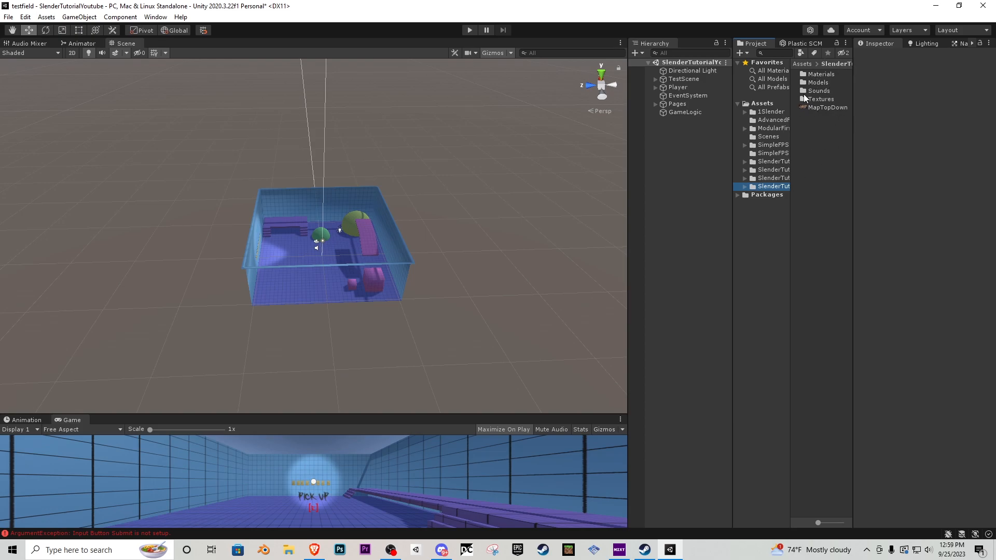
pyautogui.moveTo(818, 138)
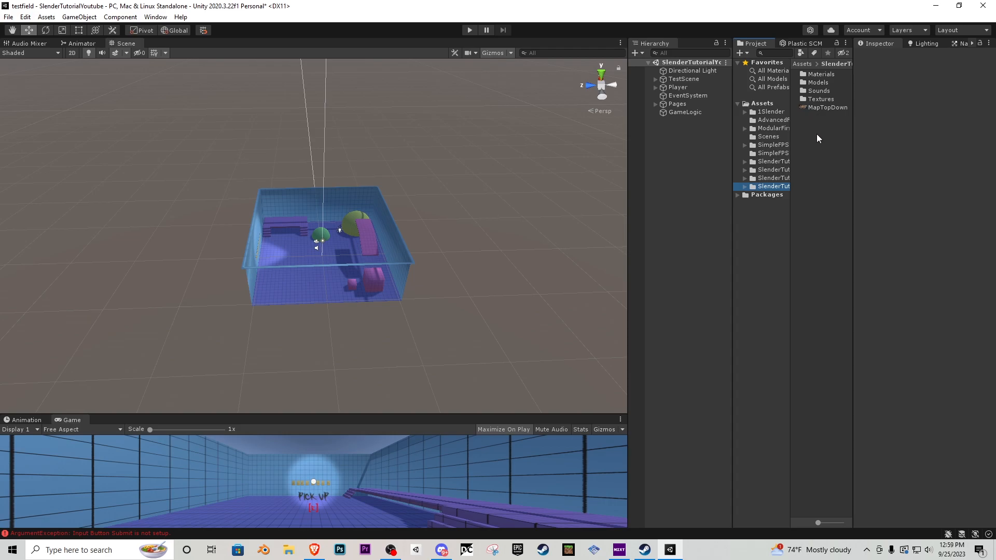
pyautogui.click(827, 107)
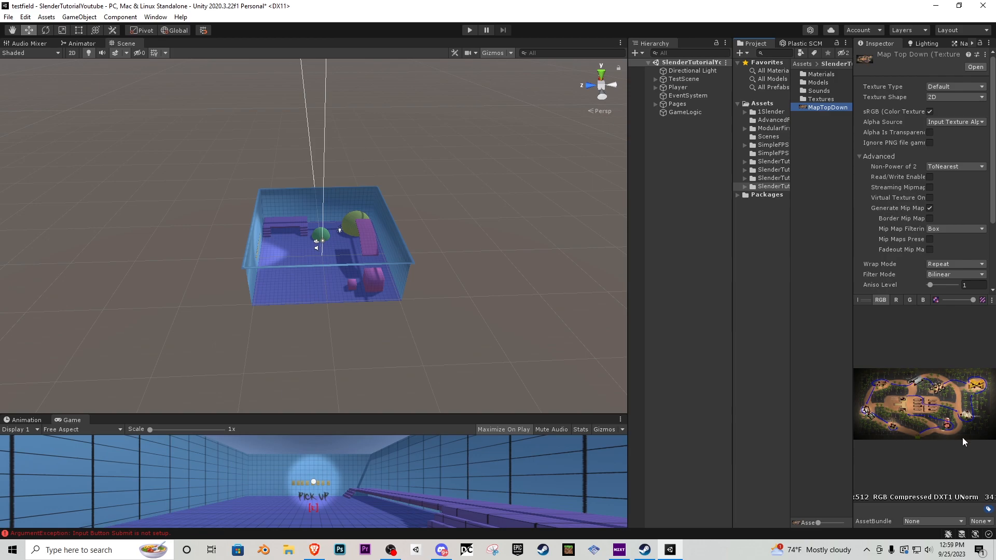
pyautogui.moveTo(873, 394)
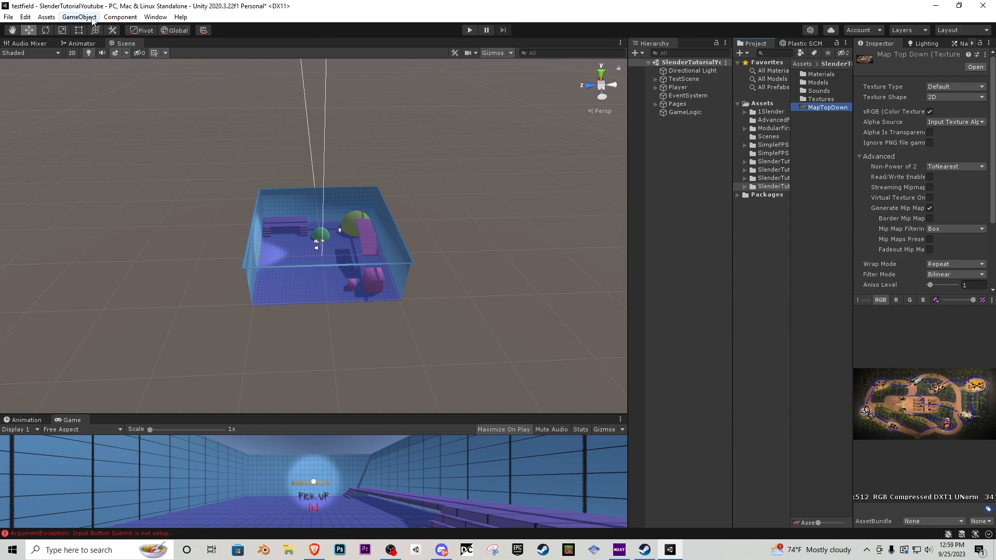
# Create a Terrain sized 200 by 100 and deactivate the old test room objects
pyautogui.click(87, 16)
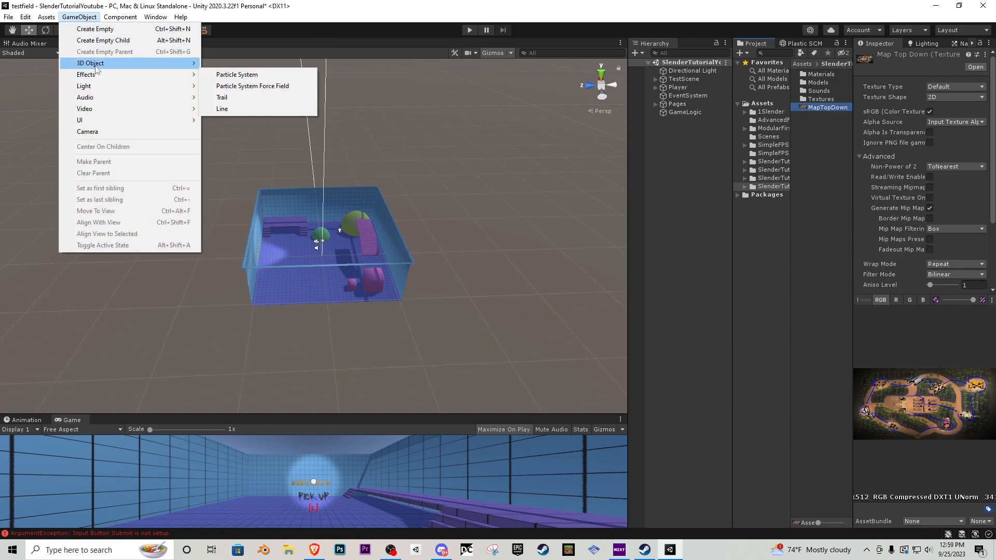
pyautogui.moveTo(252, 102)
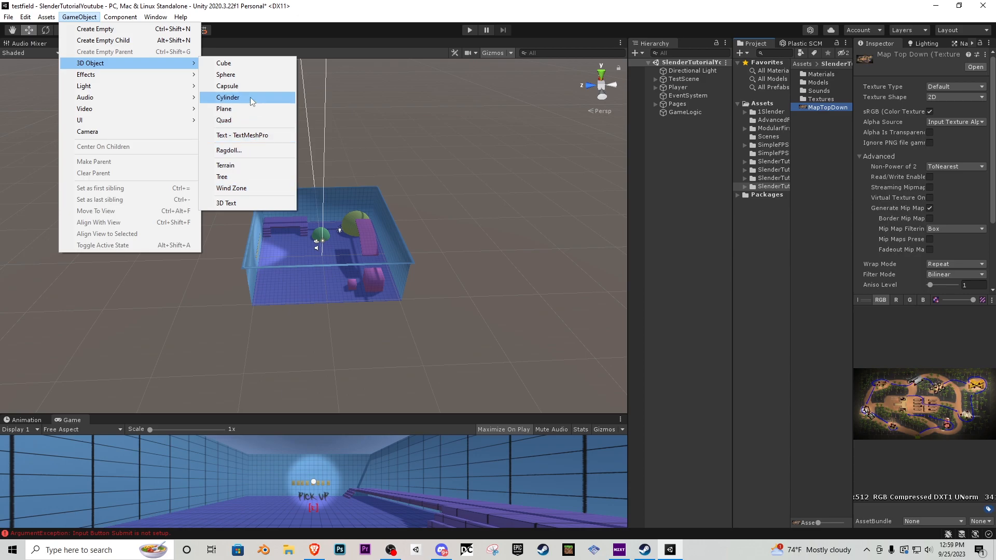
pyautogui.moveTo(241, 109)
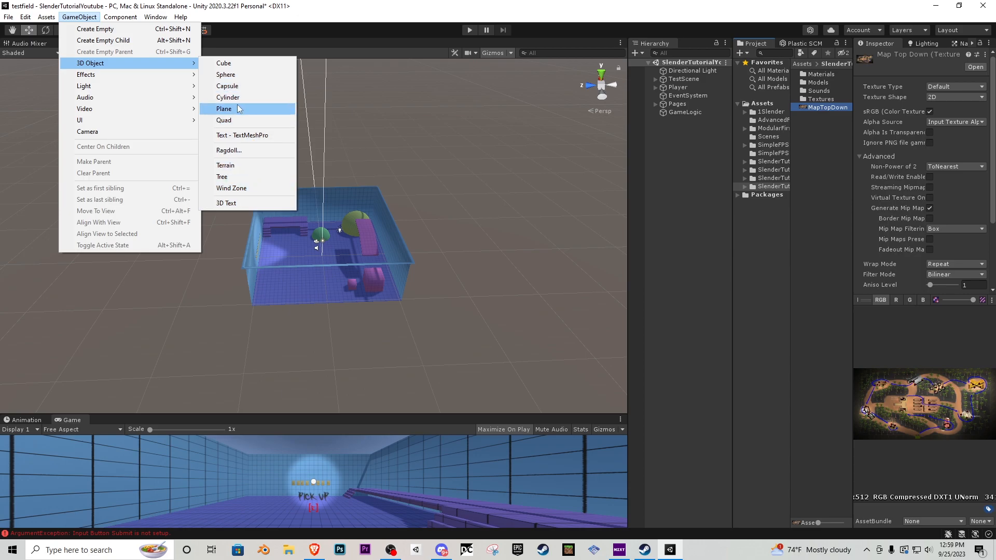
pyautogui.click(222, 165)
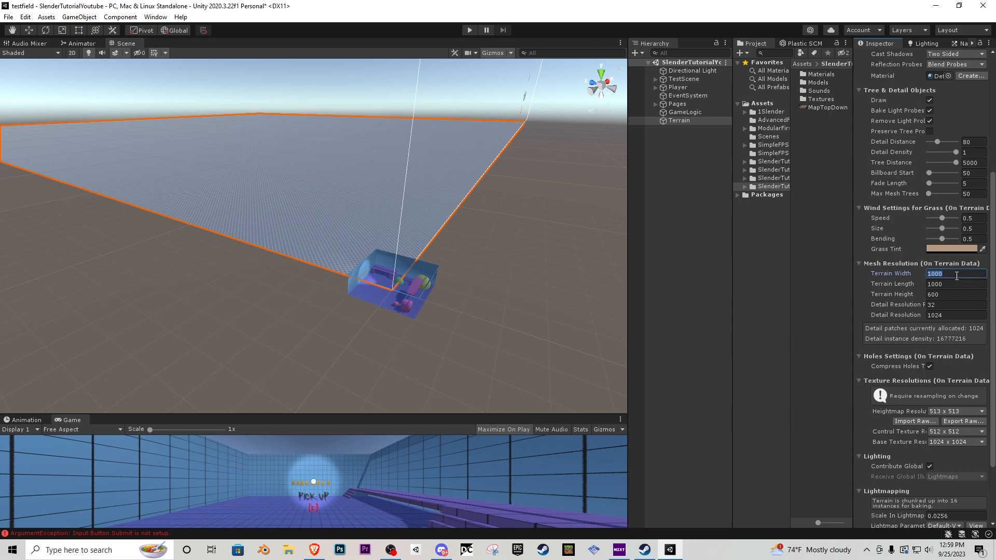
pyautogui.write('200')
pyautogui.click(955, 283)
pyautogui.write('100')
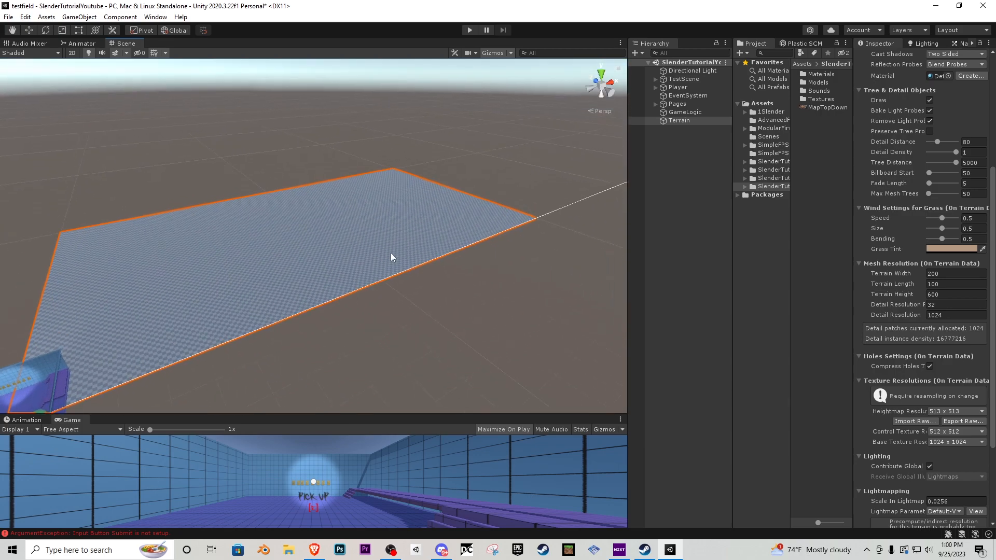
pyautogui.moveTo(194, 268)
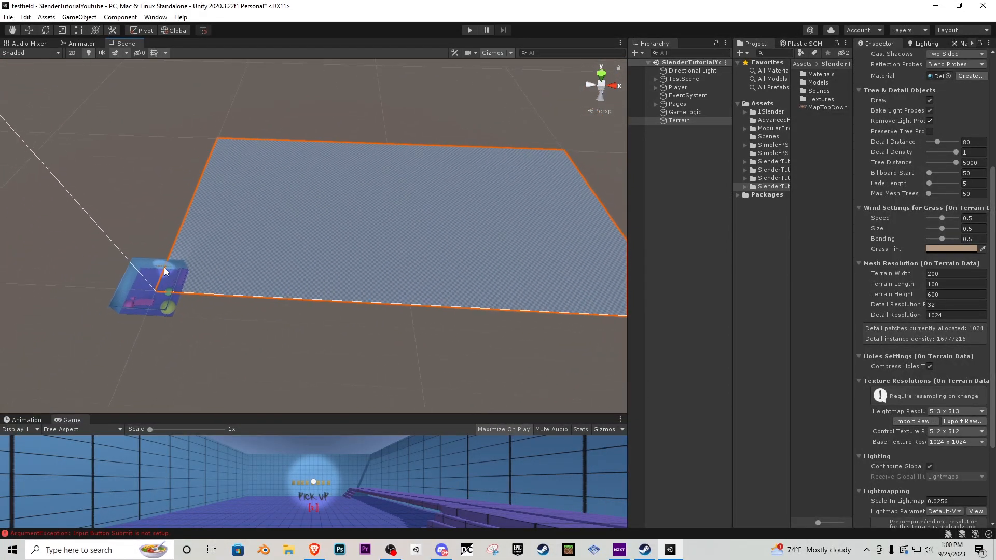
pyautogui.click(693, 128)
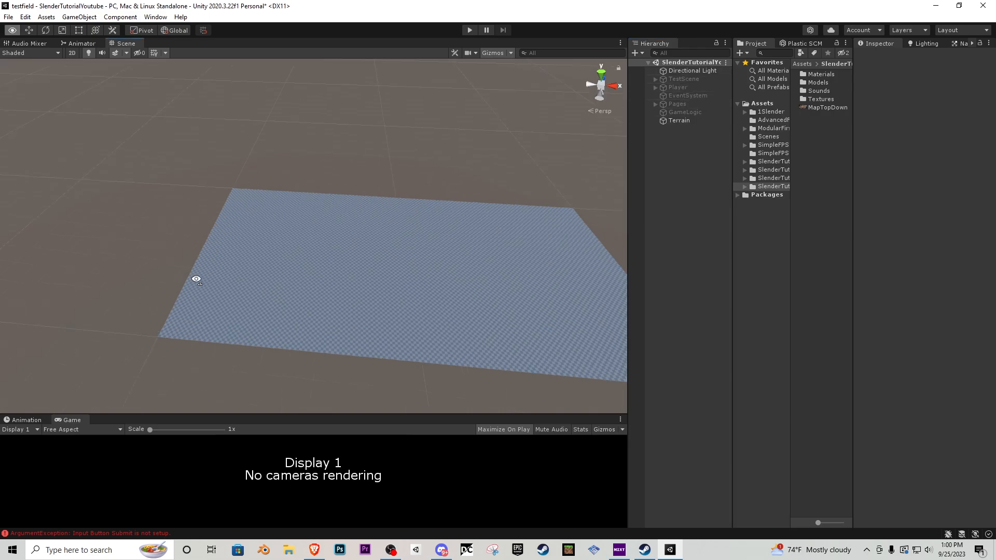
# Review the MapTopDown image against the terrain and add a Plane to the scene
pyautogui.click(678, 120)
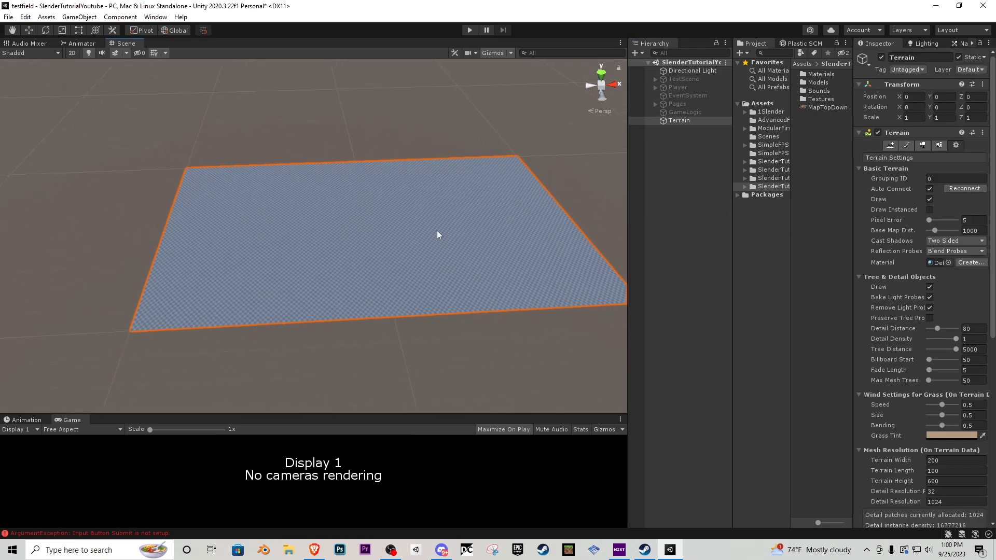
pyautogui.click(825, 107)
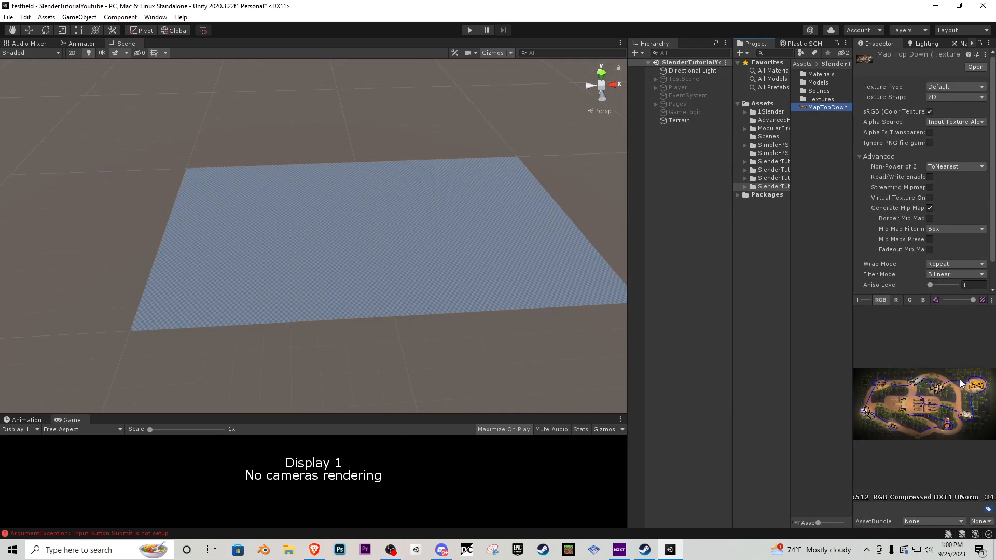
pyautogui.moveTo(265, 141)
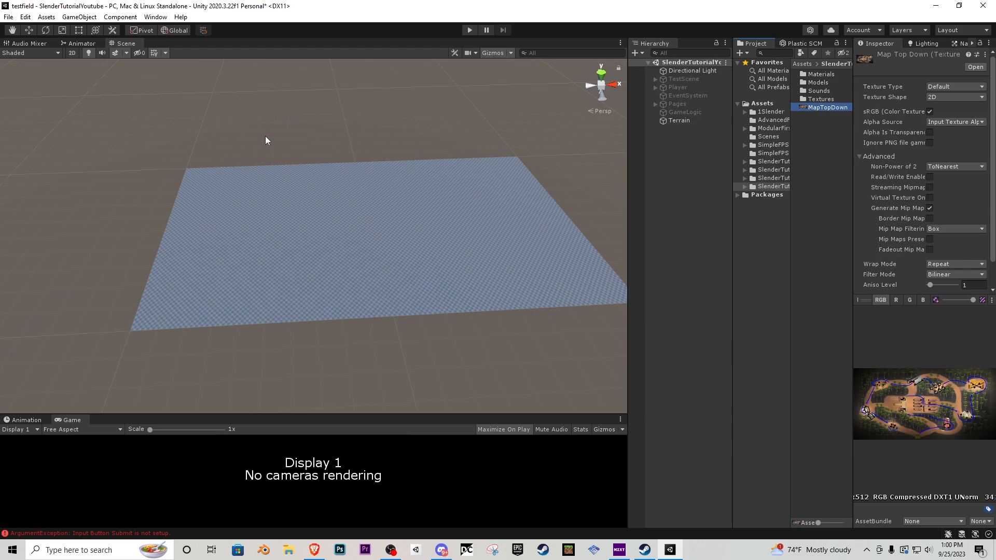
pyautogui.click(83, 16)
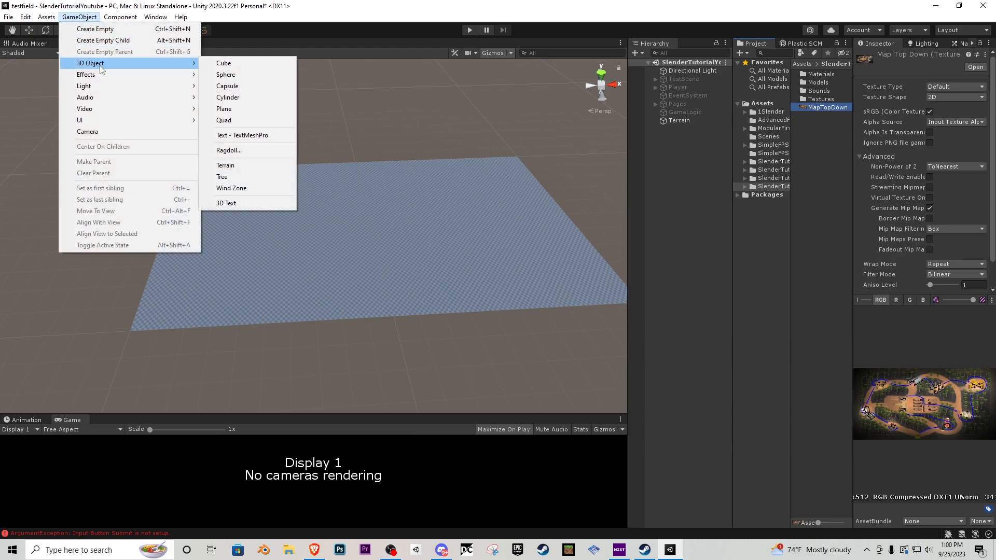
pyautogui.moveTo(244, 217)
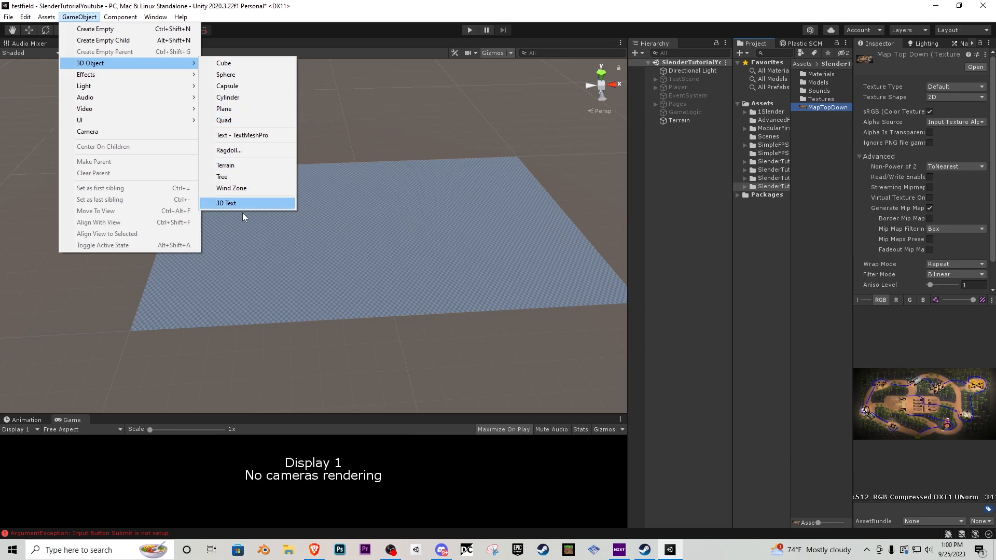
pyautogui.click(224, 109)
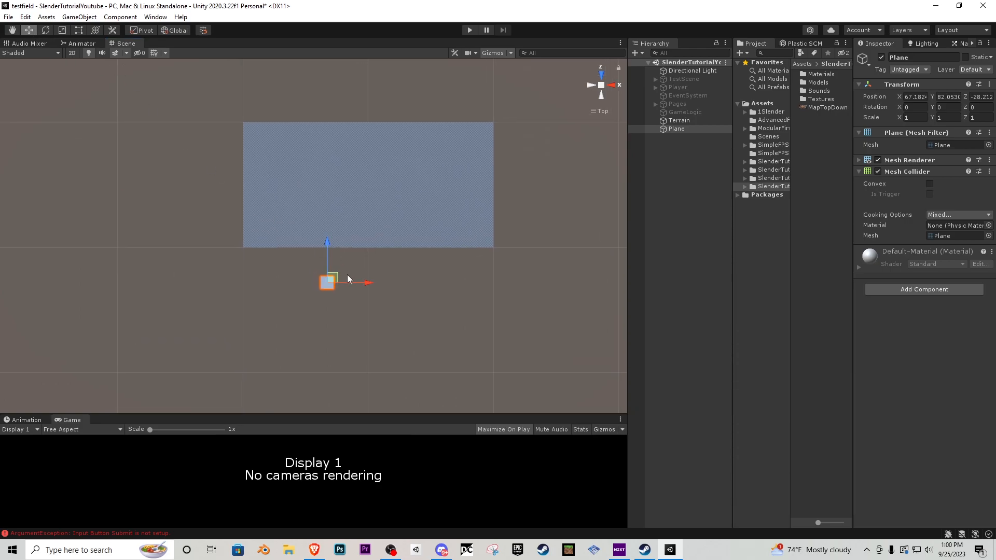
# Move and stretch the plane over the terrain area and pick MapTopDown for a new Map material
pyautogui.moveTo(327, 282); pyautogui.dragTo(251, 125)
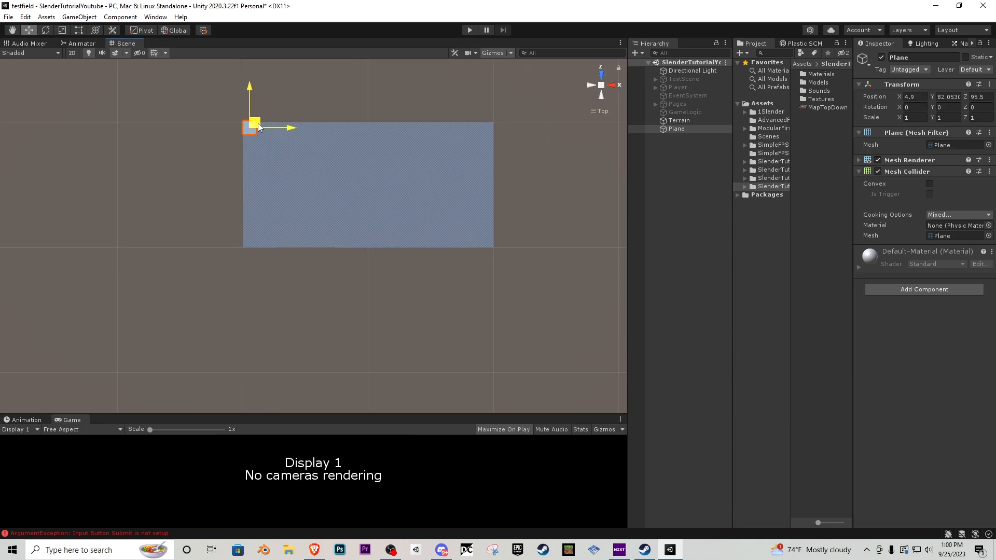
pyautogui.moveTo(250, 123); pyautogui.dragTo(502, 212)
pyautogui.write('Mapl')
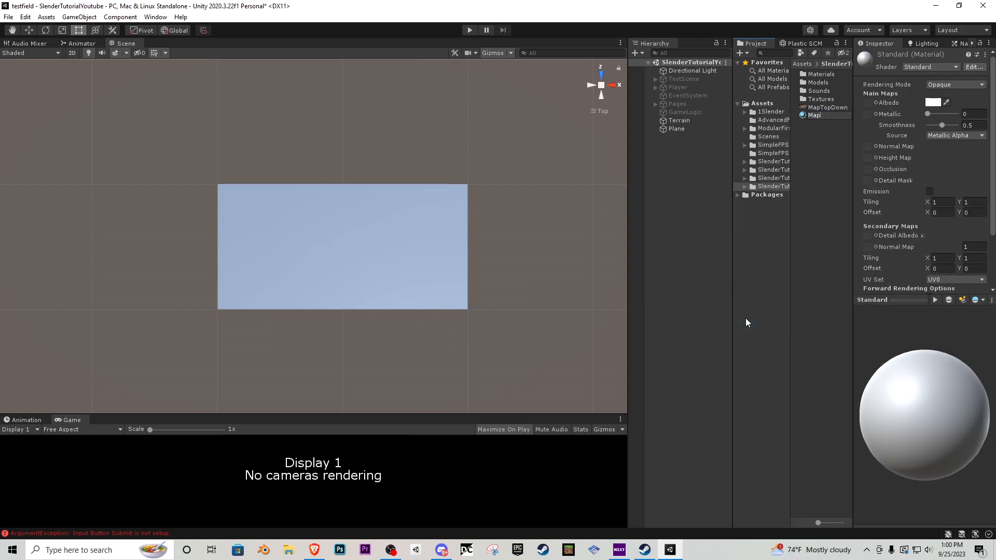
pyautogui.click(828, 106)
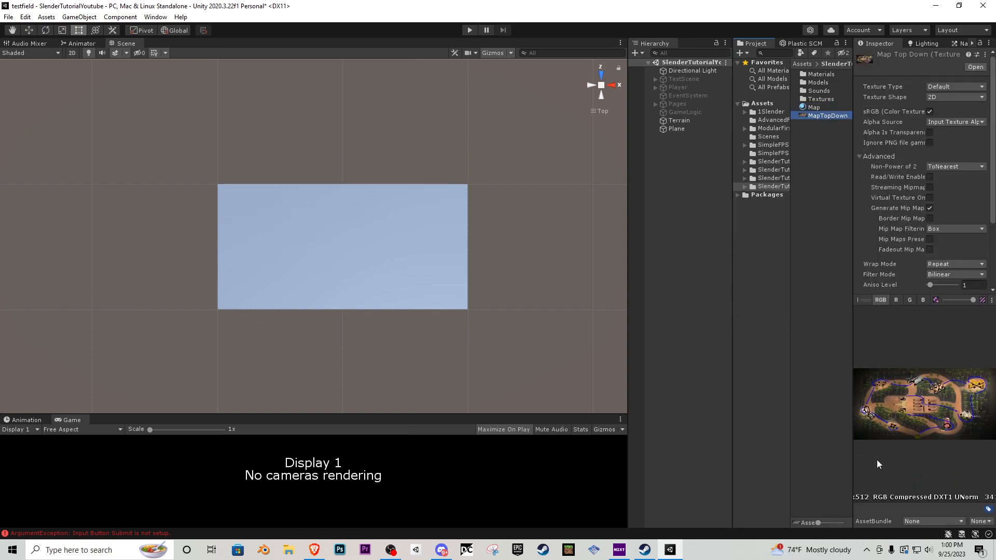
# Assign MapTopDown to the Map material on the plane, then browse to the exported models folder
pyautogui.click(813, 107)
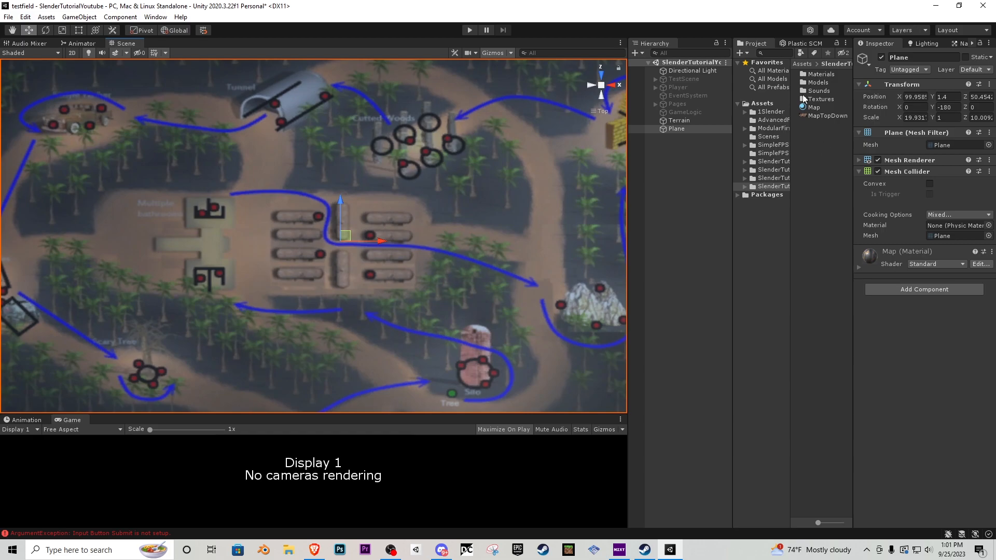
pyautogui.click(774, 203)
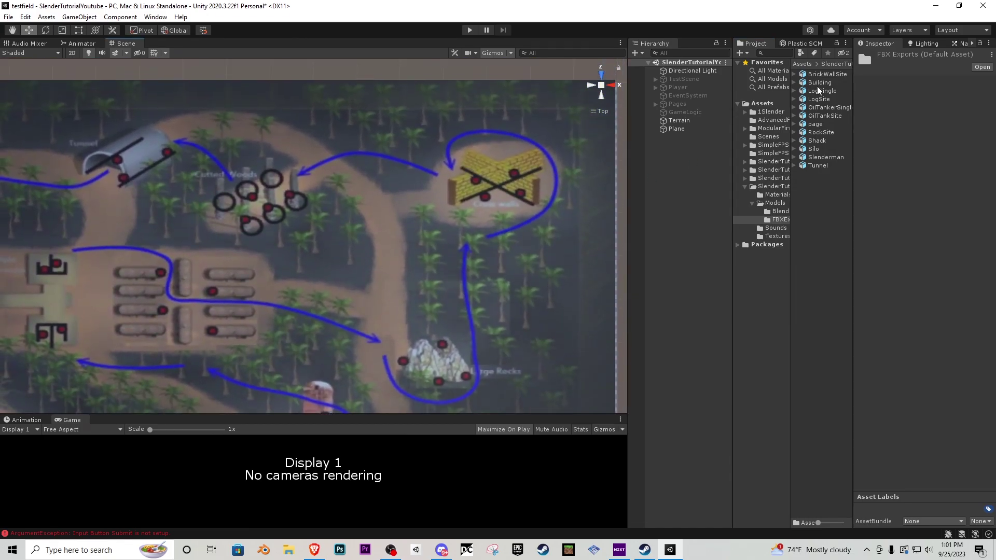
# Place the BrickWallSite model, rotate it to match the map, and resize the building
pyautogui.click(825, 74)
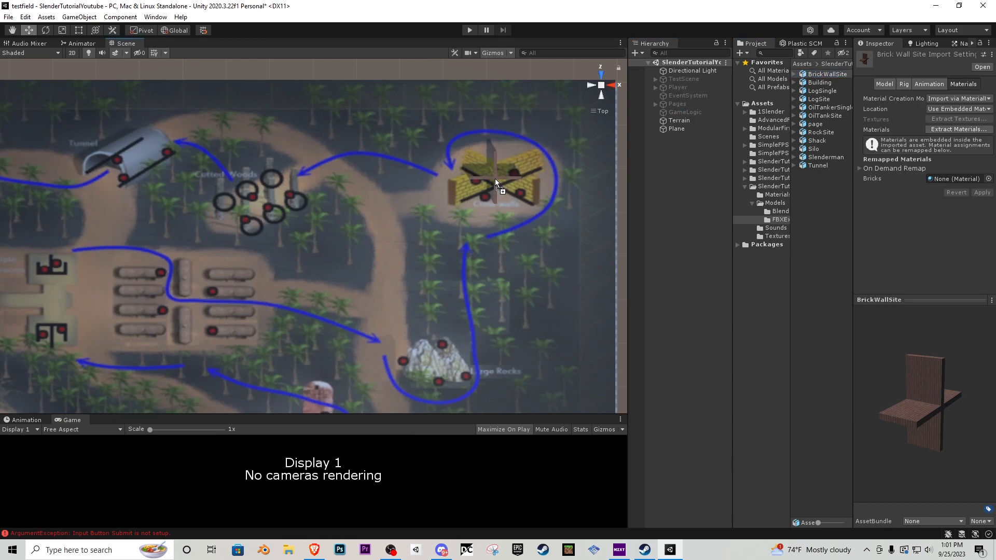
pyautogui.click(496, 185)
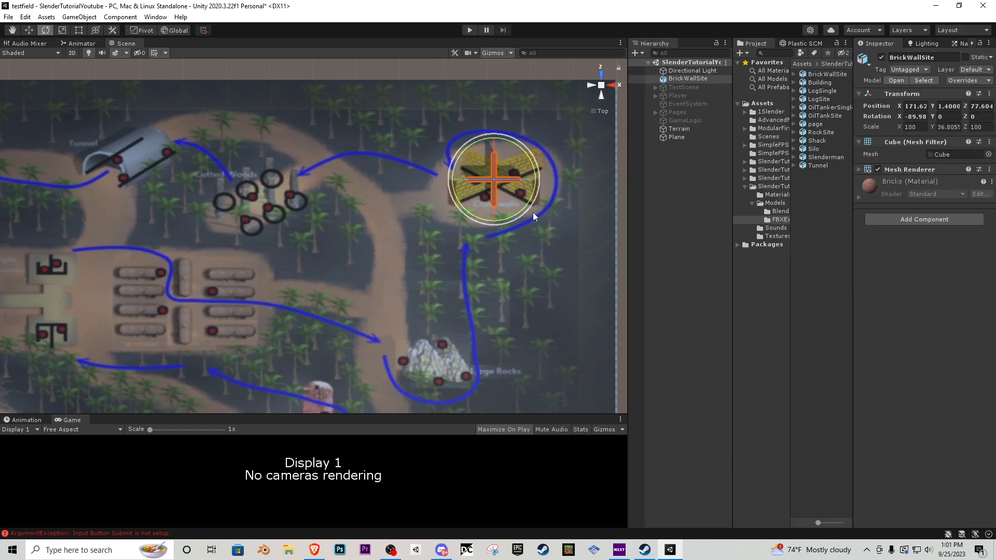
pyautogui.moveTo(533, 215); pyautogui.dragTo(394, 123)
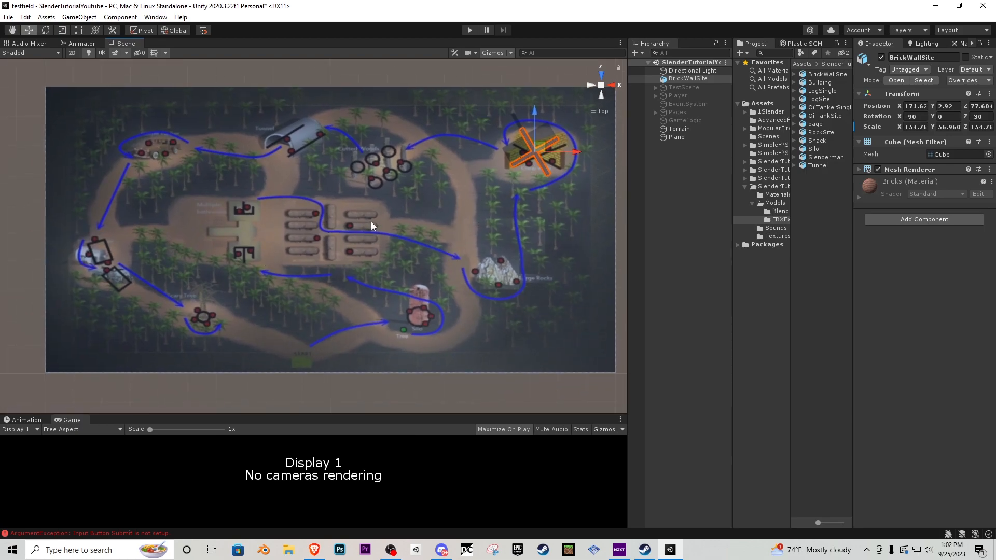
pyautogui.moveTo(517, 206)
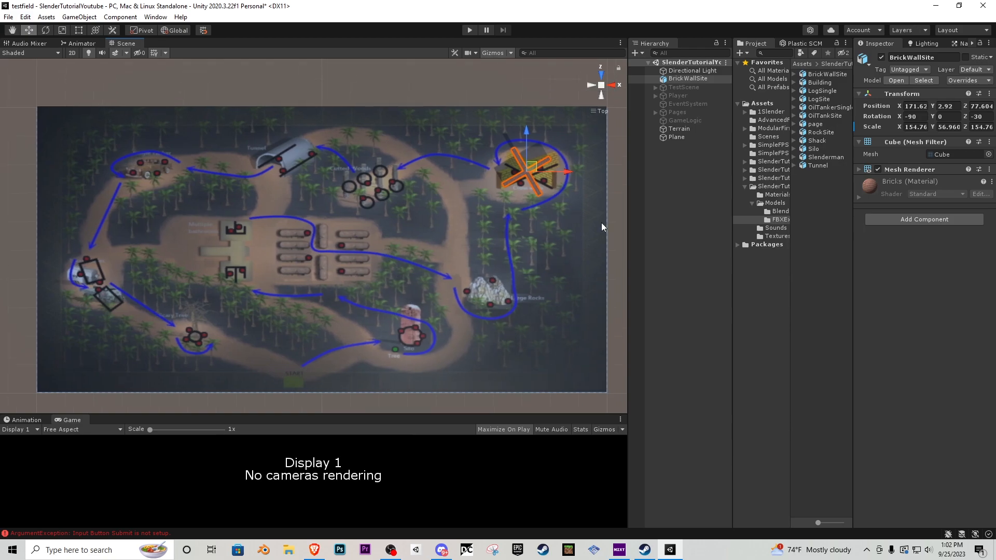
pyautogui.moveTo(616, 201)
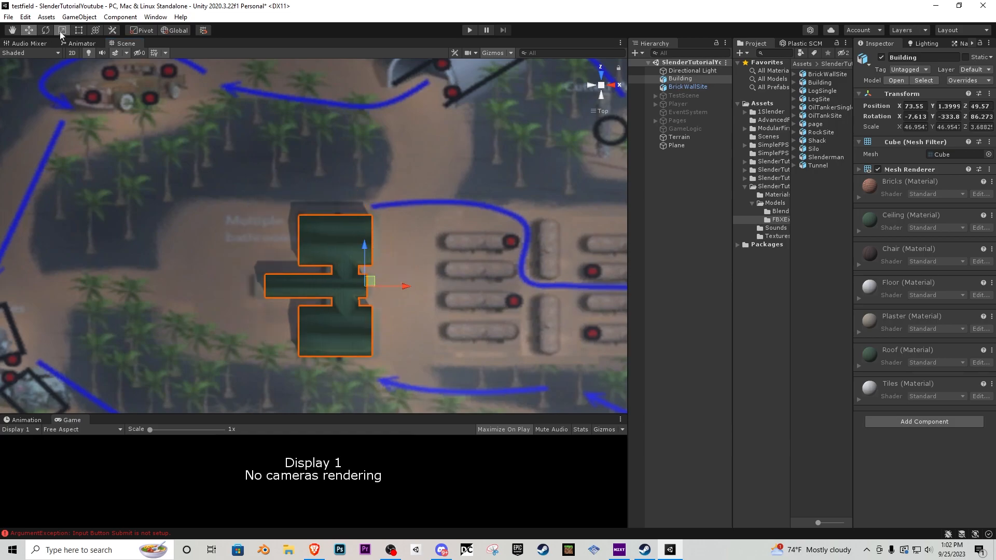
pyautogui.click(822, 90)
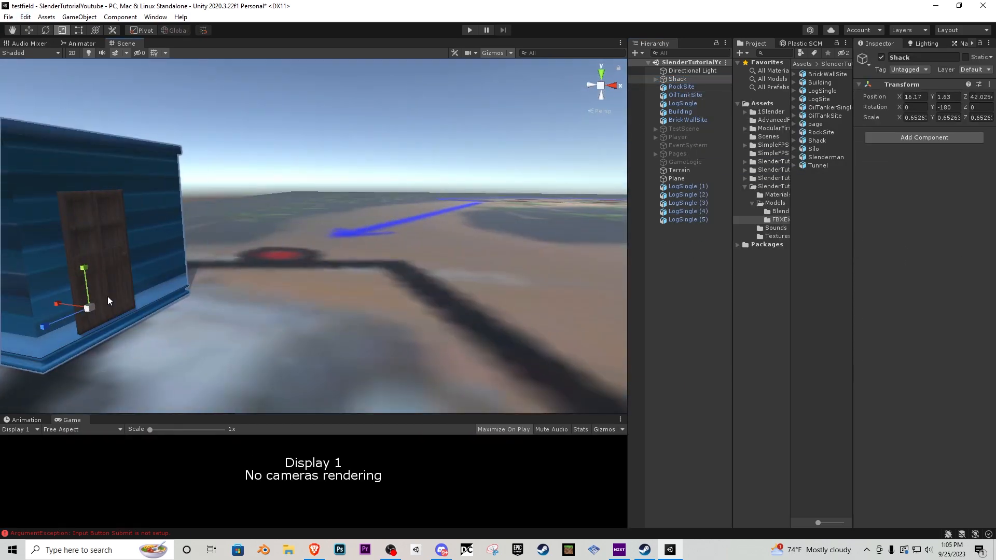
# Check the placed log, rock and oil tanker models and adjust the tanker's scale
pyautogui.click(688, 186)
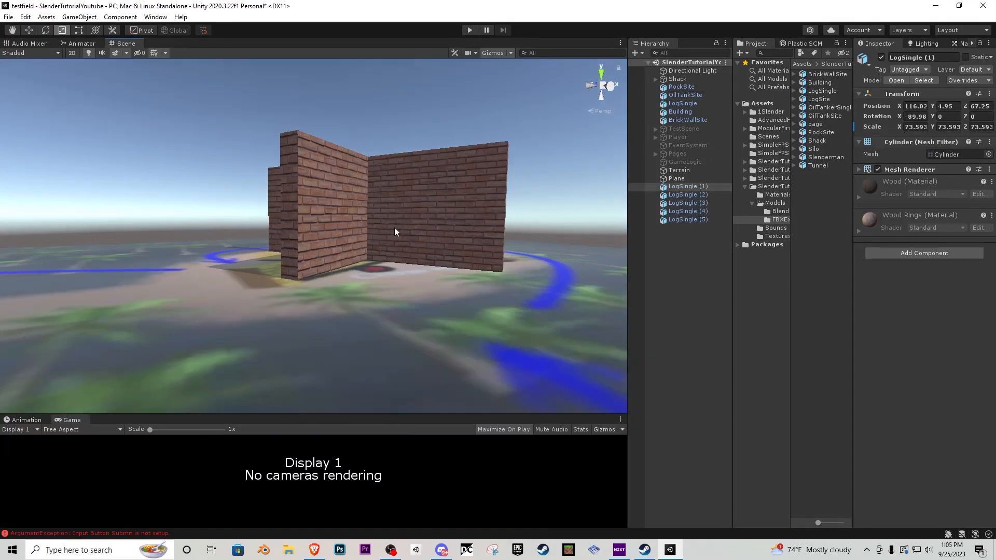
pyautogui.click(682, 87)
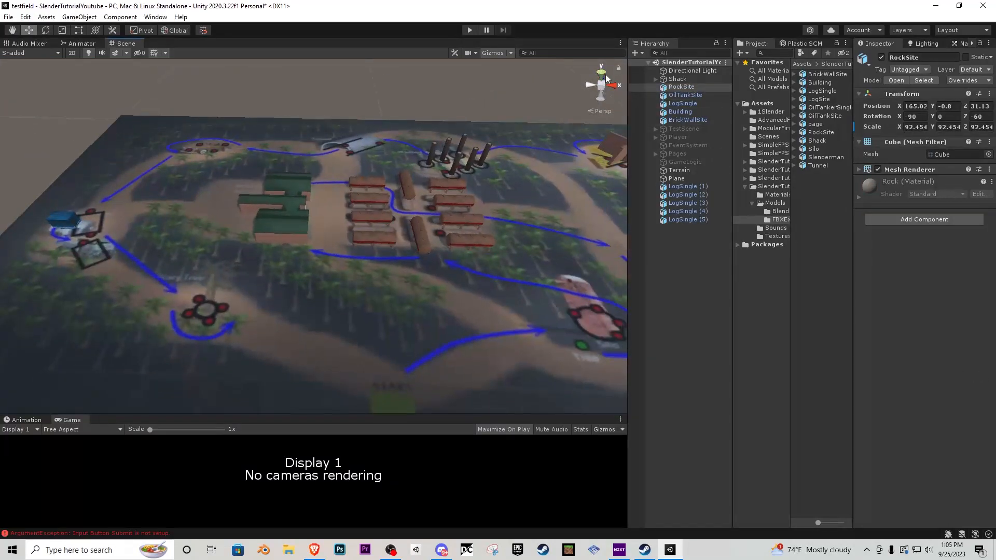
pyautogui.click(674, 79)
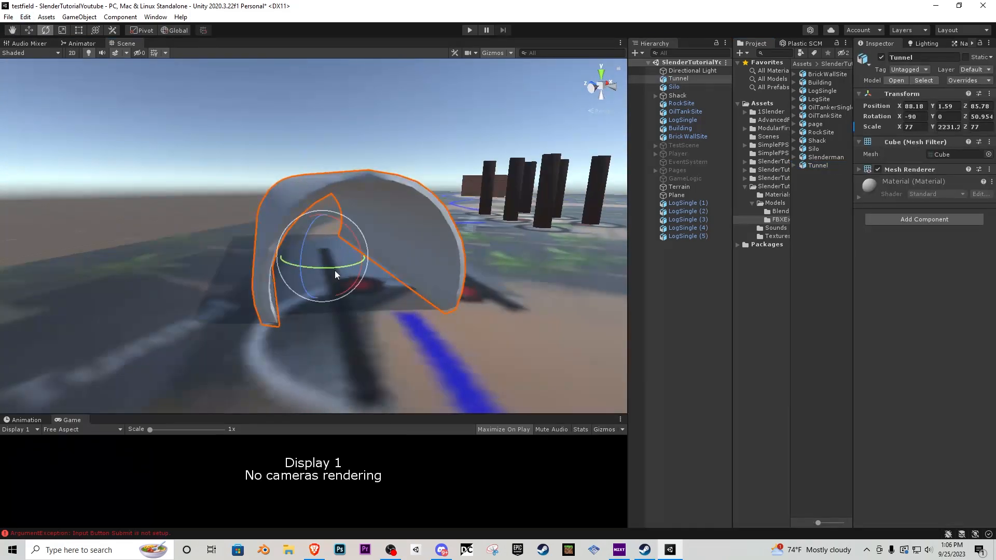
pyautogui.click(693, 79)
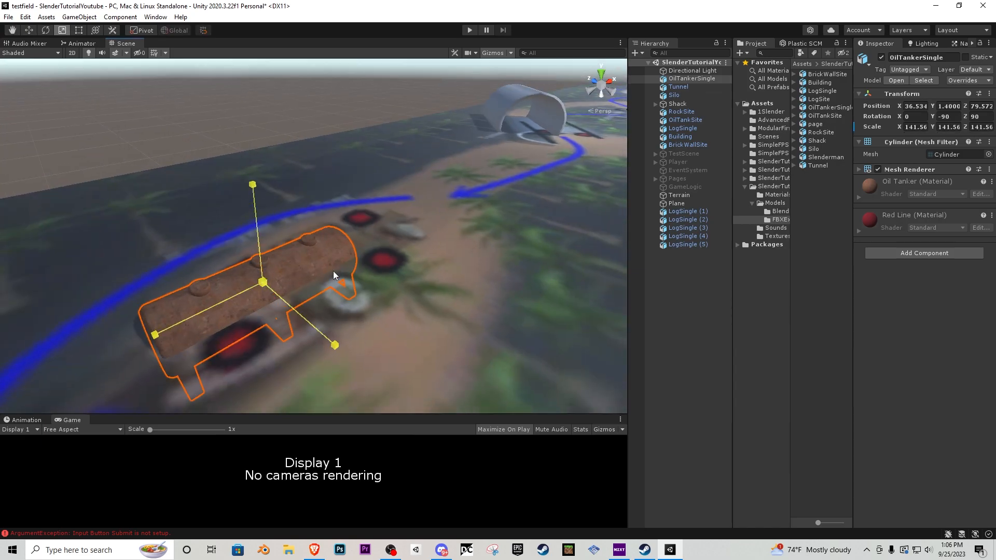
pyautogui.click(822, 90)
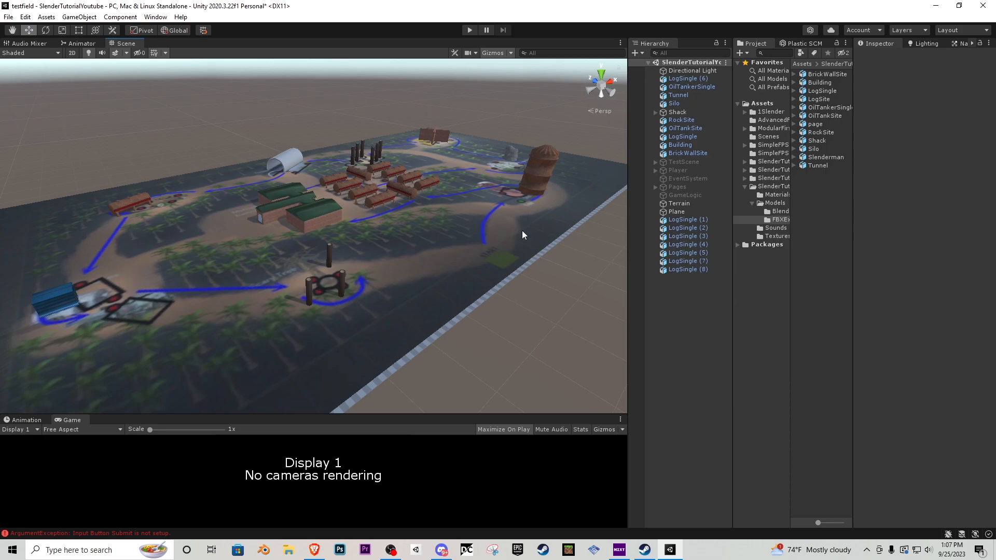
# Create an empty object named Assets and group all placed site models under it
pyautogui.click(676, 211)
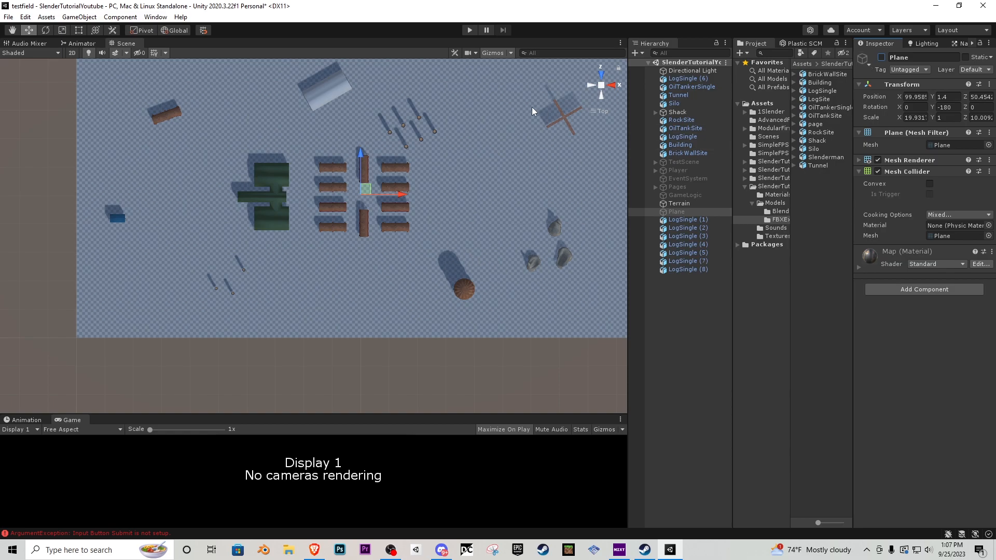
pyautogui.rightClick(681, 120)
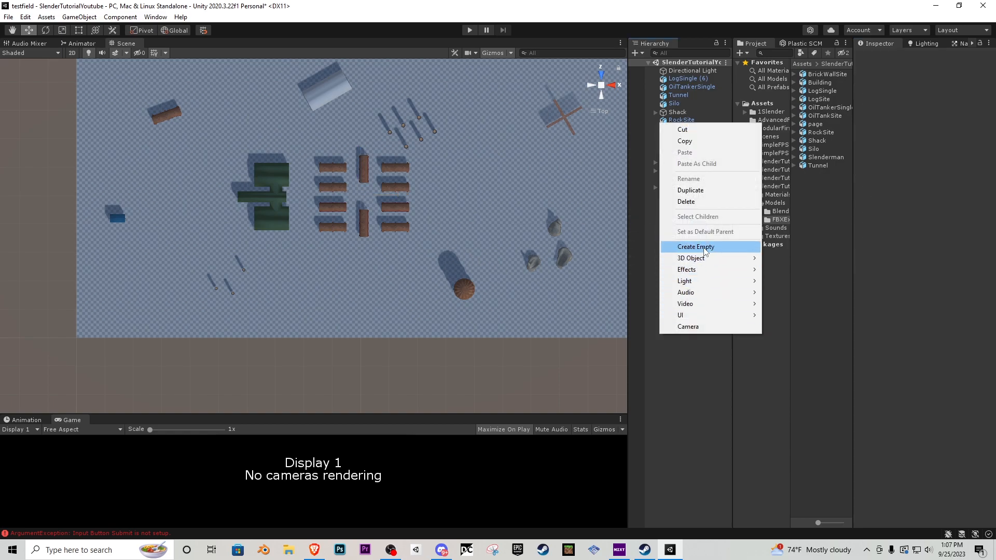
pyautogui.click(695, 247)
pyautogui.write('Assets')
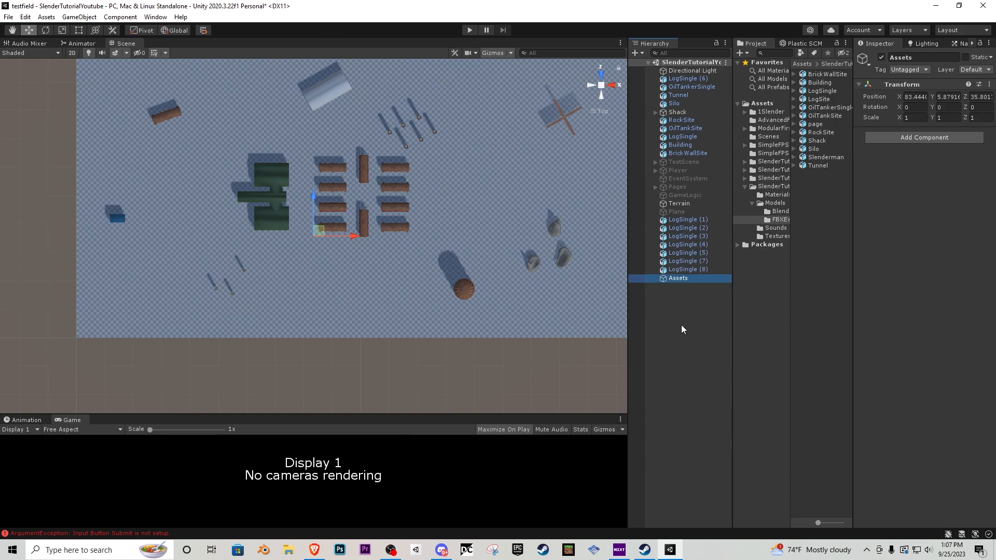
pyautogui.click(687, 220)
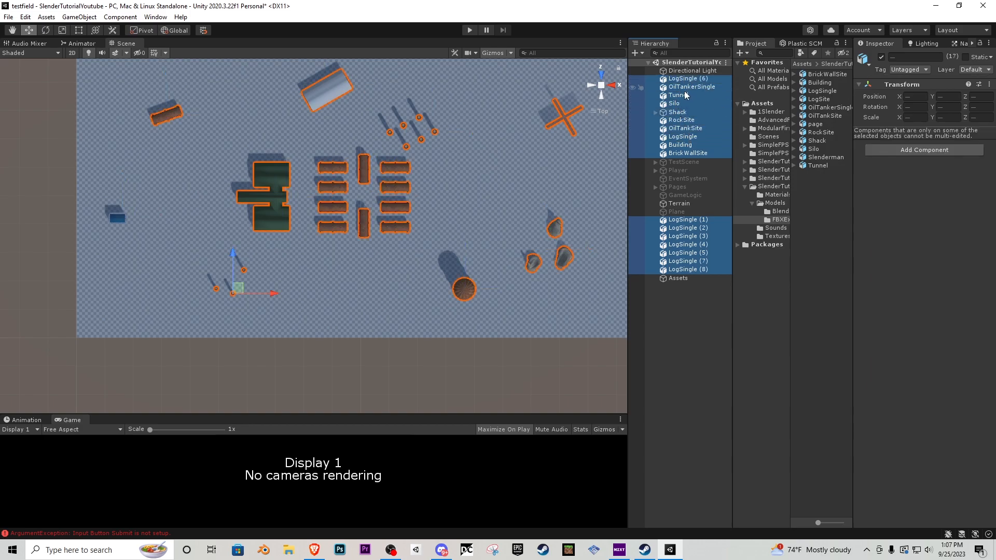
pyautogui.click(649, 137)
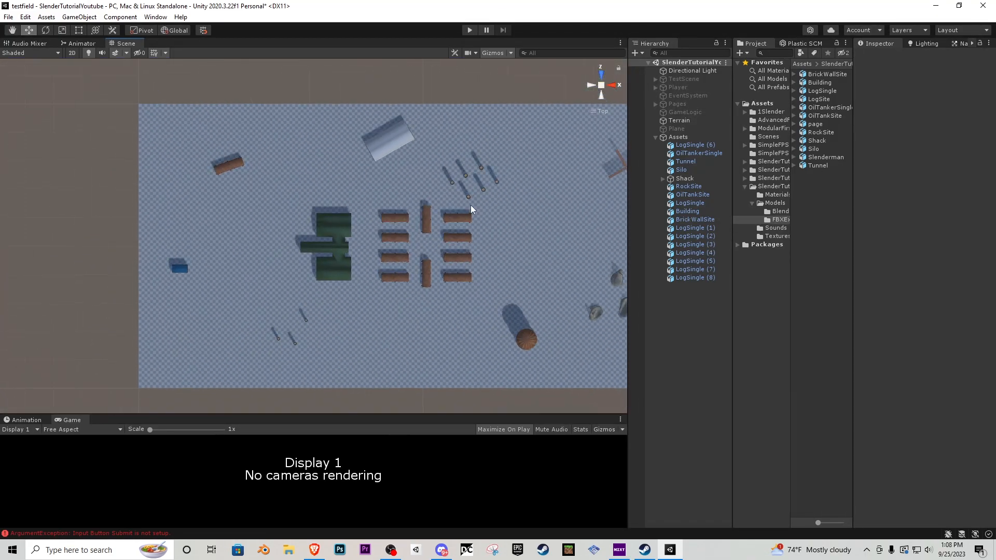
# Activate the terrain's Paint Texture tool with brush size 11 and opacity 8
pyautogui.click(685, 121)
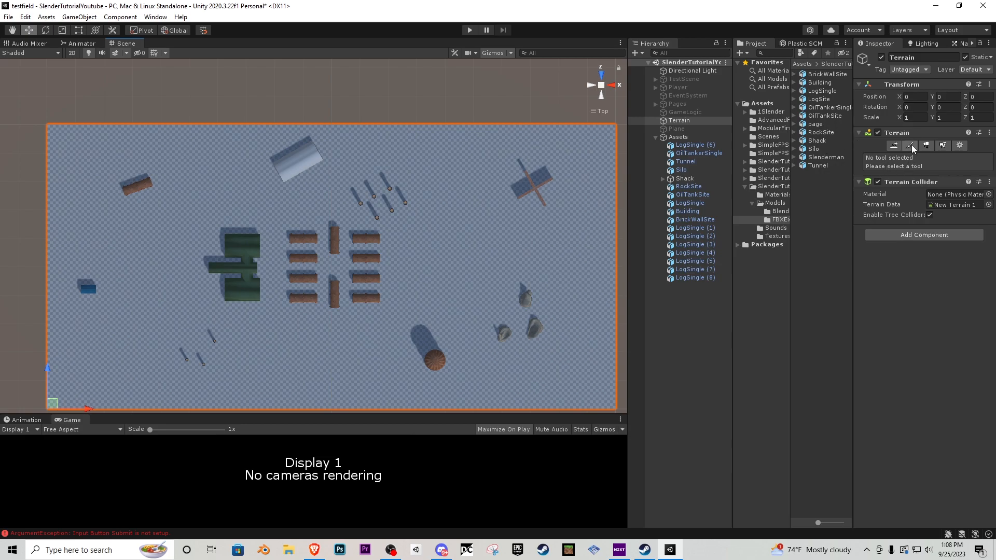
pyautogui.click(909, 145)
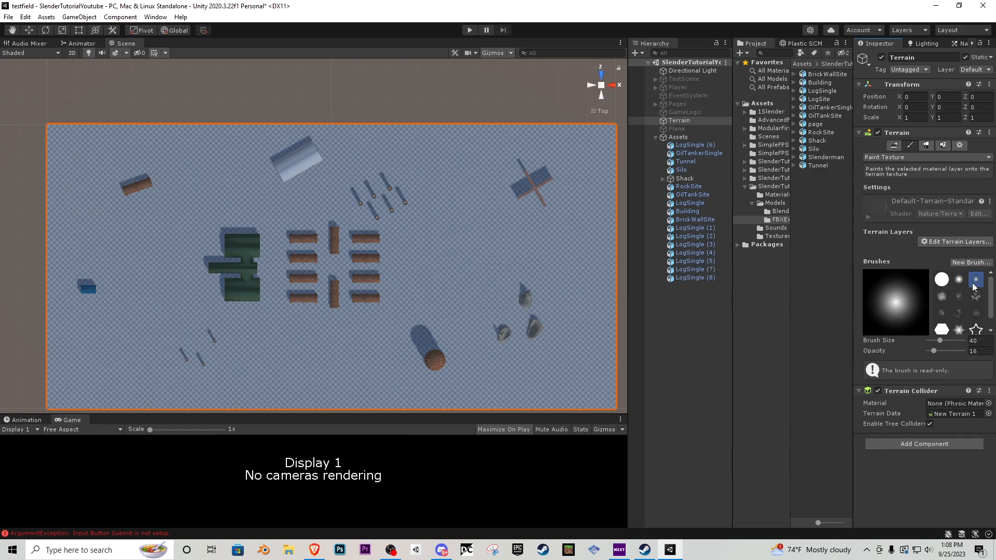
pyautogui.moveTo(942, 341); pyautogui.dragTo(935, 341)
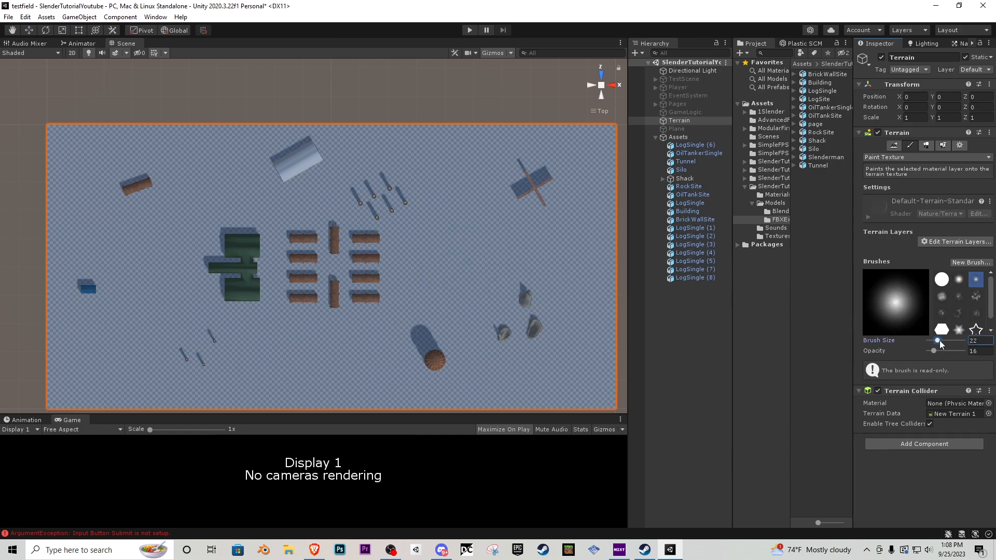
pyautogui.moveTo(952, 351); pyautogui.dragTo(933, 350)
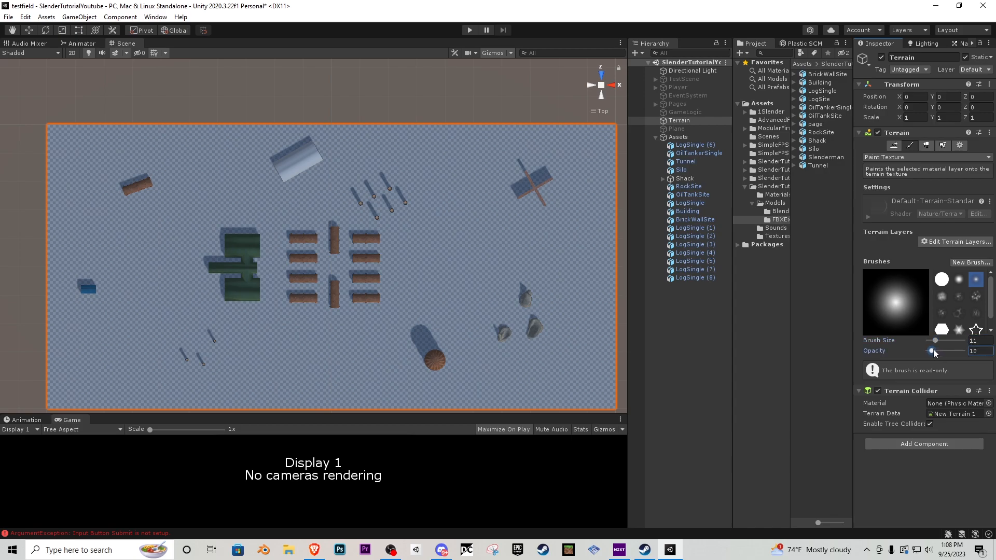
pyautogui.moveTo(933, 349); pyautogui.dragTo(930, 349)
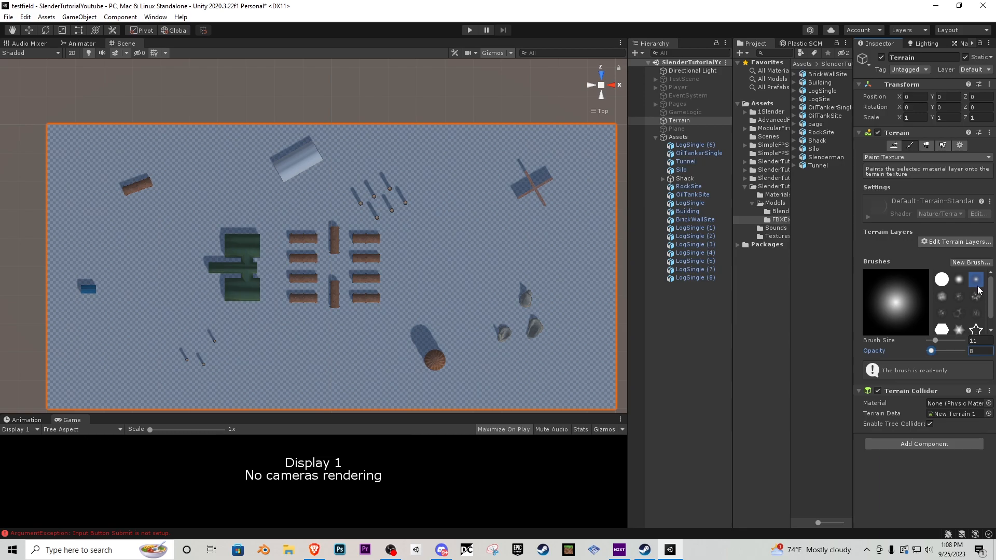
pyautogui.click(958, 240)
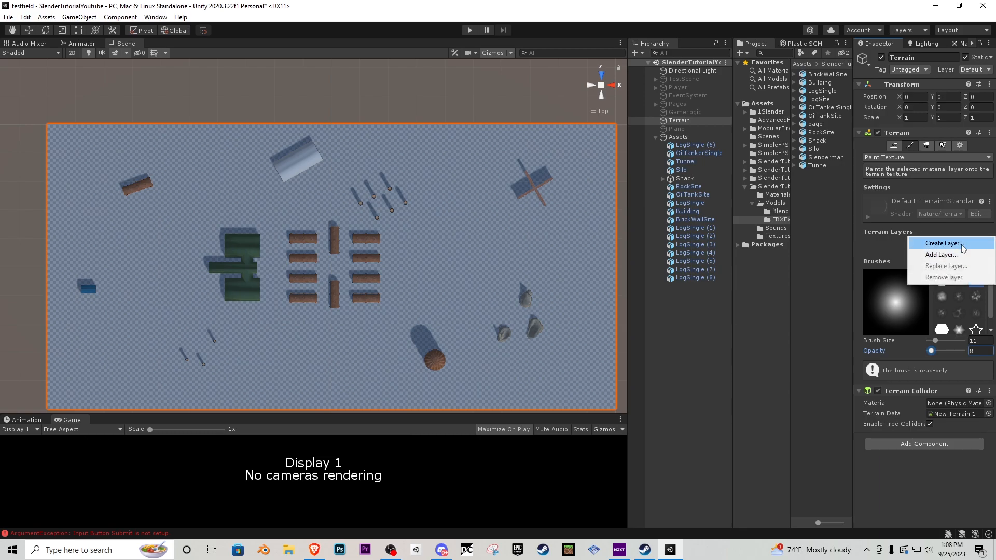
# Create a grass terrain layer, set its tiling size, and look around the covered terrain
pyautogui.click(942, 243)
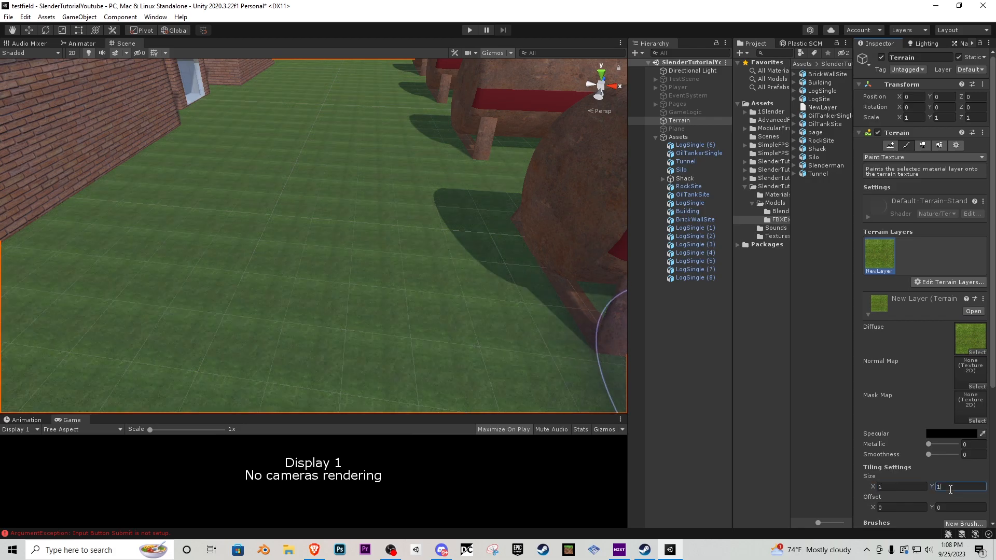
pyautogui.write('4')
pyautogui.click(897, 486)
pyautogui.write('5')
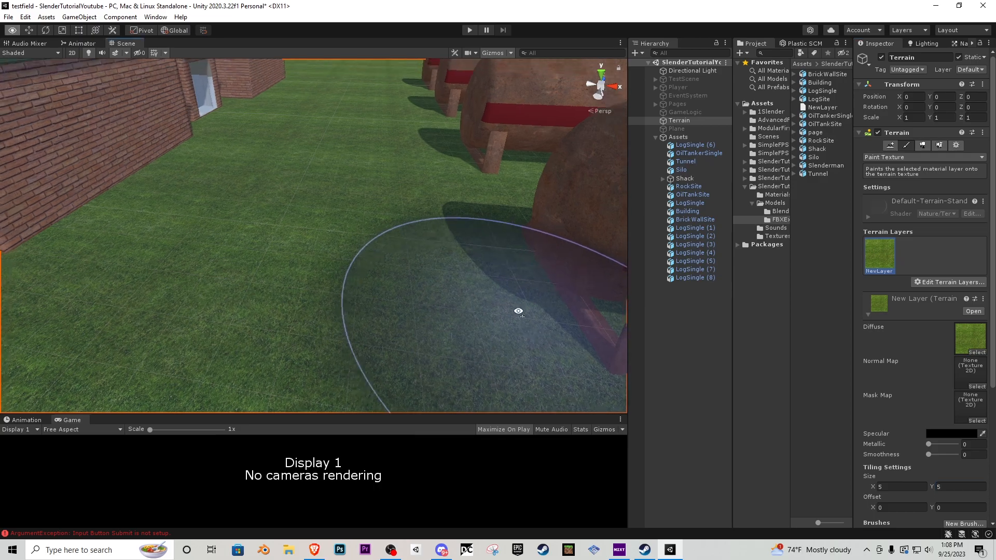
pyautogui.moveTo(518, 311); pyautogui.dragTo(443, 275)
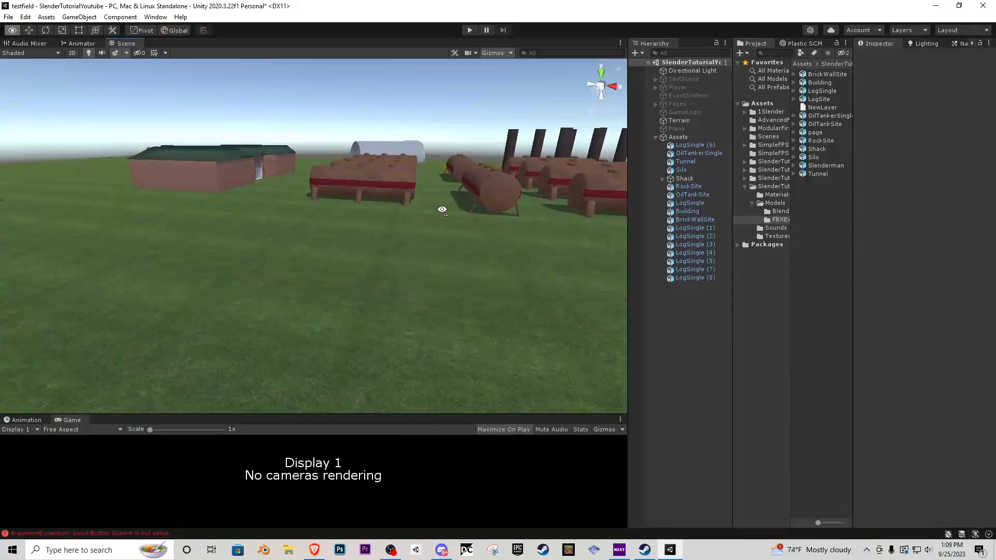
pyautogui.moveTo(442, 210); pyautogui.dragTo(615, 245)
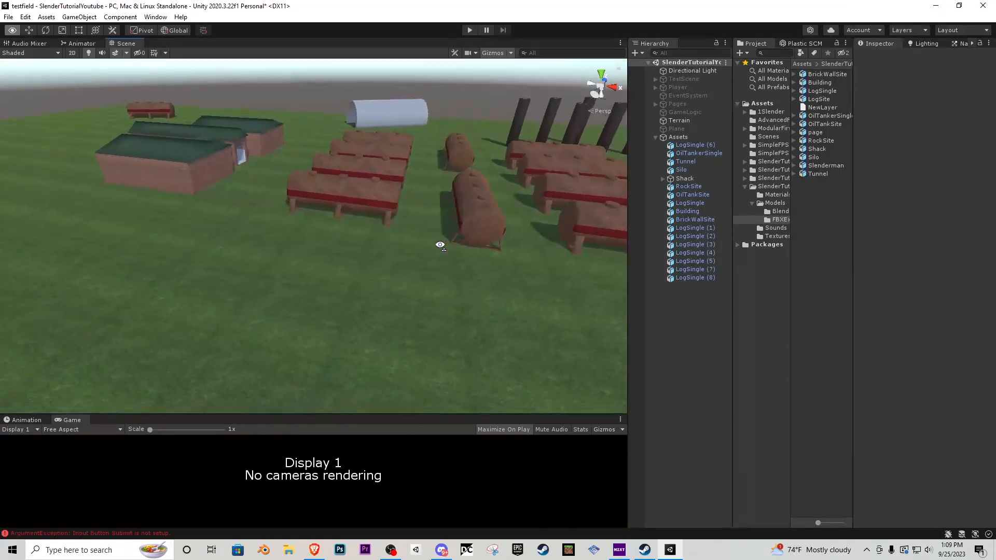
pyautogui.moveTo(440, 245); pyautogui.dragTo(528, 199)
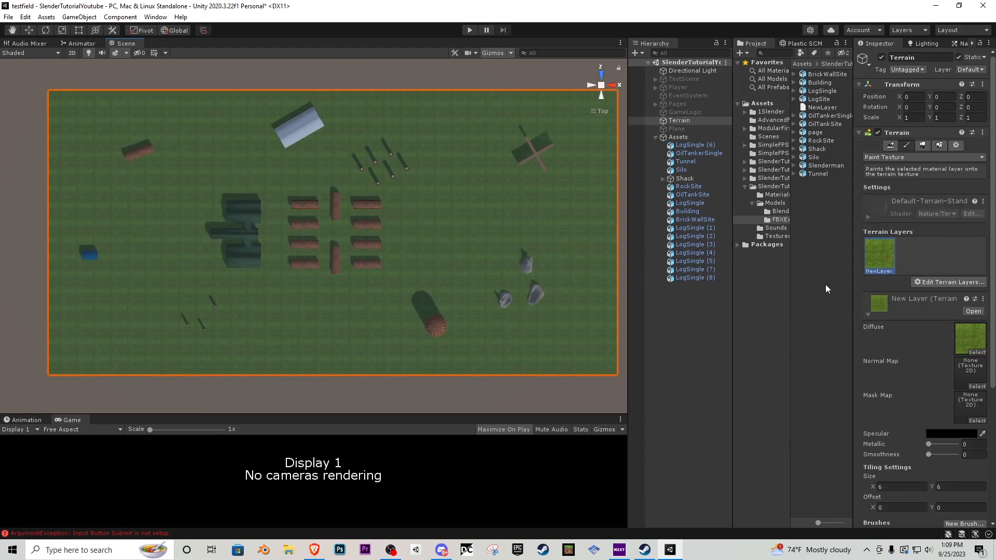
# Add a dirt texture as a second terrain layer and raise brush opacity to 100
pyautogui.click(948, 282)
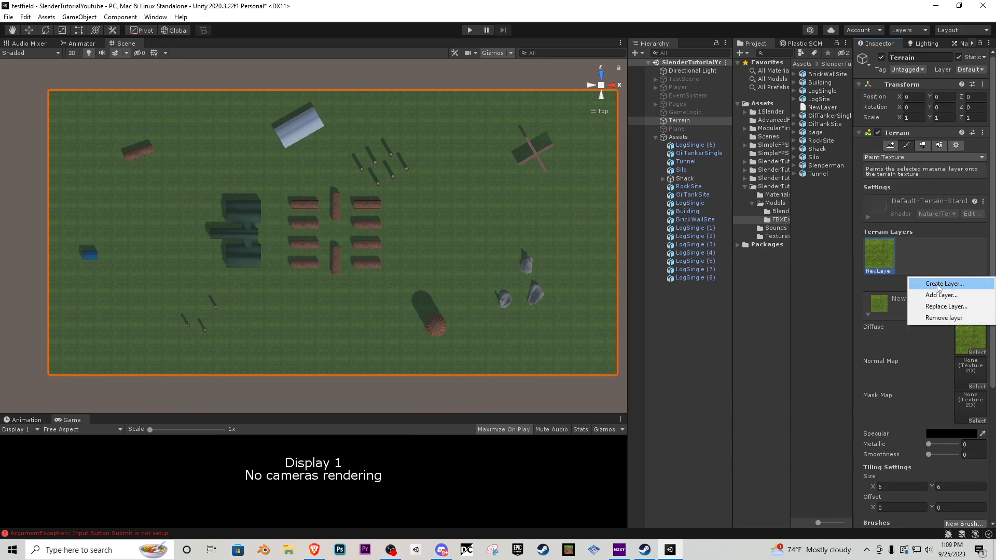
pyautogui.click(944, 284)
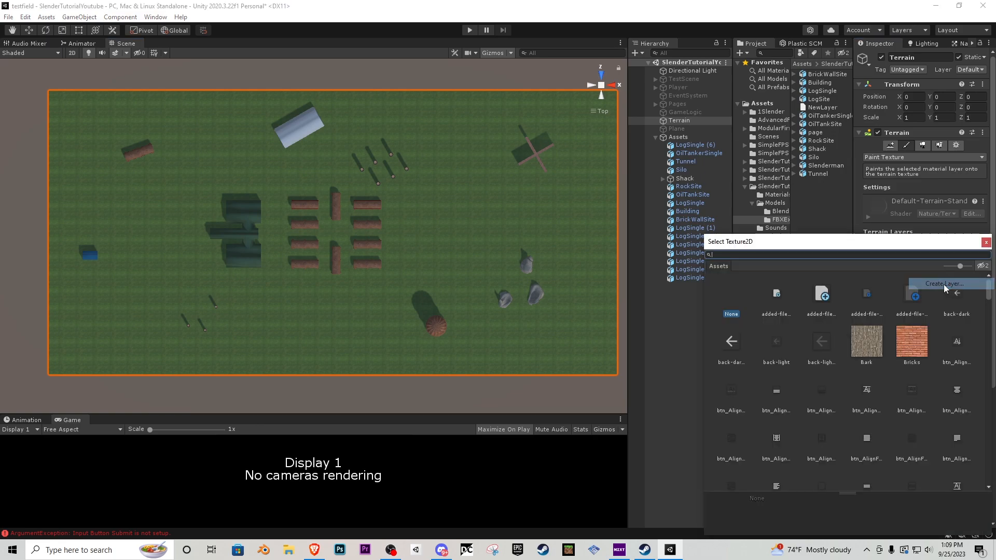
pyautogui.write('dirt')
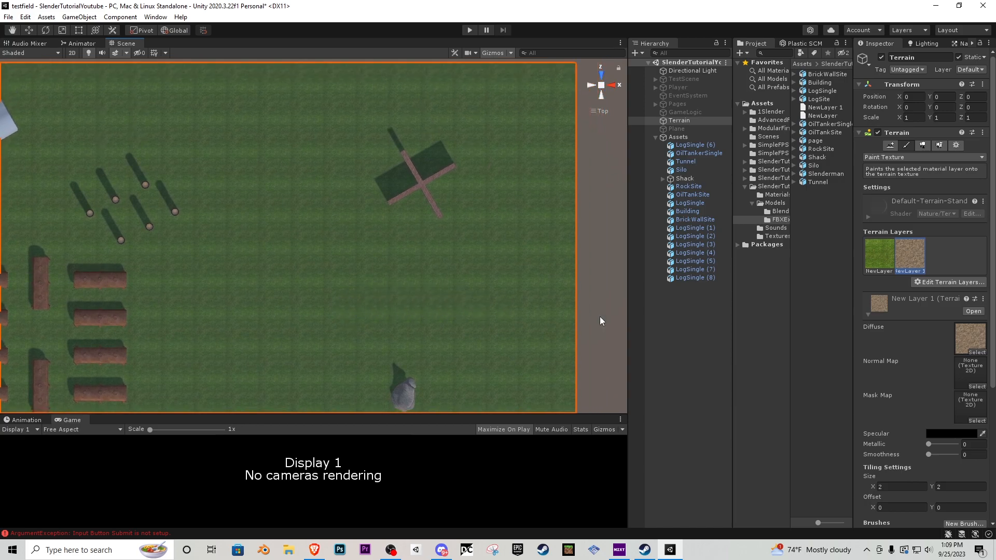
pyautogui.scroll(-3)
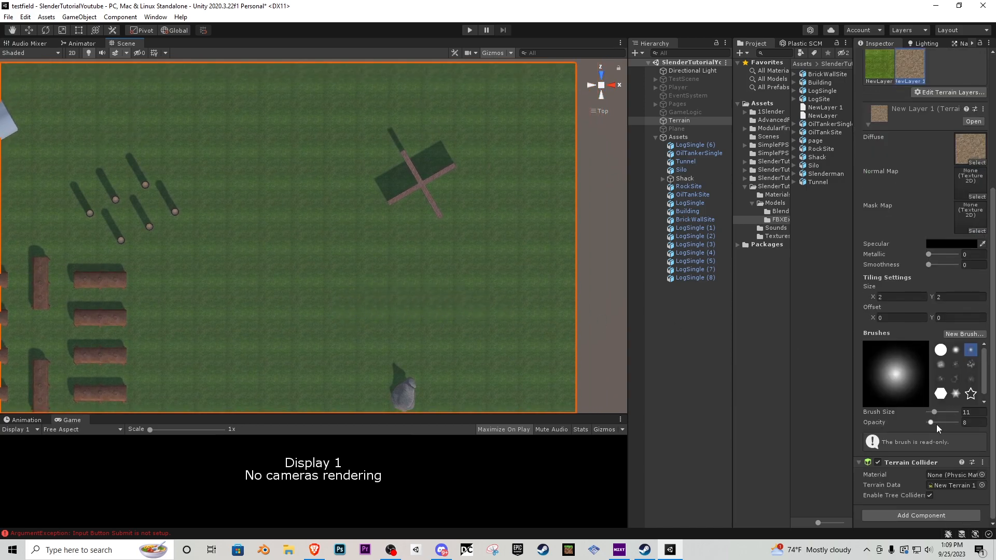
pyautogui.moveTo(929, 422); pyautogui.dragTo(942, 422)
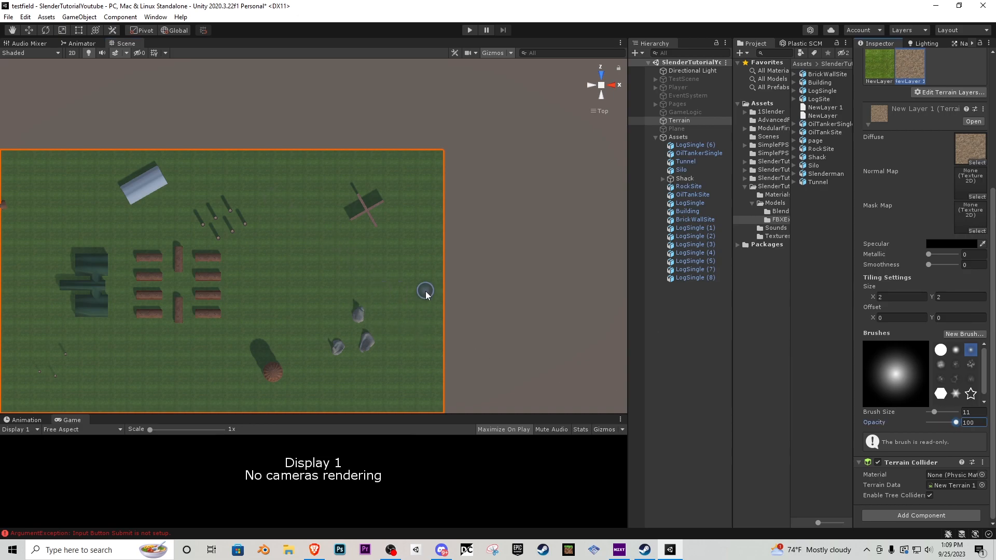
# Center the terrain in view, collapse the Assets group and select the map plane
pyautogui.moveTo(426, 290); pyautogui.dragTo(294, 304)
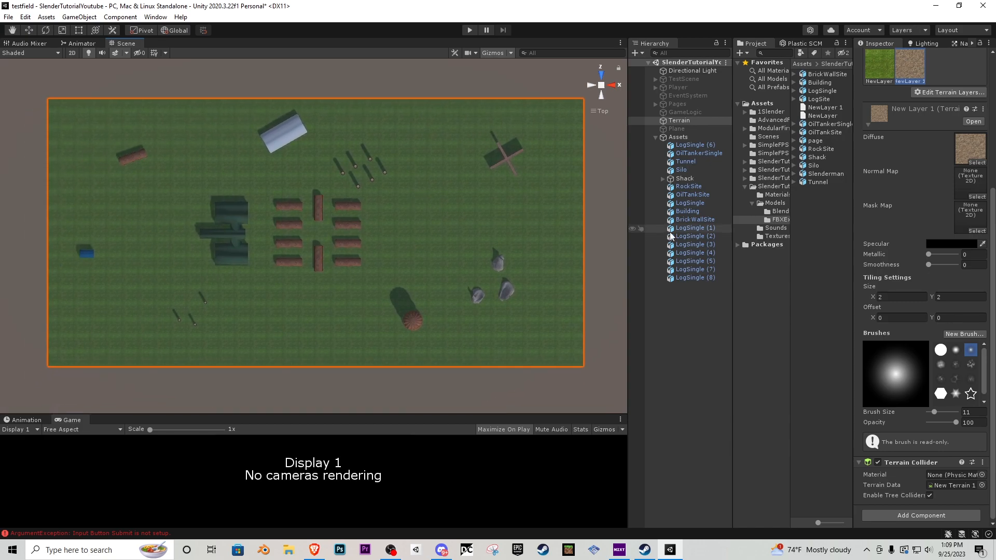
pyautogui.click(655, 137)
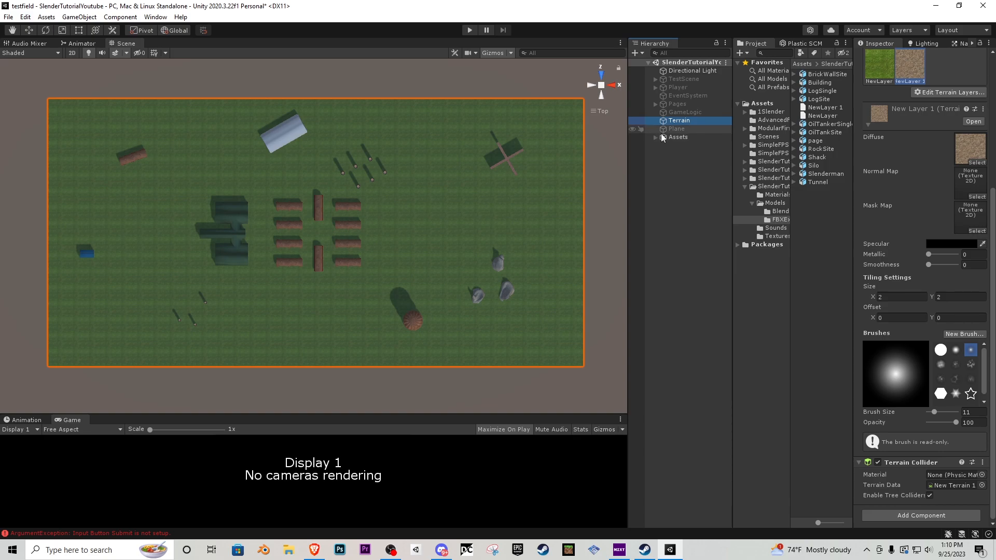
pyautogui.click(676, 128)
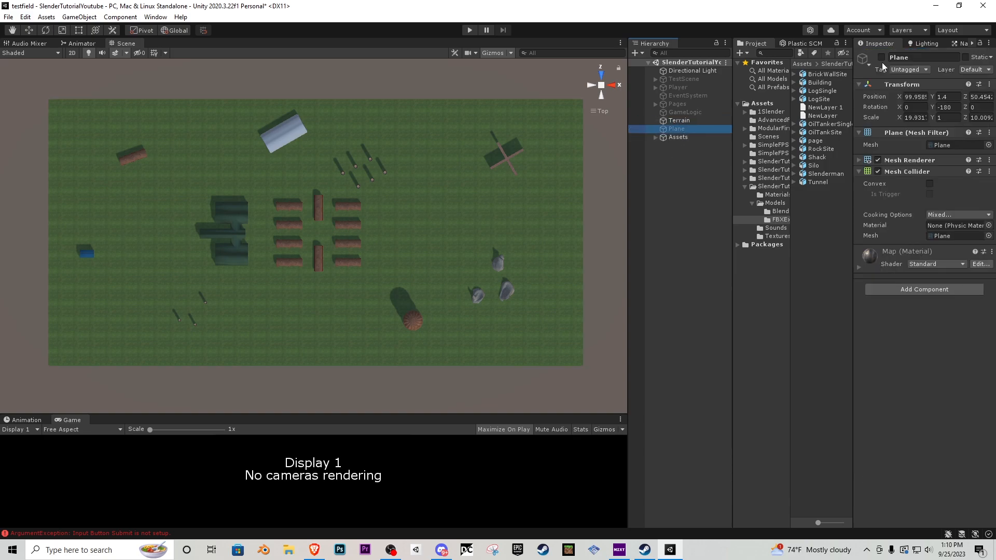
# Show the reference map plane to check the paths, then hide it again
pyautogui.click(679, 120)
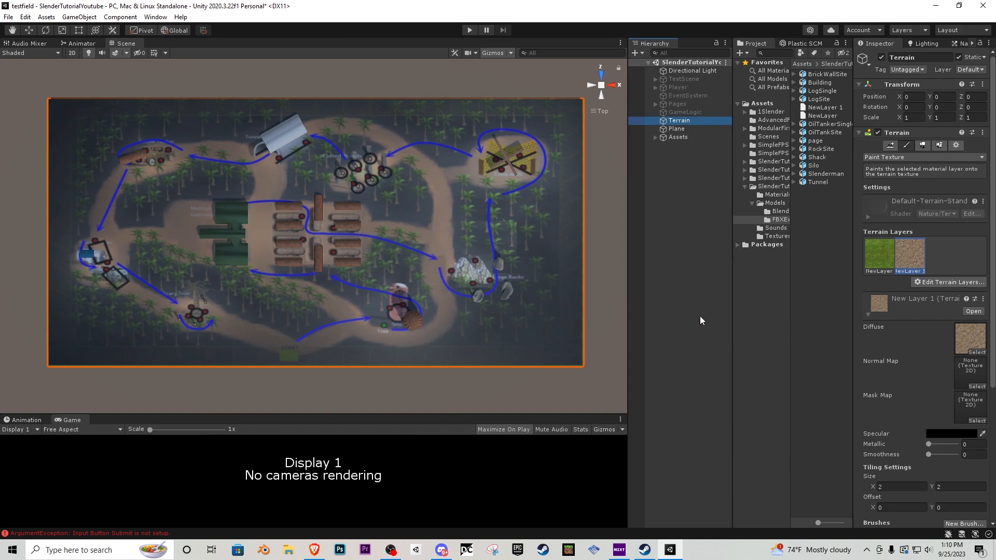
pyautogui.moveTo(907, 260)
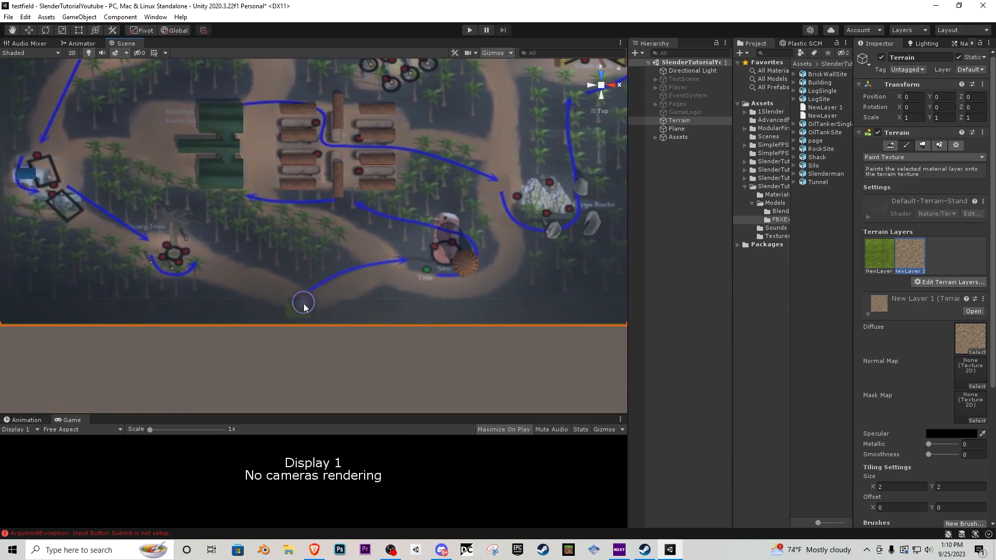
pyautogui.moveTo(492, 76)
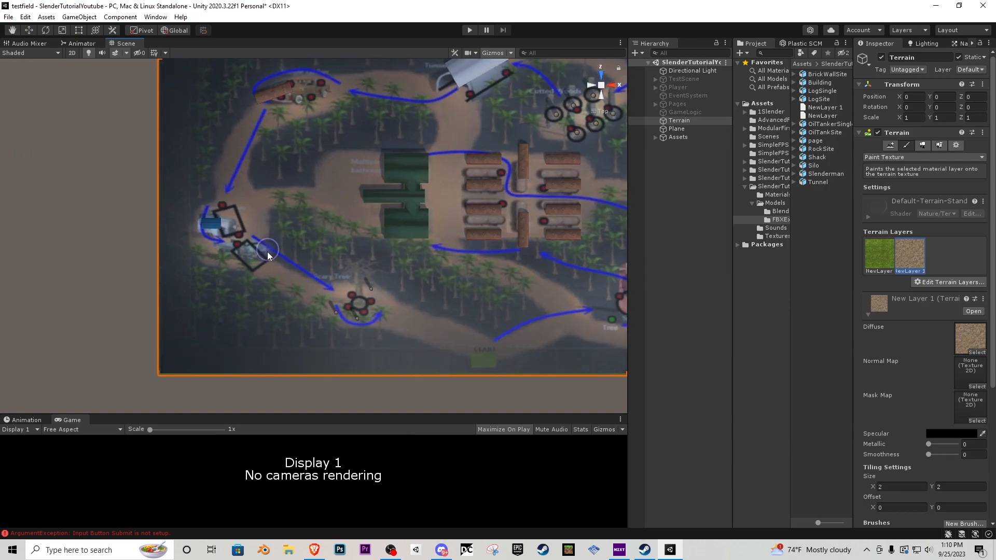
pyautogui.moveTo(234, 210)
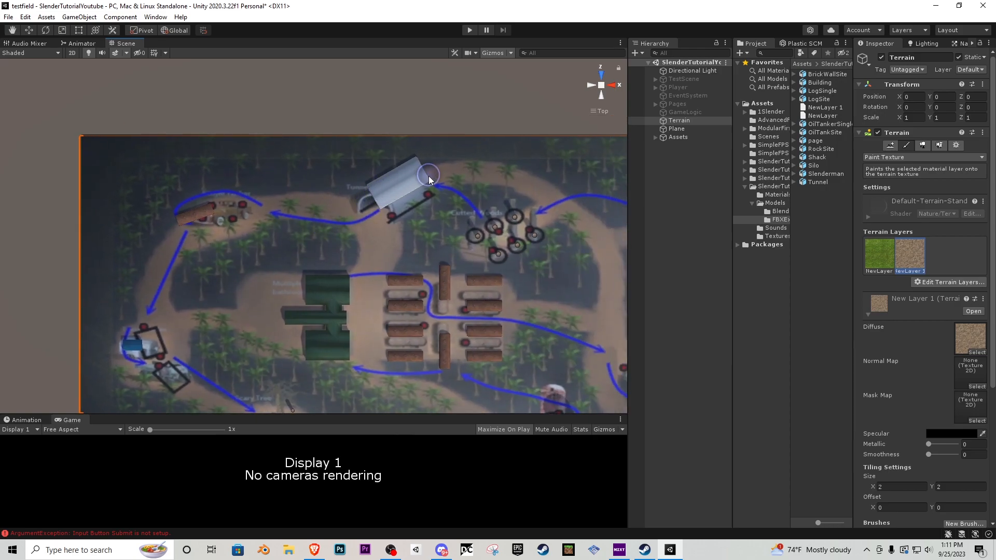
pyautogui.click(676, 129)
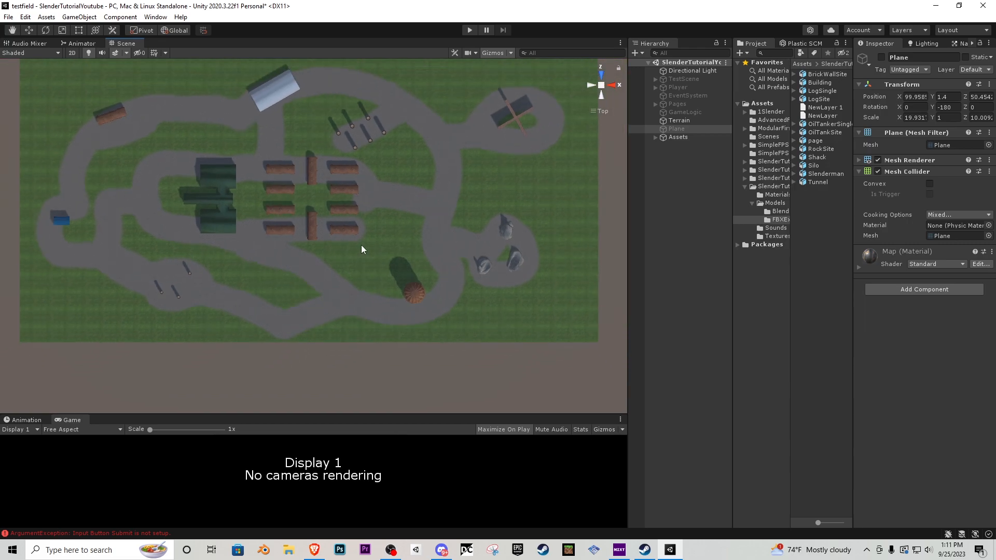
# Touch up rough path edges on the terrain, painting grass and dirt along the borders
pyautogui.click(678, 121)
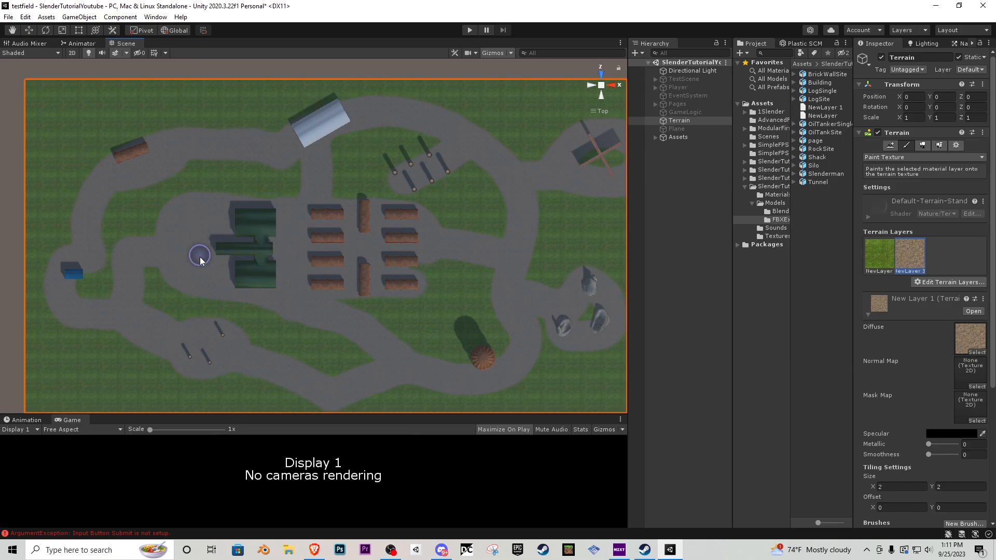
pyautogui.moveTo(440, 268)
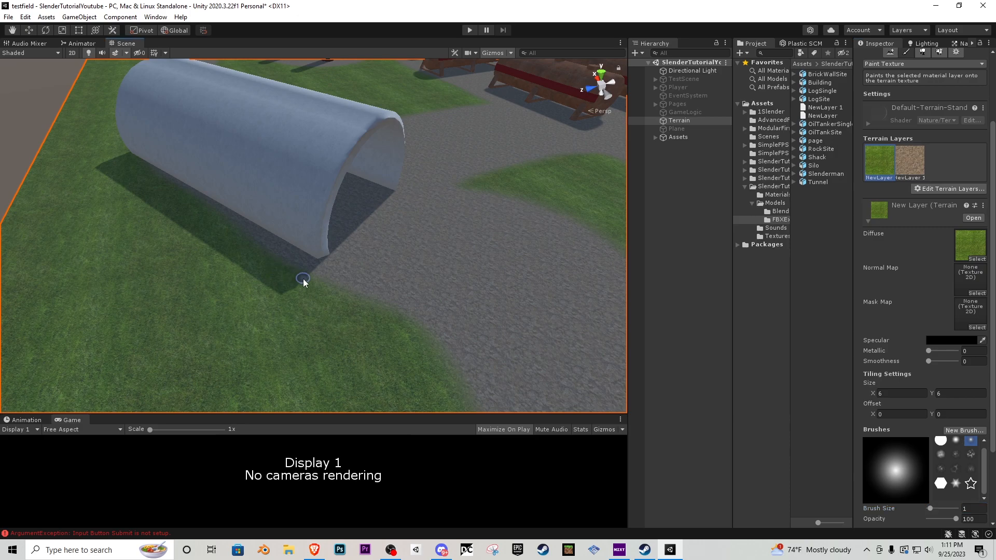
pyautogui.moveTo(336, 285)
pyautogui.write('4')
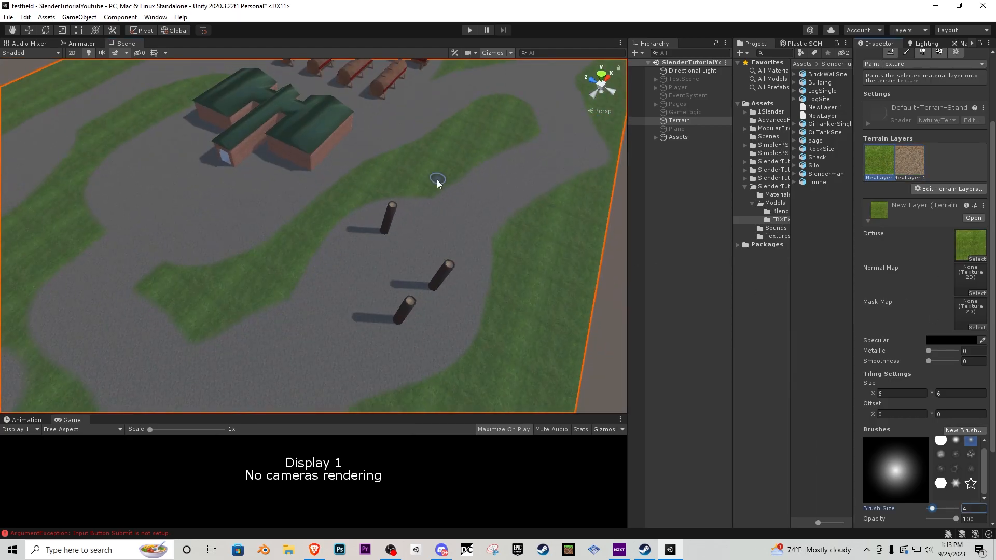
pyautogui.moveTo(436, 183); pyautogui.dragTo(285, 286)
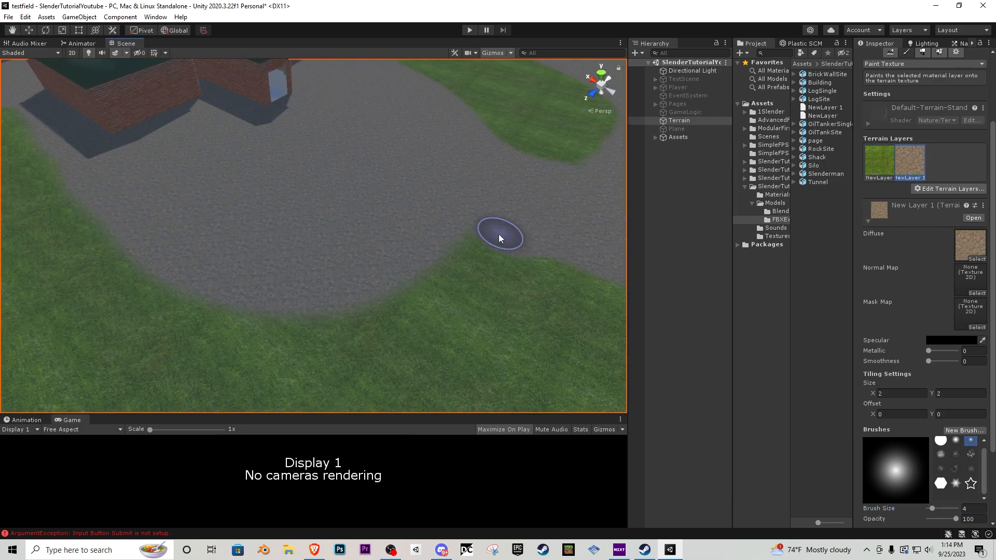
pyautogui.moveTo(499, 239); pyautogui.dragTo(329, 326)
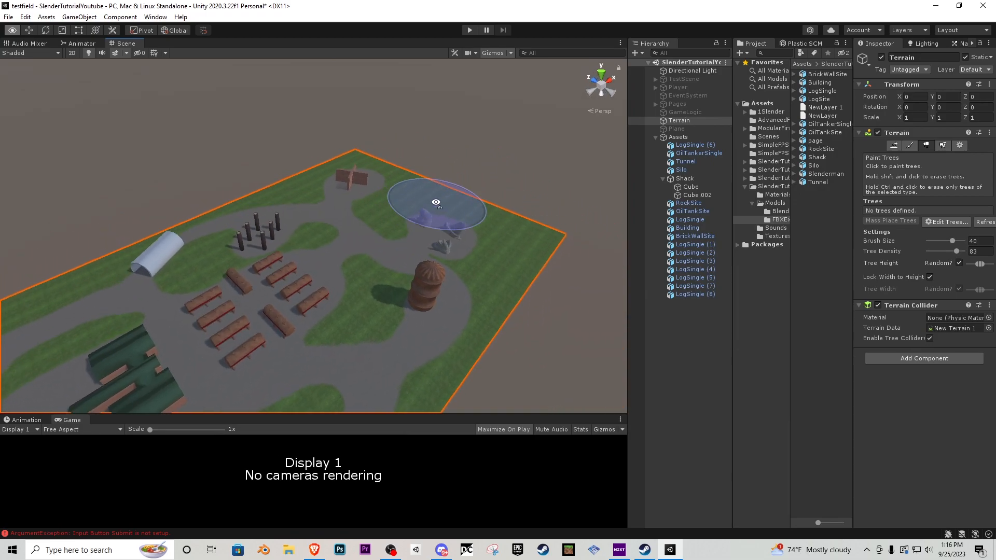
# Pull the Scene view back over the whole map and bring up the Window menu
pyautogui.moveTo(437, 203); pyautogui.dragTo(316, 262)
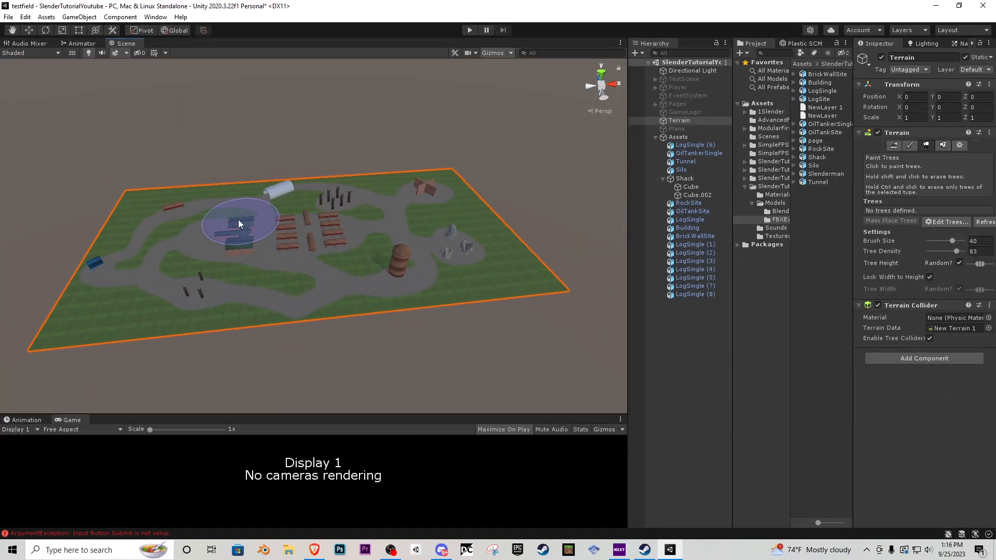
pyautogui.click(158, 17)
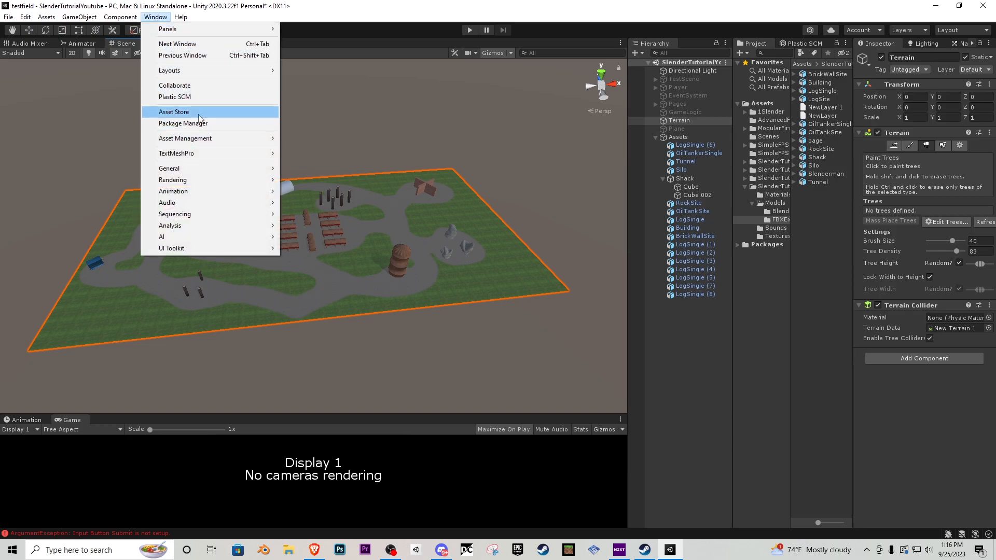
# Search the Asset Store for 'tree' sorted by price, cheapest first
pyautogui.click(174, 112)
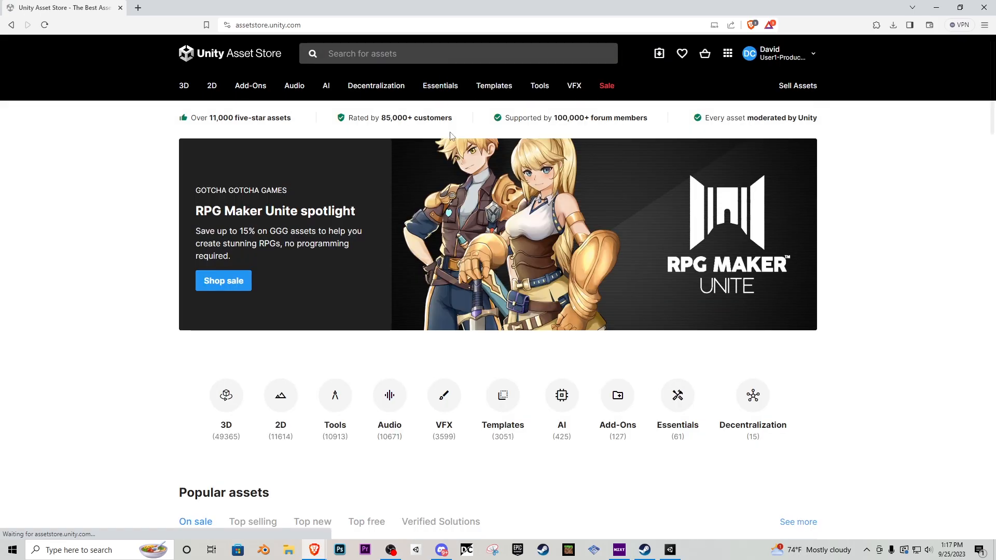
pyautogui.write('tree')
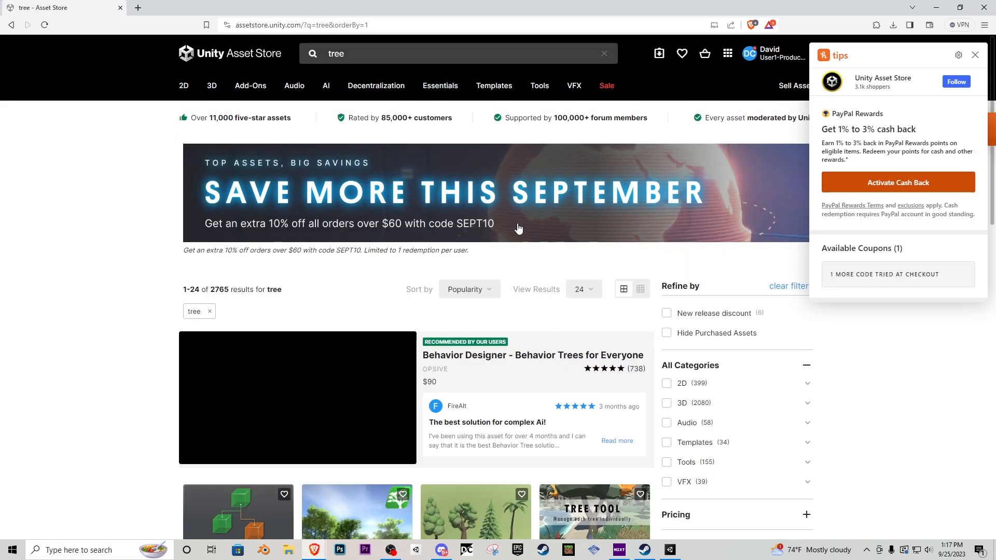
pyautogui.click(469, 288)
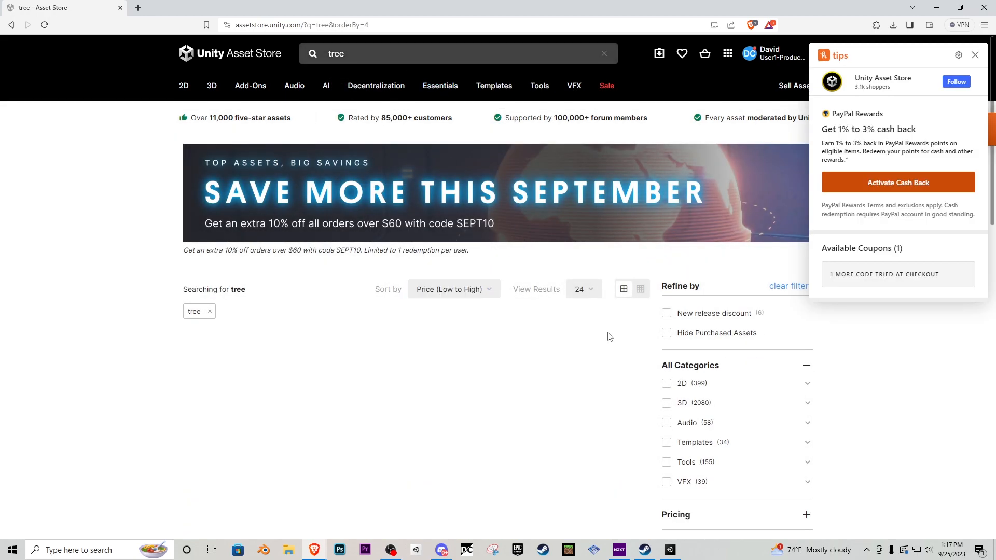
pyautogui.click(975, 54)
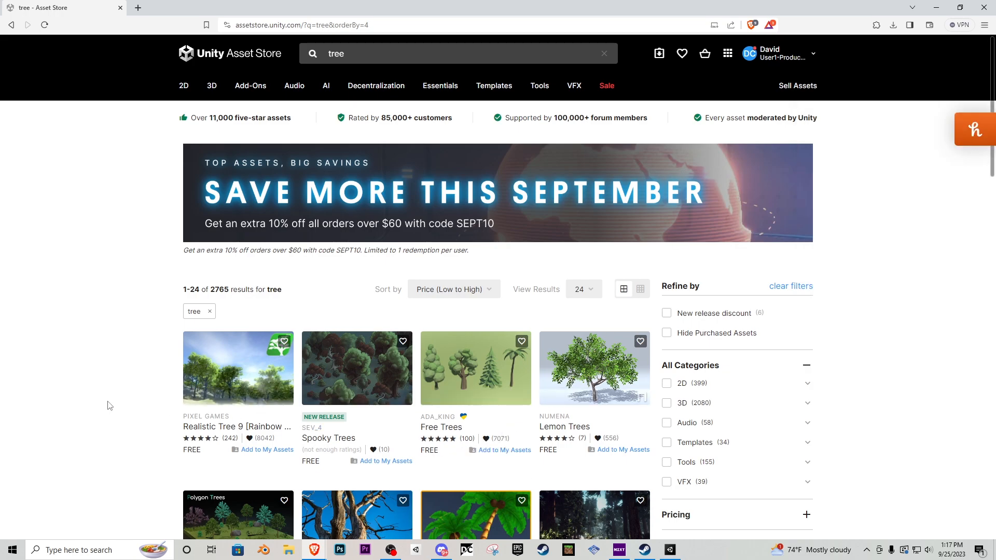
pyautogui.scroll(-3)
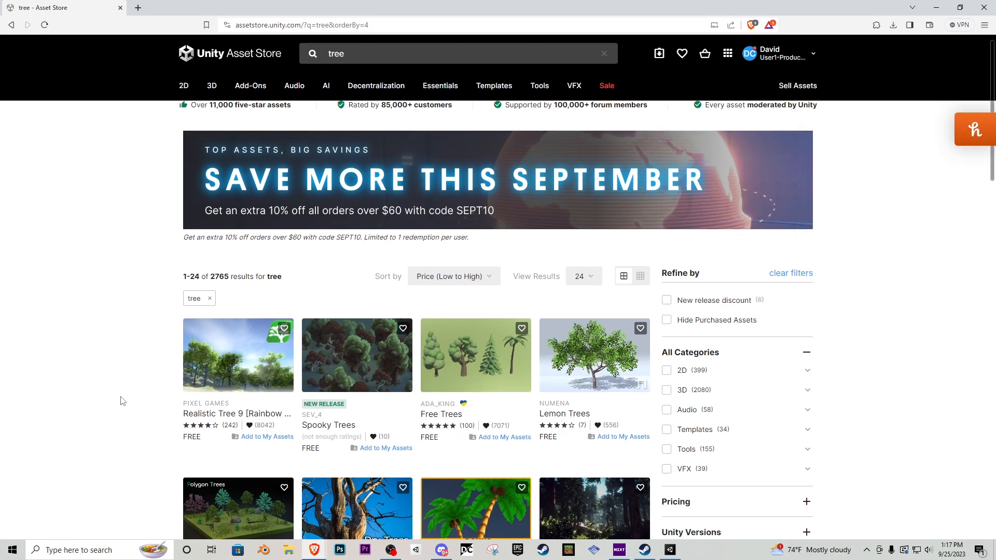
# Add the free Realistic Tree 9 [Rainbow Tree] pack to My Assets
pyautogui.click(237, 355)
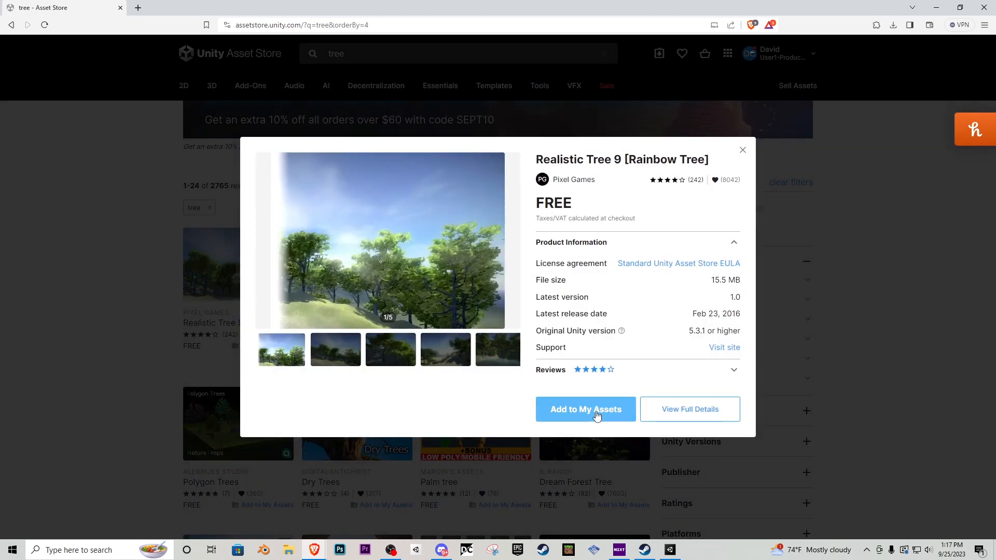
pyautogui.click(585, 410)
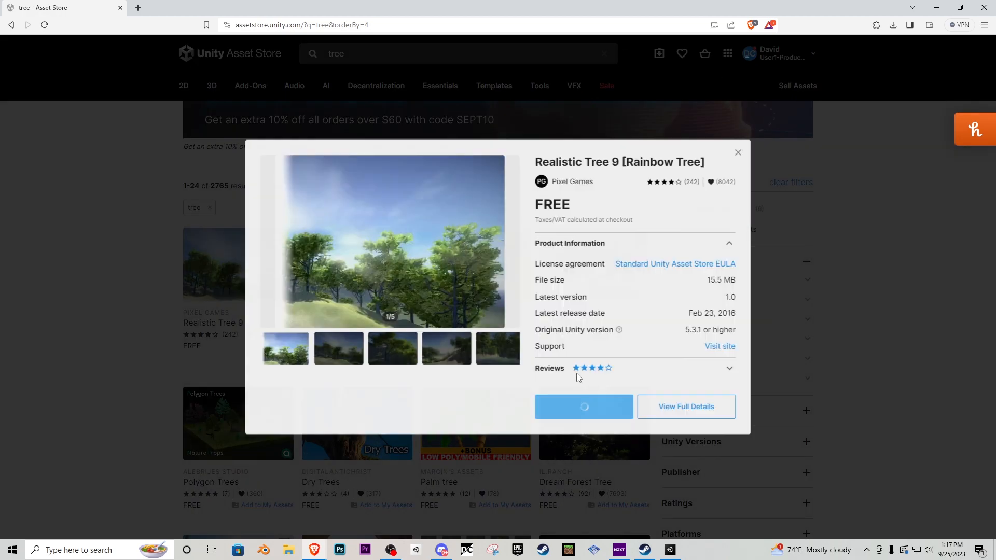
pyautogui.click(584, 407)
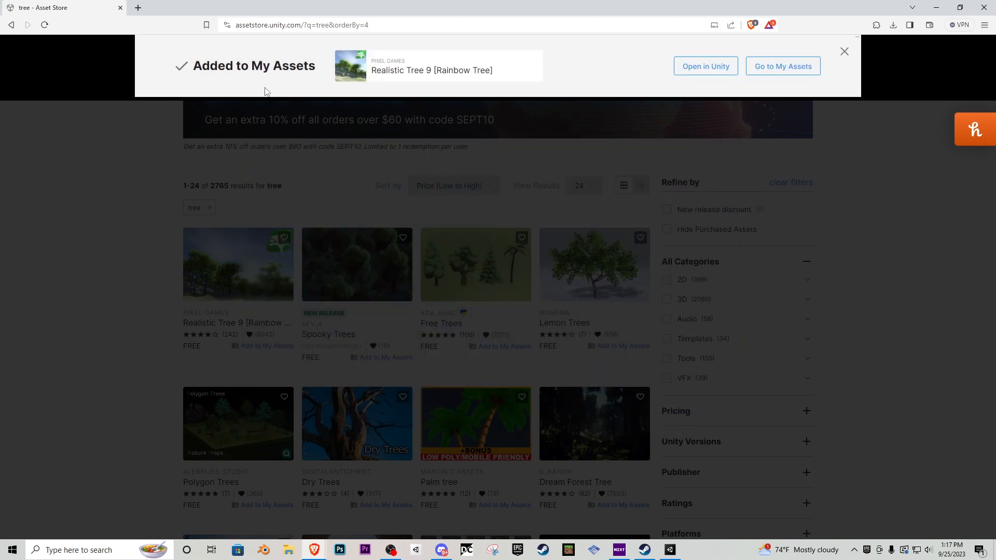
pyautogui.click(237, 264)
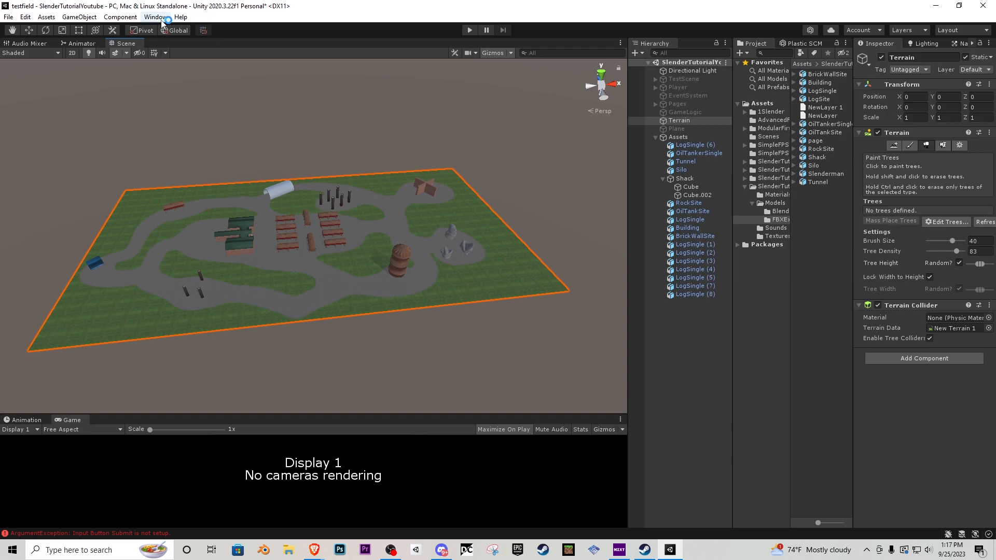
# Import Realistic Tree 9 from My Assets in the Package Manager, then reselect the terrain
pyautogui.click(156, 17)
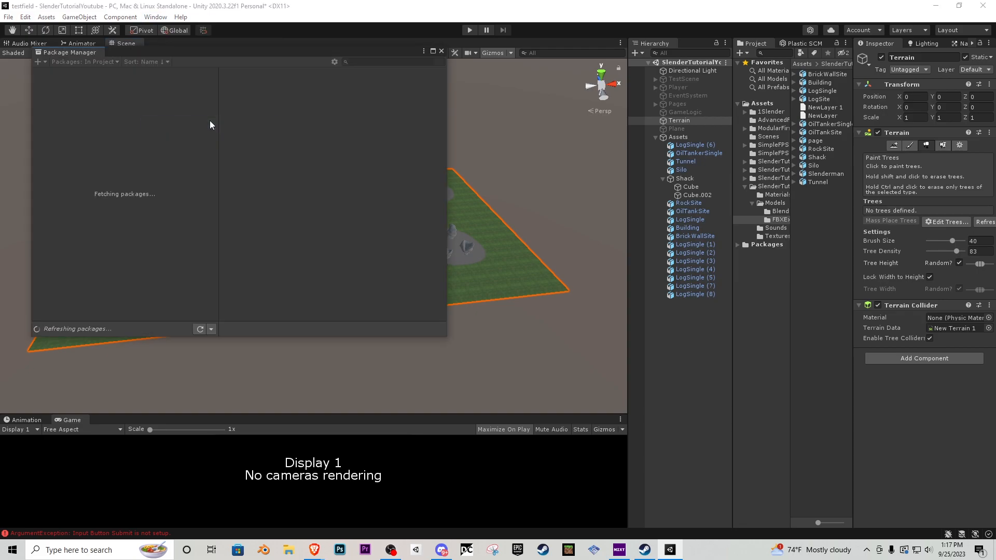
pyautogui.moveTo(187, 181)
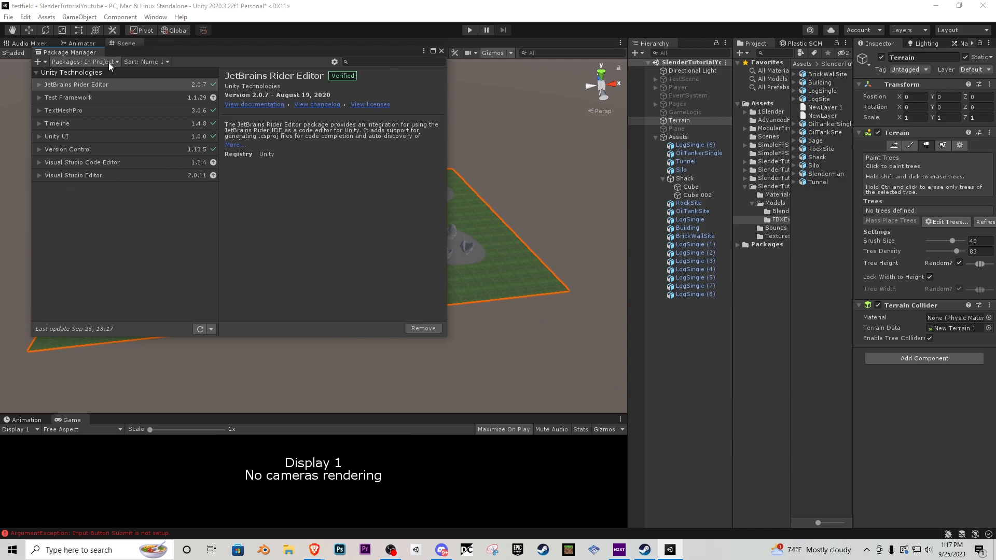
pyautogui.click(88, 62)
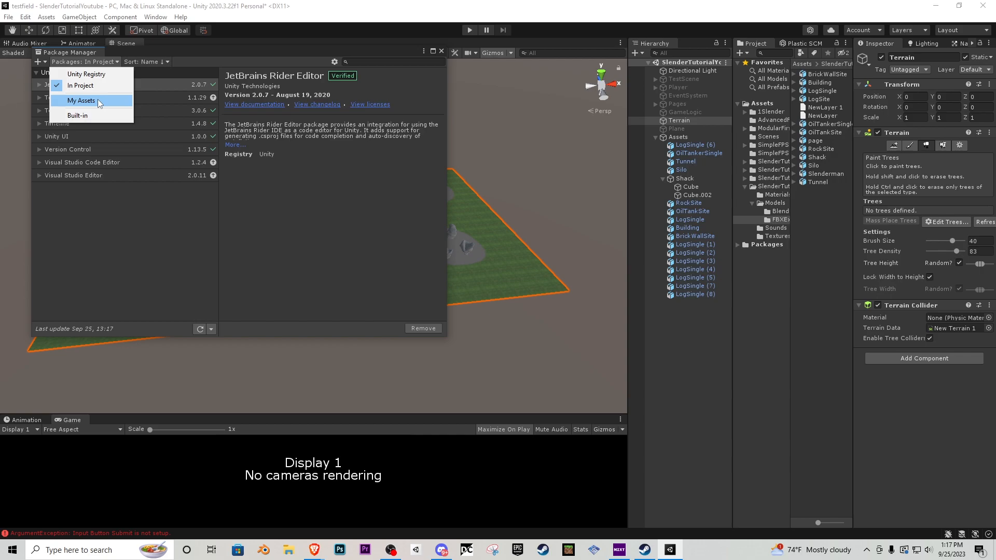
pyautogui.click(80, 101)
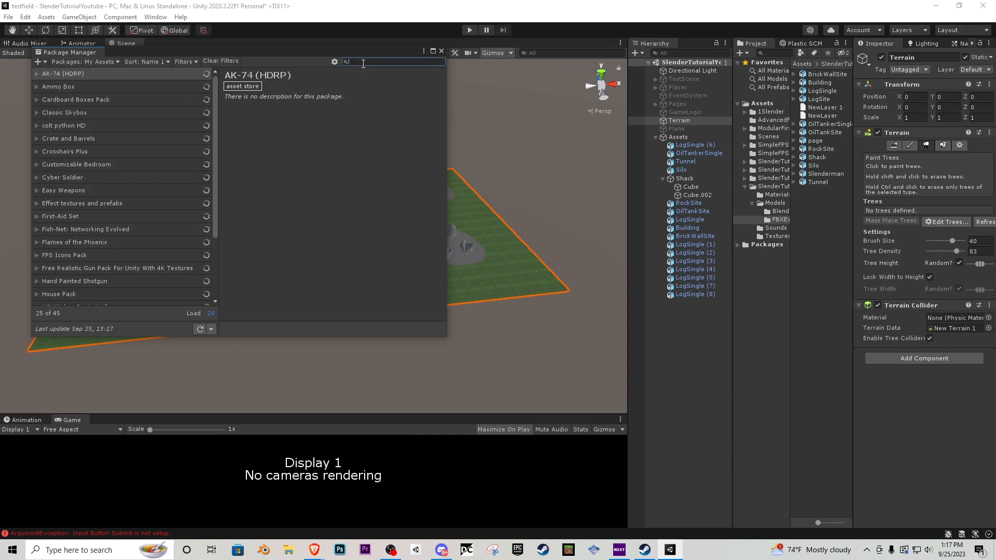
pyautogui.write('ree')
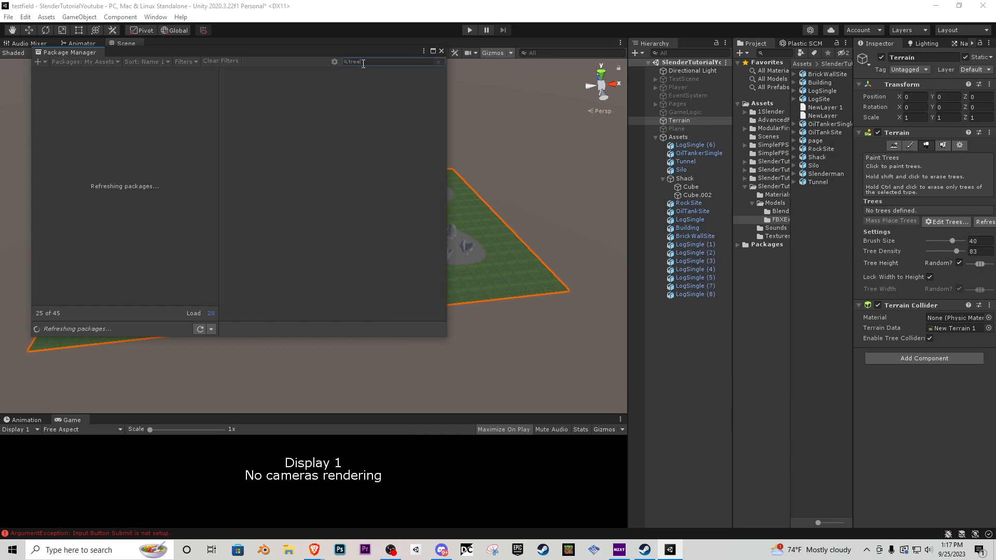
pyautogui.click(88, 88)
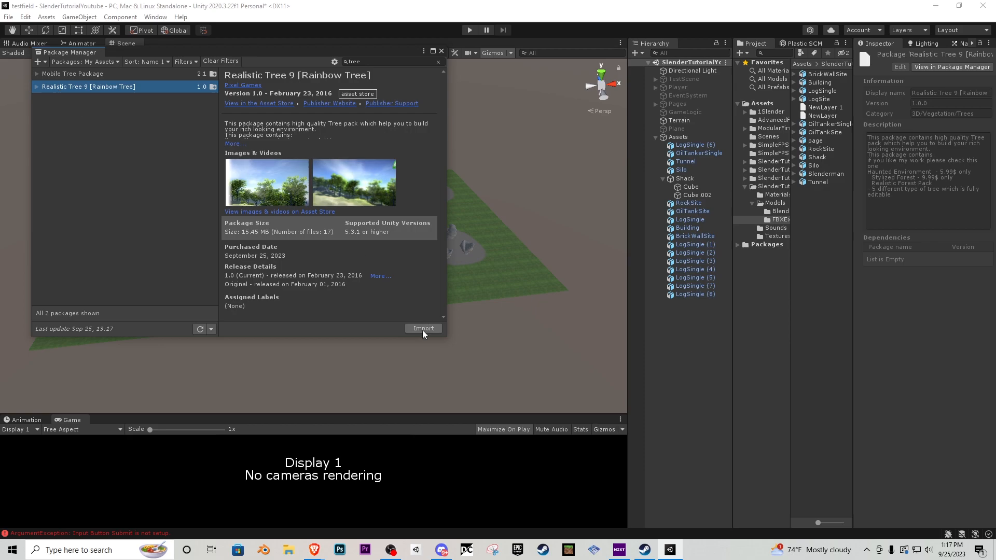
pyautogui.click(423, 327)
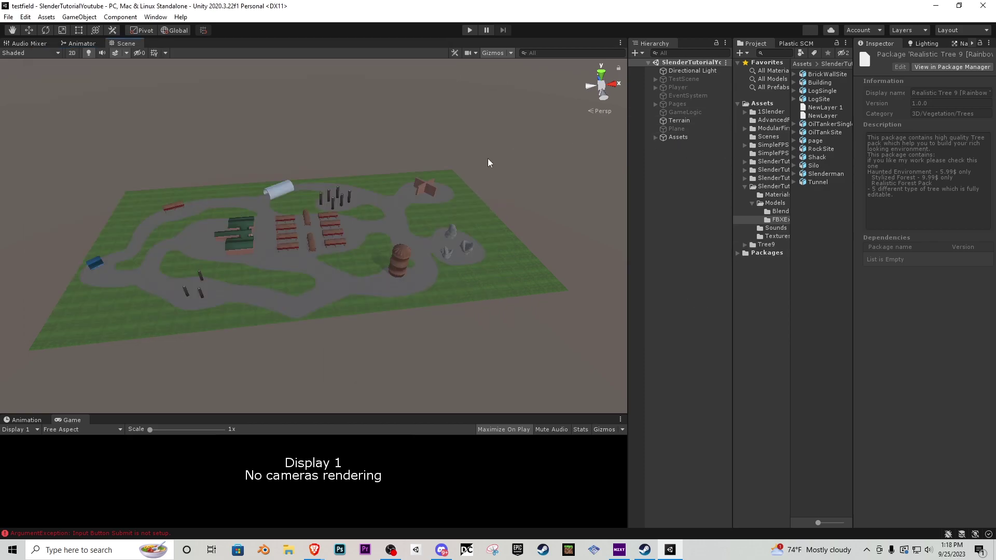
pyautogui.click(678, 121)
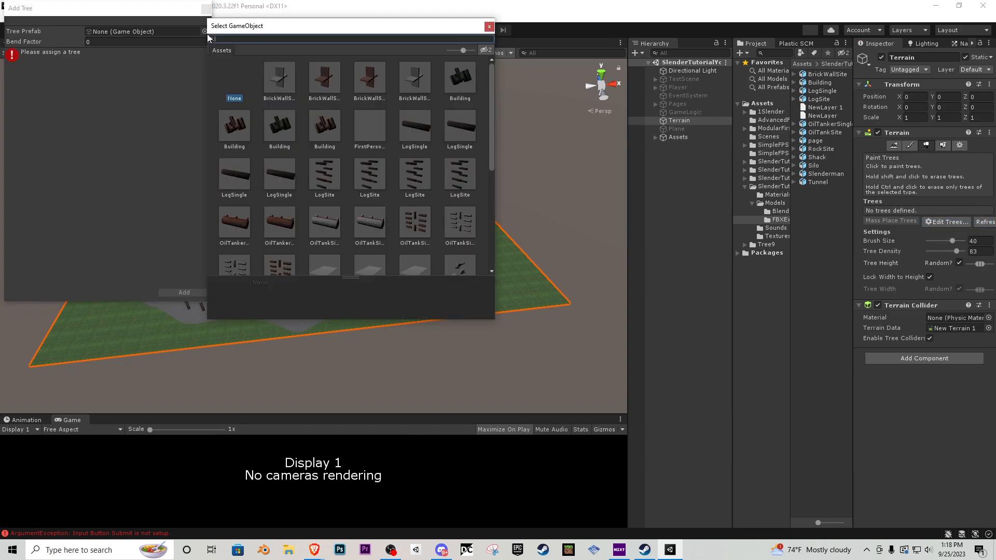
# Set Tree9_4 as the terrain's tree prototype
pyautogui.write('tree')
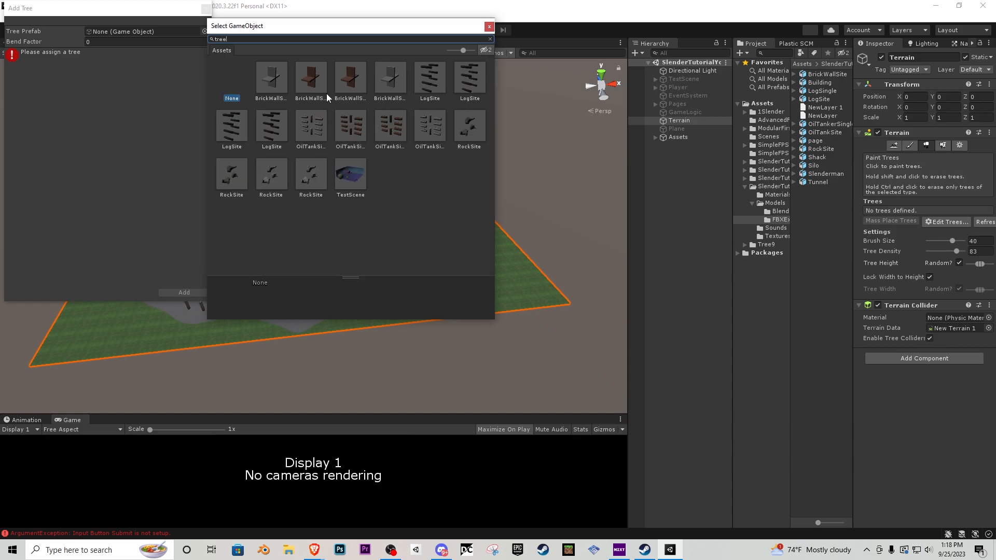
pyautogui.write('ree')
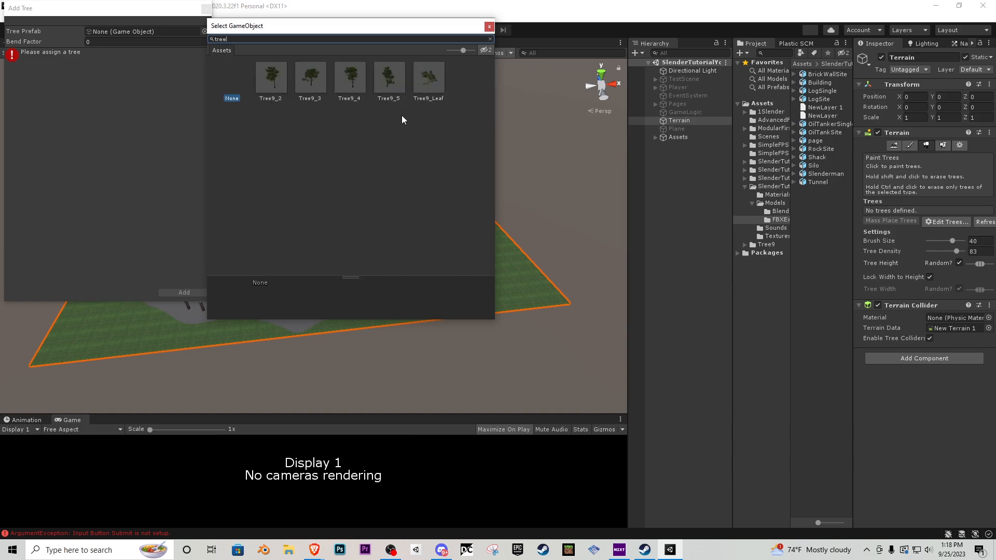
pyautogui.moveTo(362, 81)
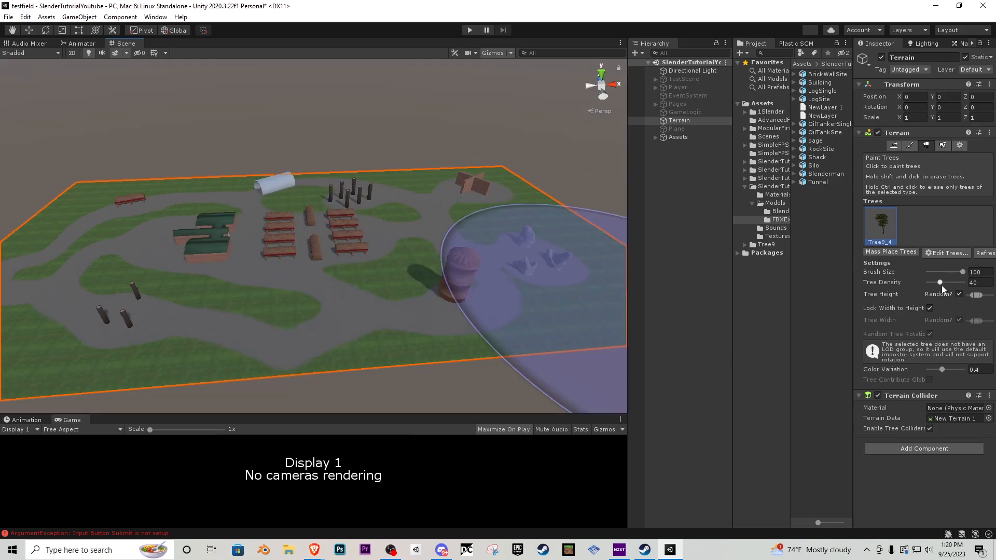
pyautogui.moveTo(962, 271); pyautogui.dragTo(936, 272)
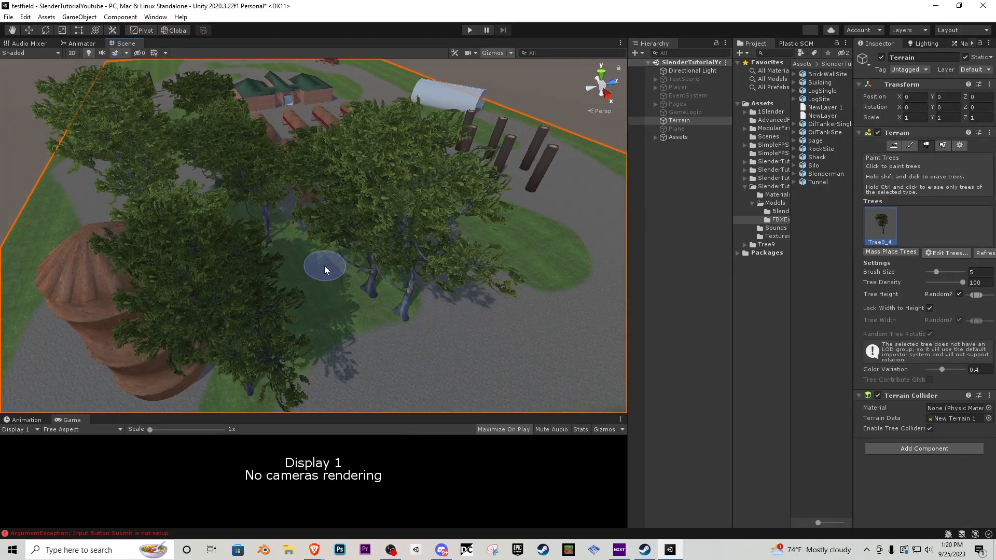
# Paint Tree9_4 trees across the terrain around the site buildings and paths
pyautogui.moveTo(324, 270); pyautogui.dragTo(213, 306)
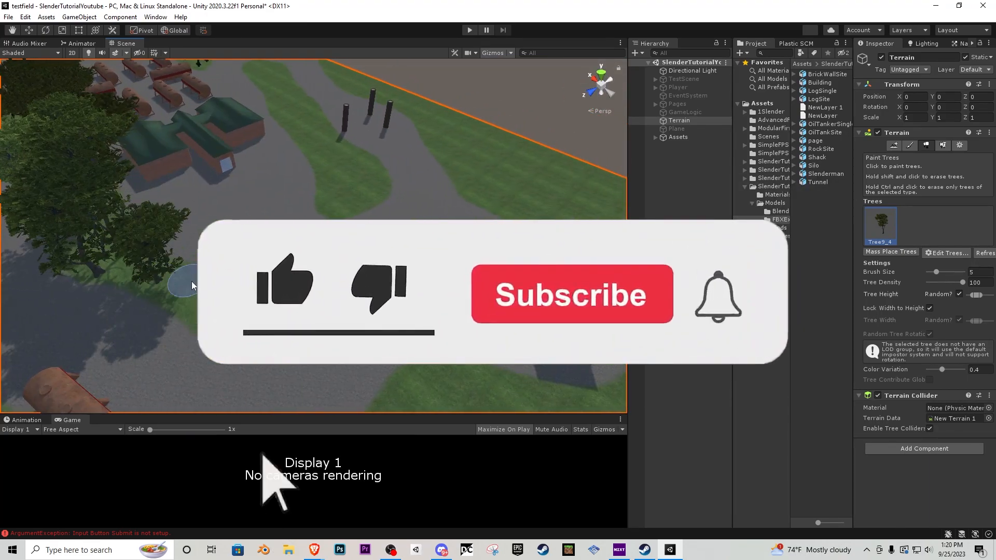
pyautogui.click(286, 287)
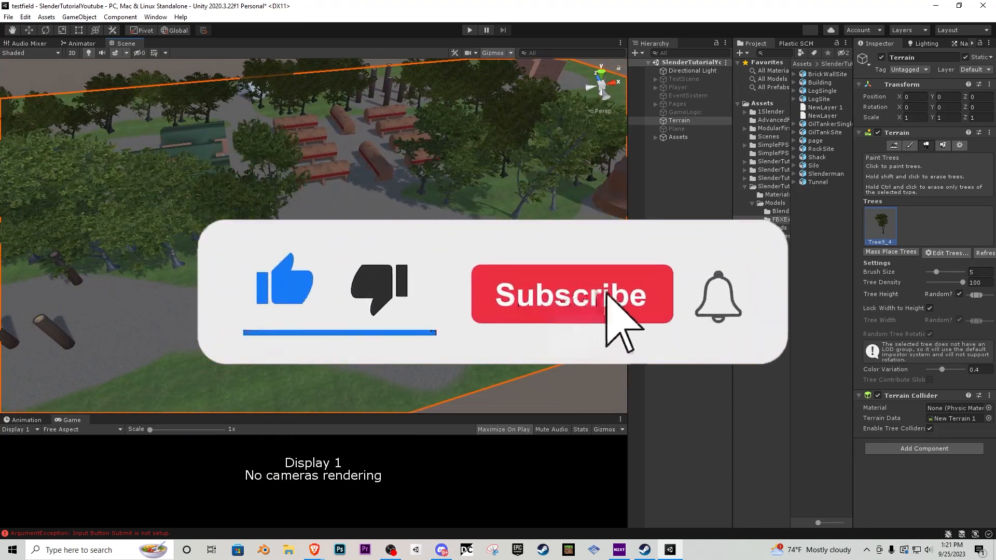
pyautogui.click(572, 295)
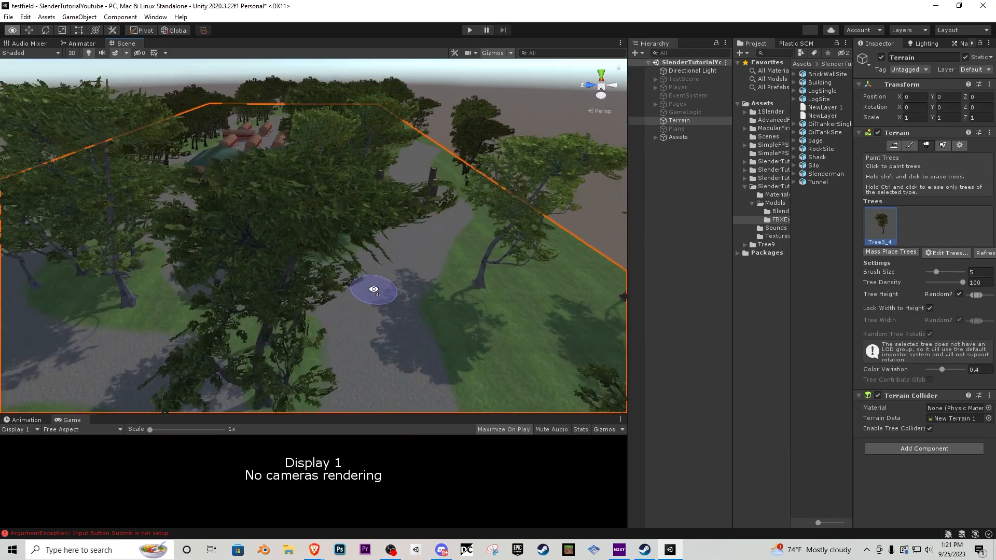
pyautogui.moveTo(373, 289); pyautogui.dragTo(442, 320)
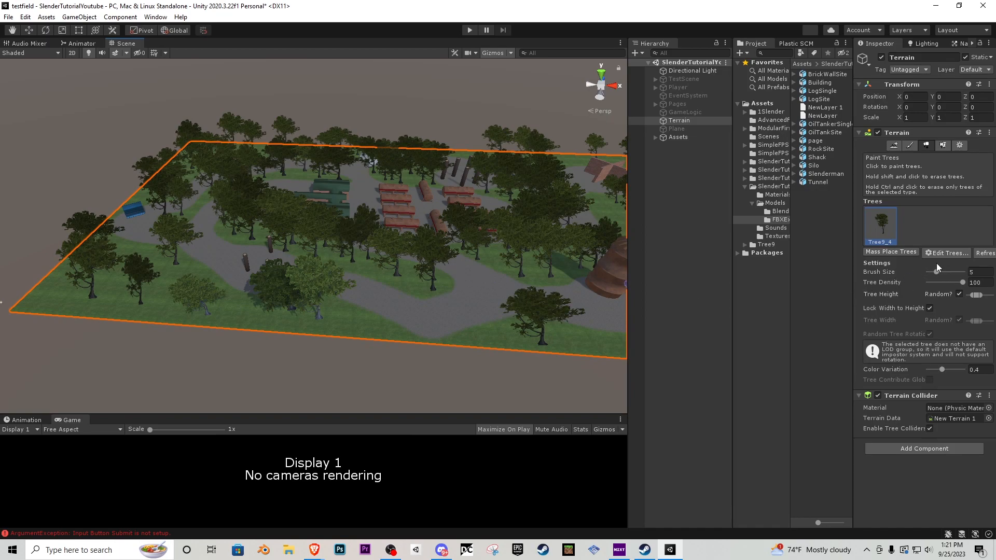
# Add Tree9_3 as a second tree prototype and paint it with a larger brush
pyautogui.click(946, 253)
pyautogui.write('tree')
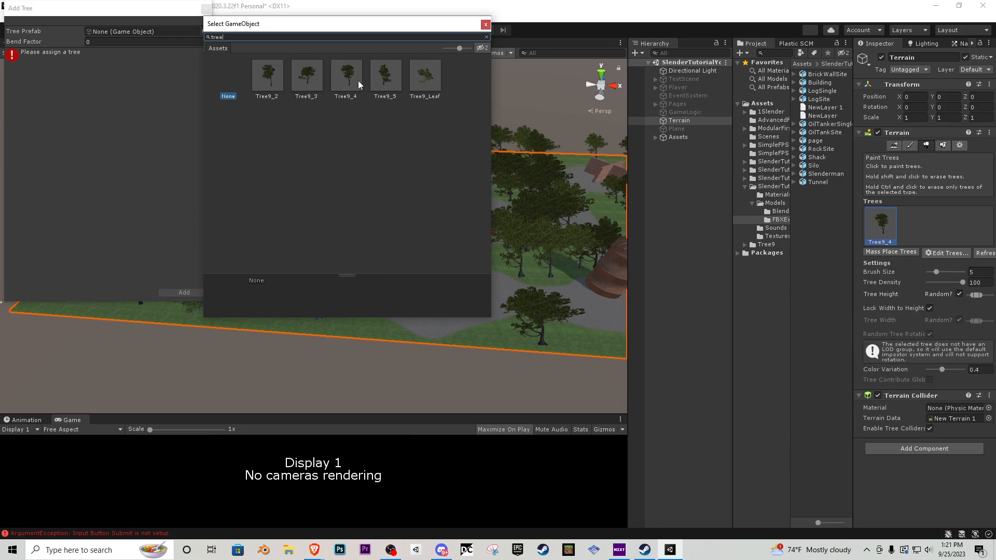
pyautogui.click(306, 75)
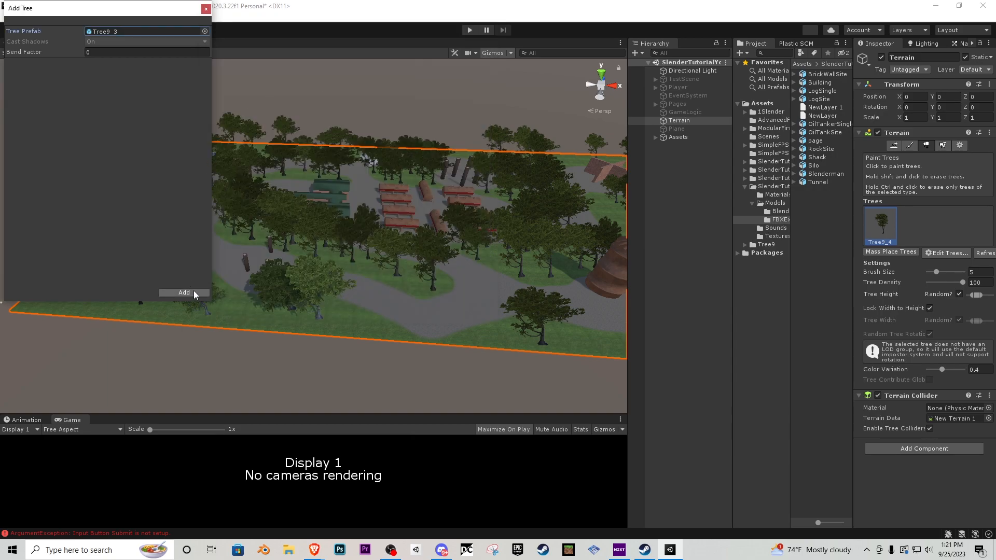
pyautogui.click(183, 292)
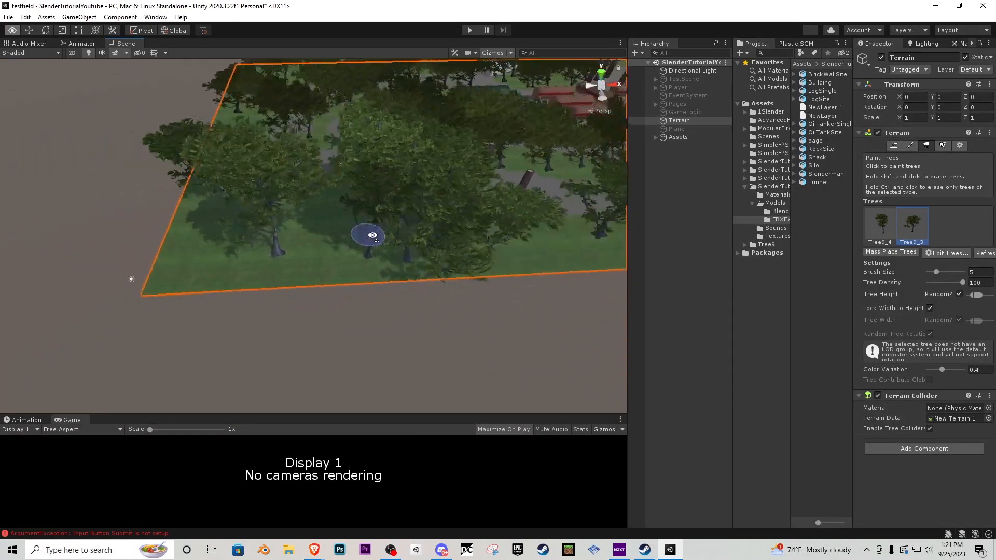
pyautogui.moveTo(934, 272); pyautogui.dragTo(941, 272)
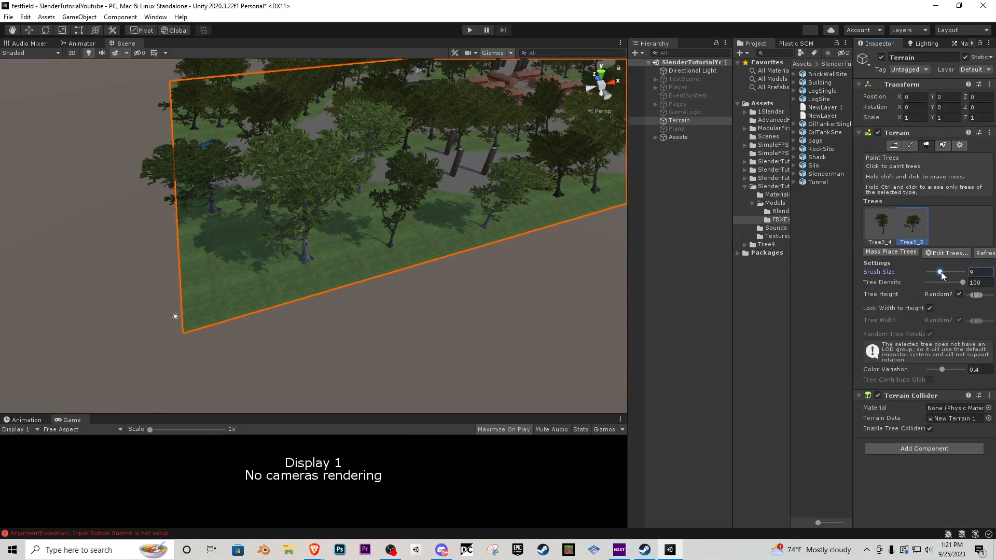
pyautogui.moveTo(962, 282); pyautogui.dragTo(949, 282)
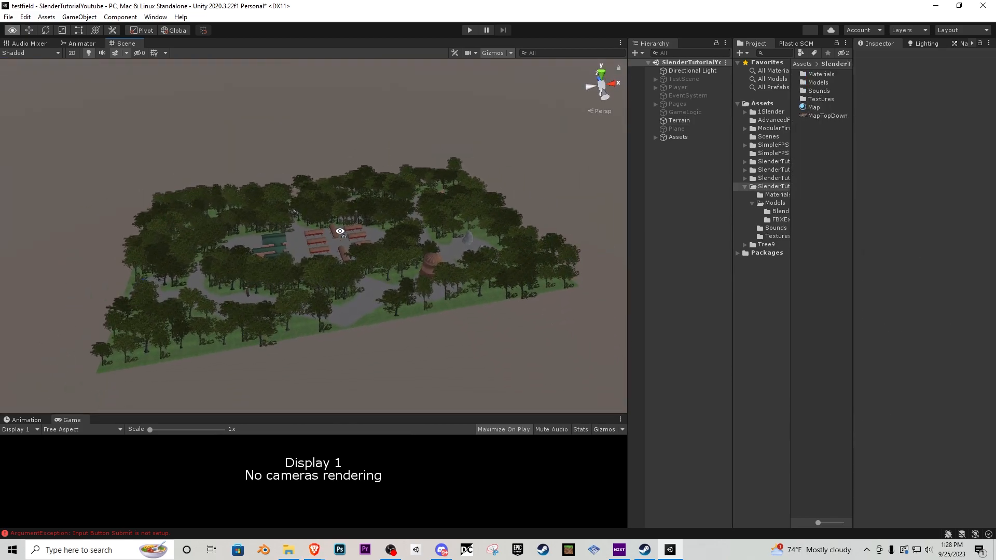
pyautogui.moveTo(248, 104)
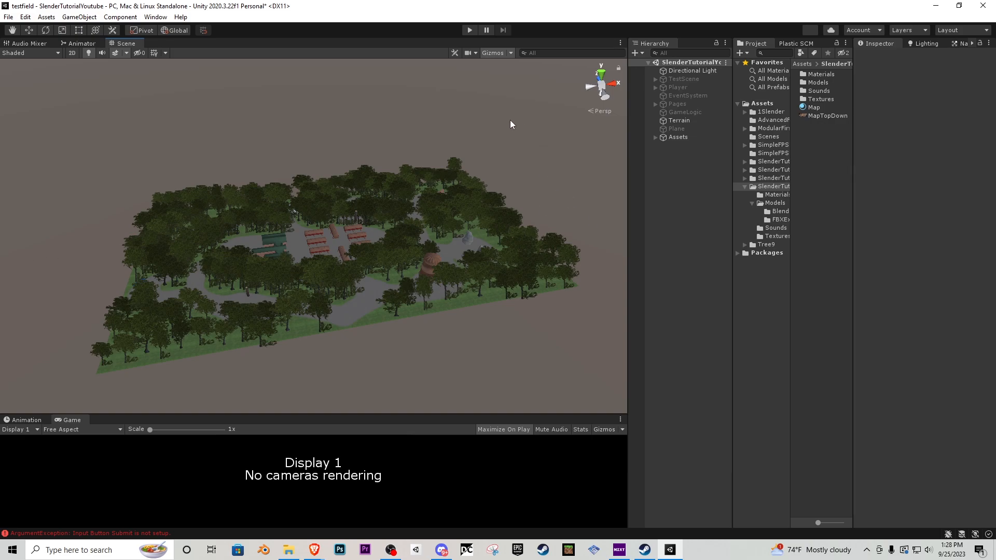
pyautogui.moveTo(527, 178)
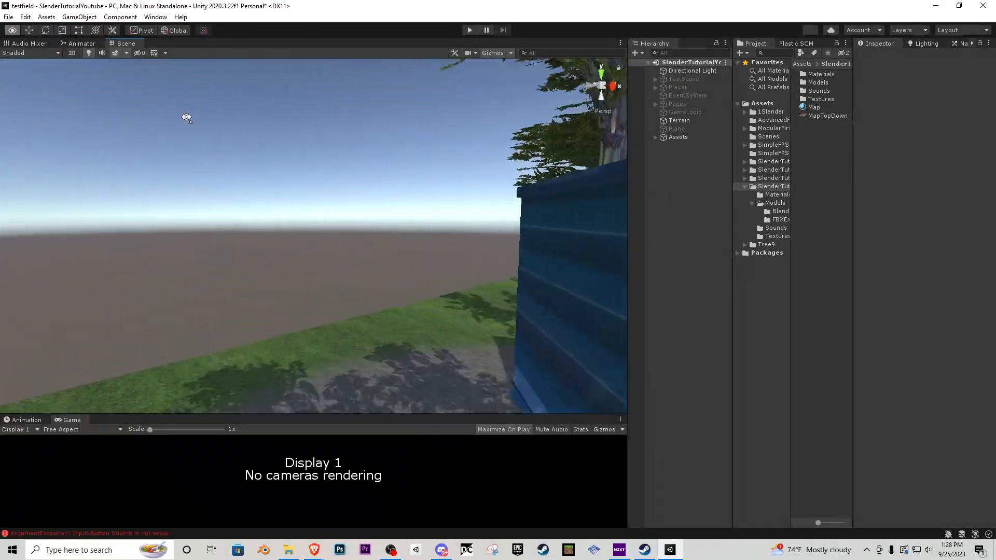
# Set the terrain's Tree Distance to 0 so the painted forest stops rendering
pyautogui.moveTo(187, 117); pyautogui.dragTo(348, 237)
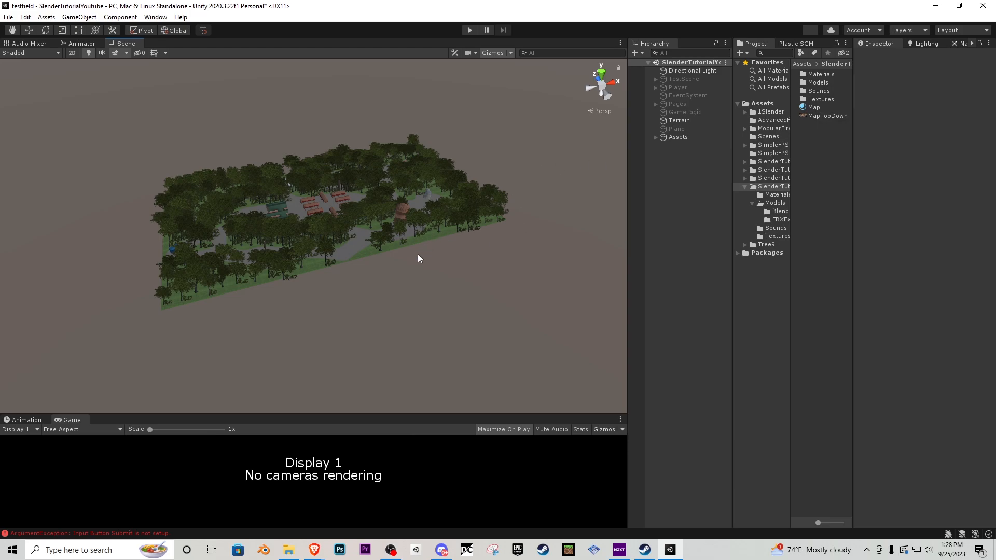
pyautogui.click(678, 120)
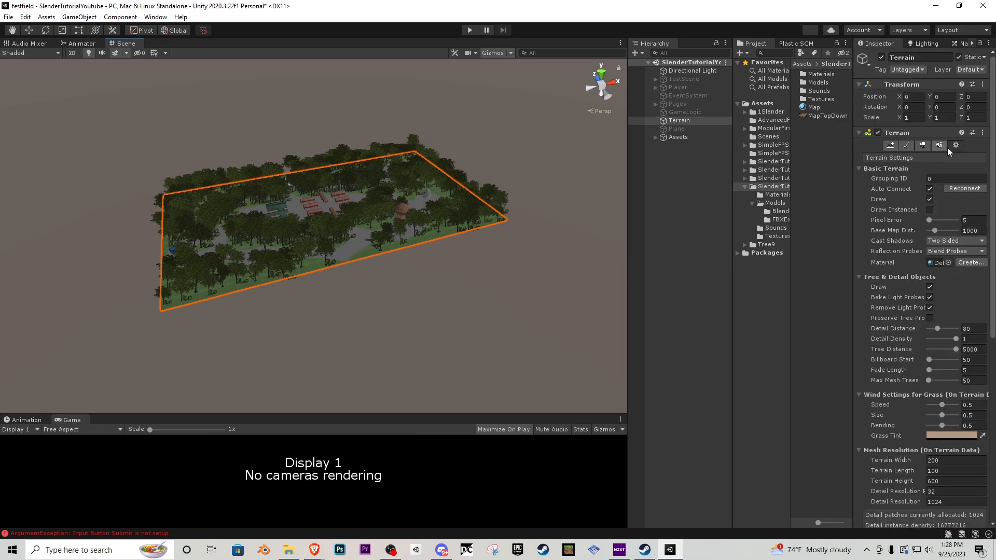
pyautogui.moveTo(926, 359)
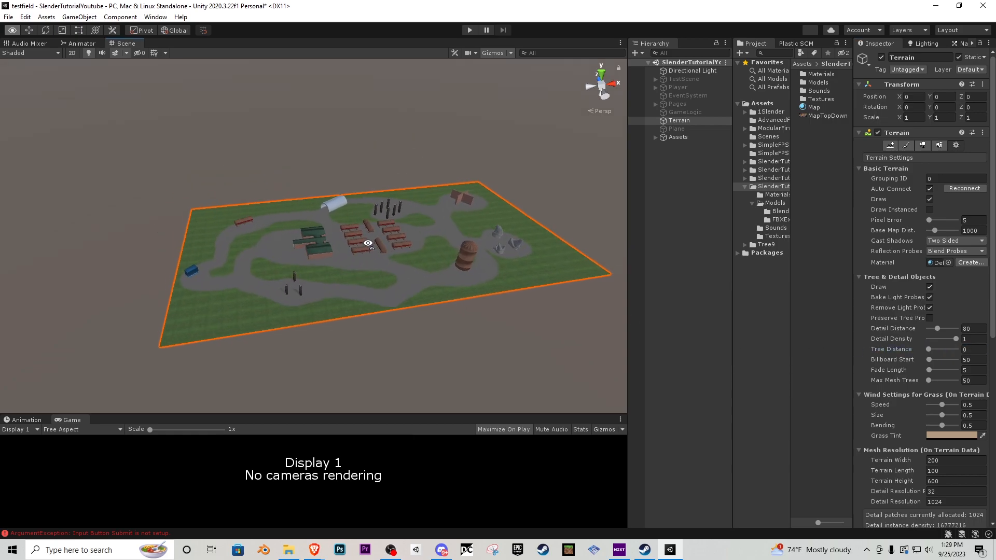
pyautogui.moveTo(932, 349); pyautogui.dragTo(943, 349)
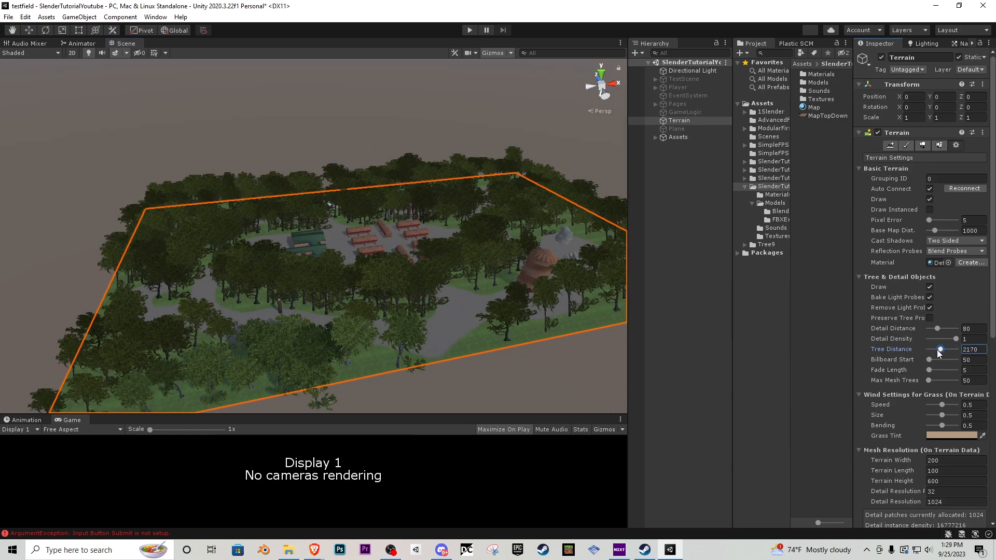
pyautogui.moveTo(940, 350); pyautogui.dragTo(927, 350)
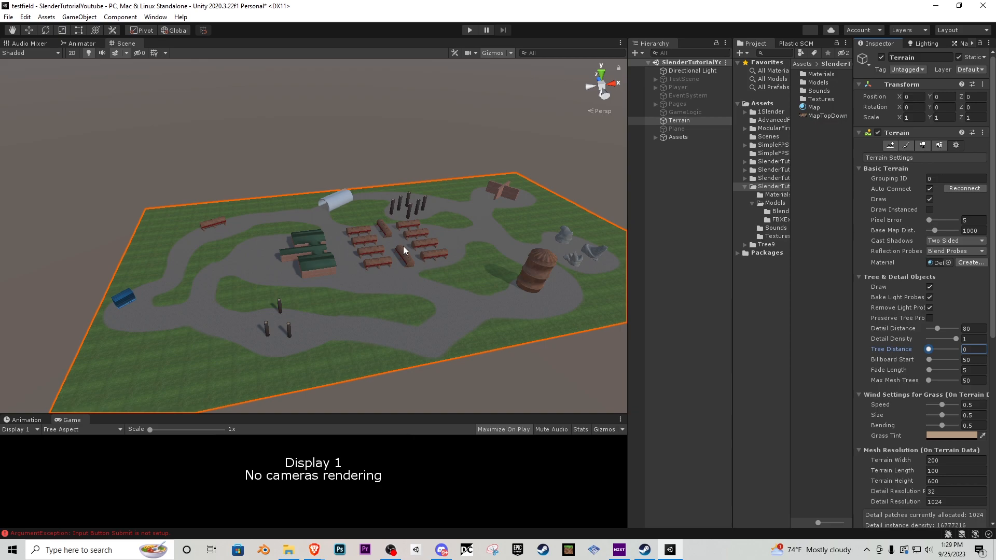
pyautogui.moveTo(462, 284)
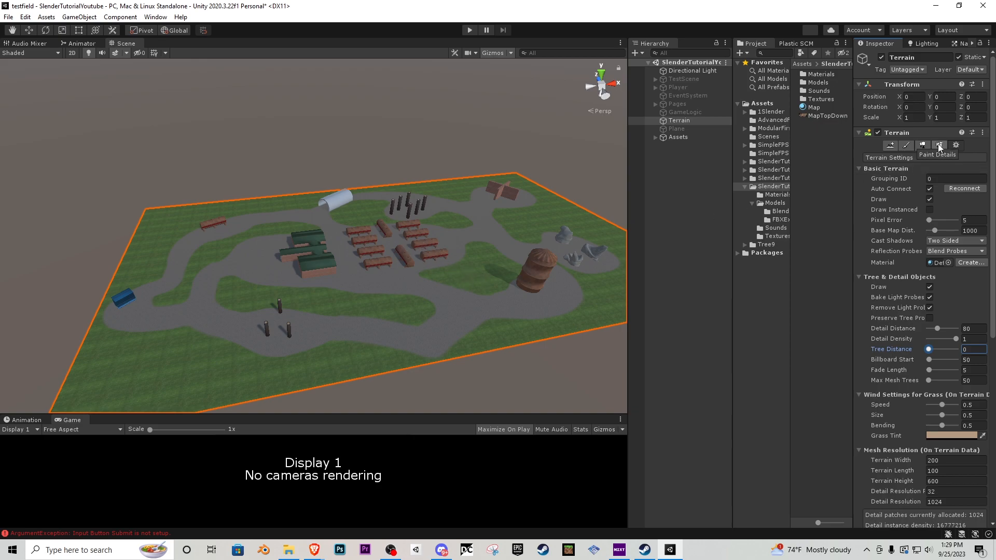
# Add Grass2d_1 as a grass detail texture on the terrain
pyautogui.click(939, 145)
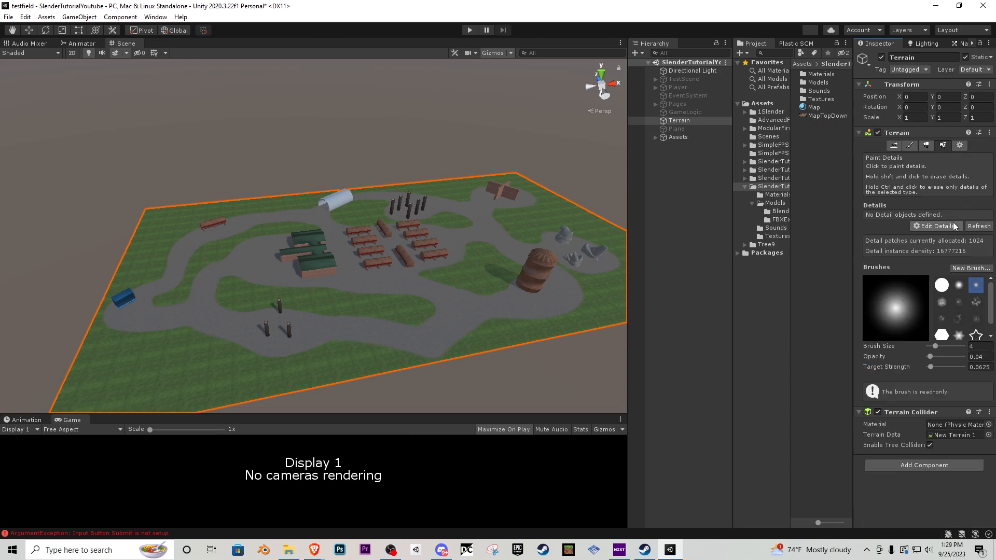
pyautogui.click(935, 226)
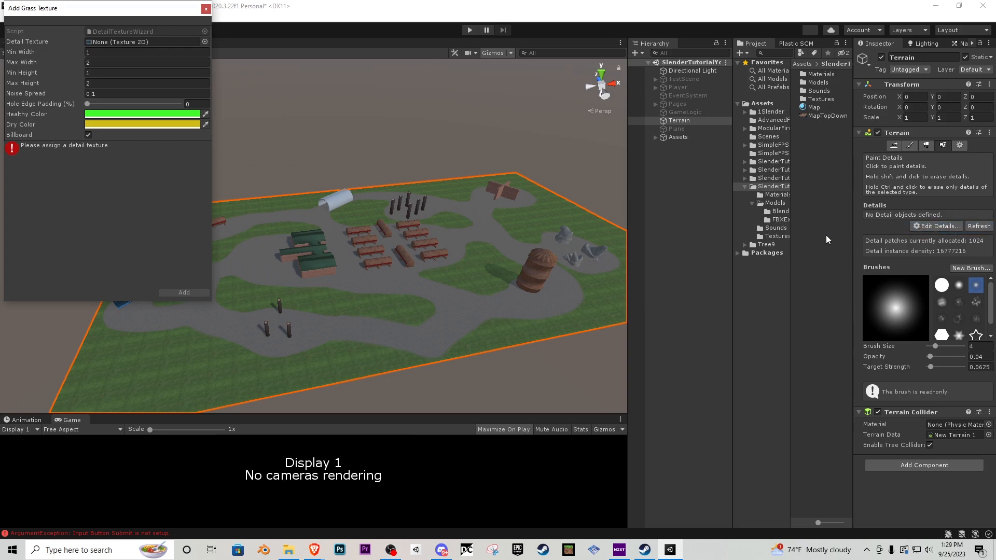
pyautogui.moveTo(61, 43)
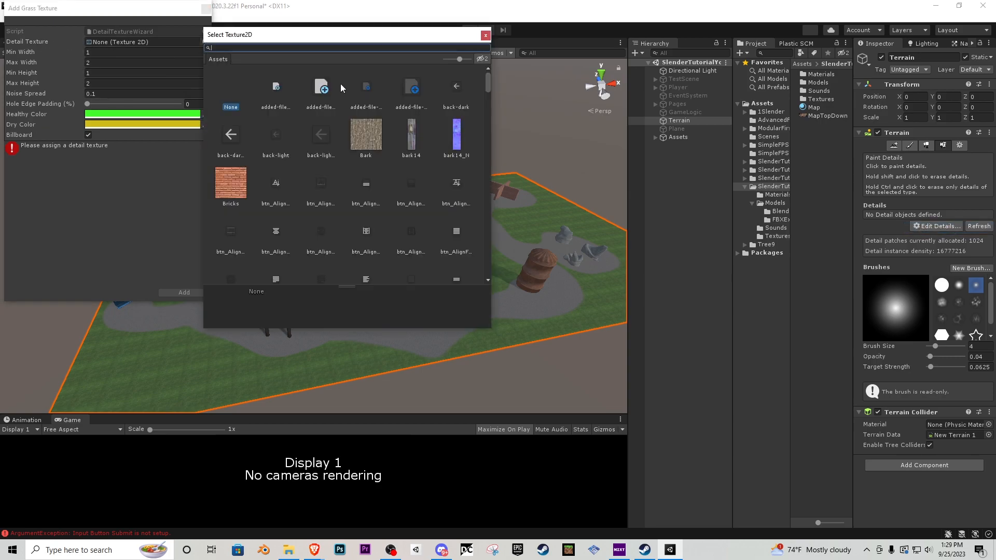
pyautogui.write('grass')
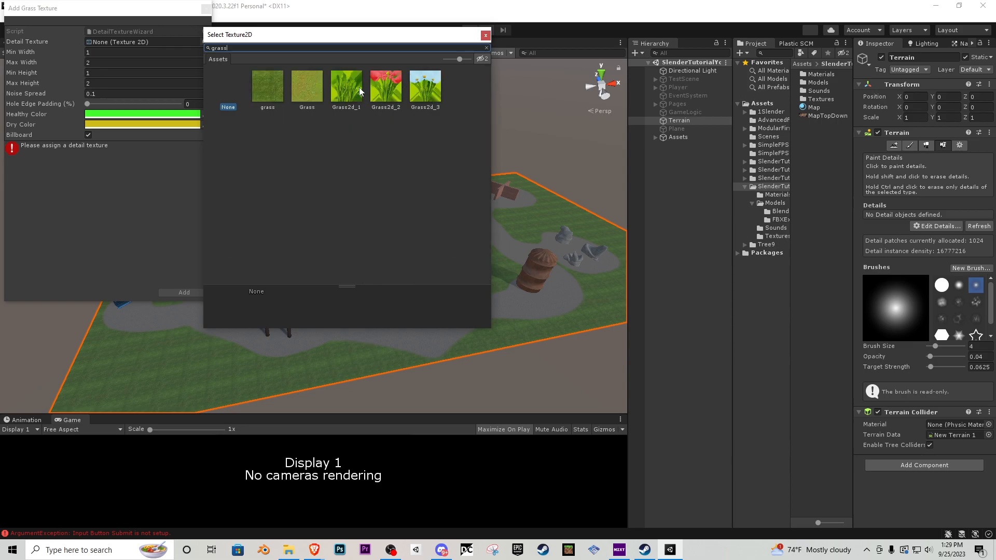
pyautogui.moveTo(214, 131)
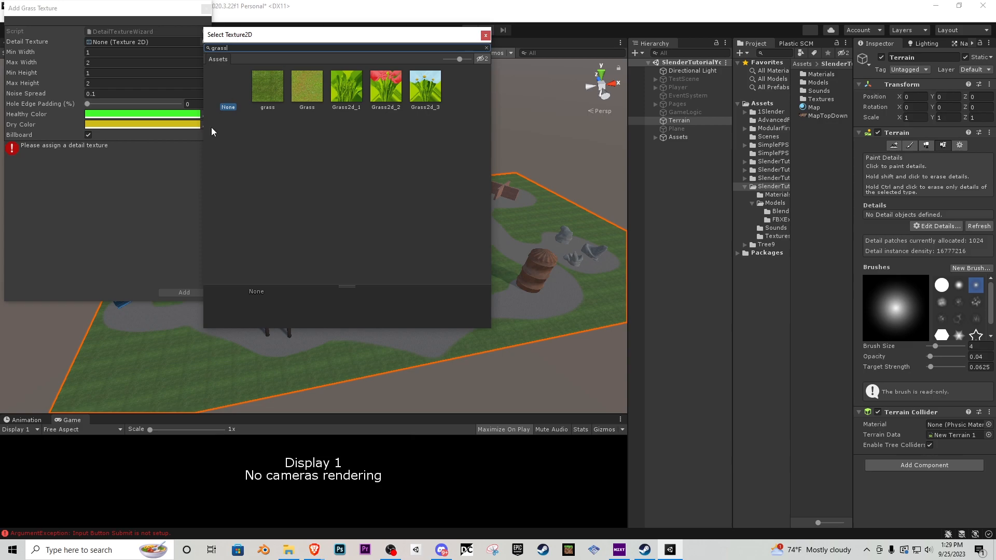
pyautogui.moveTo(392, 178)
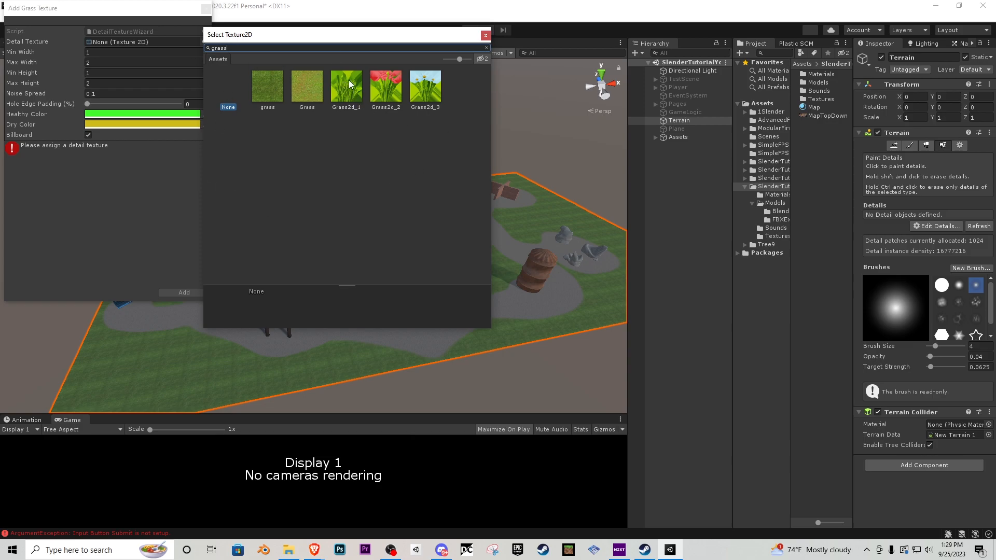
pyautogui.moveTo(431, 89)
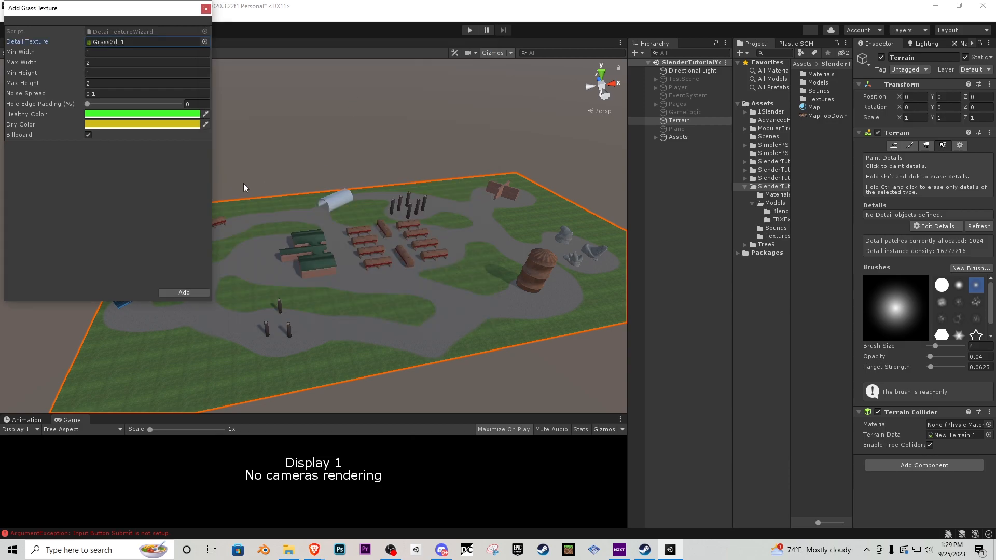
pyautogui.click(183, 292)
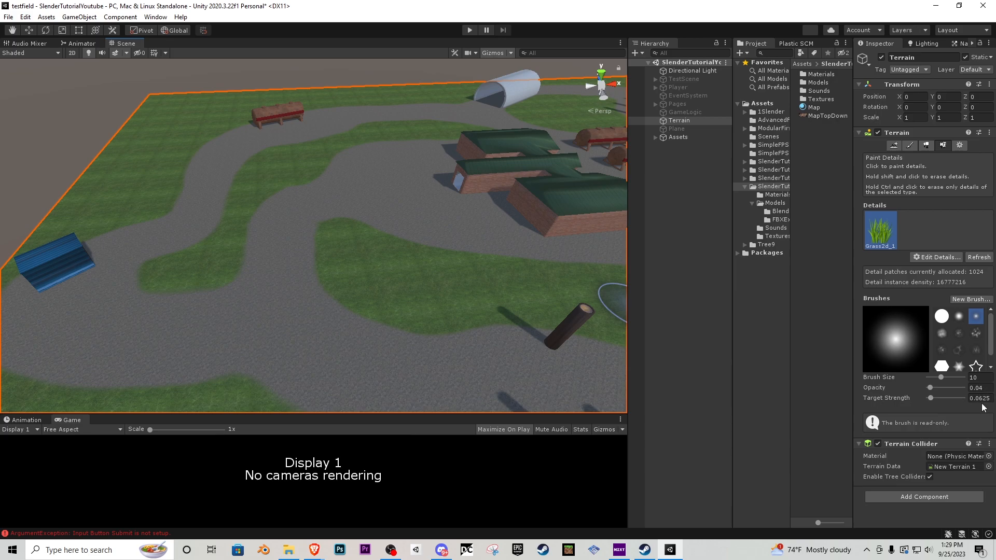
# Paint Grass2d_1 grass over the green areas beside the paths
pyautogui.click(197, 266)
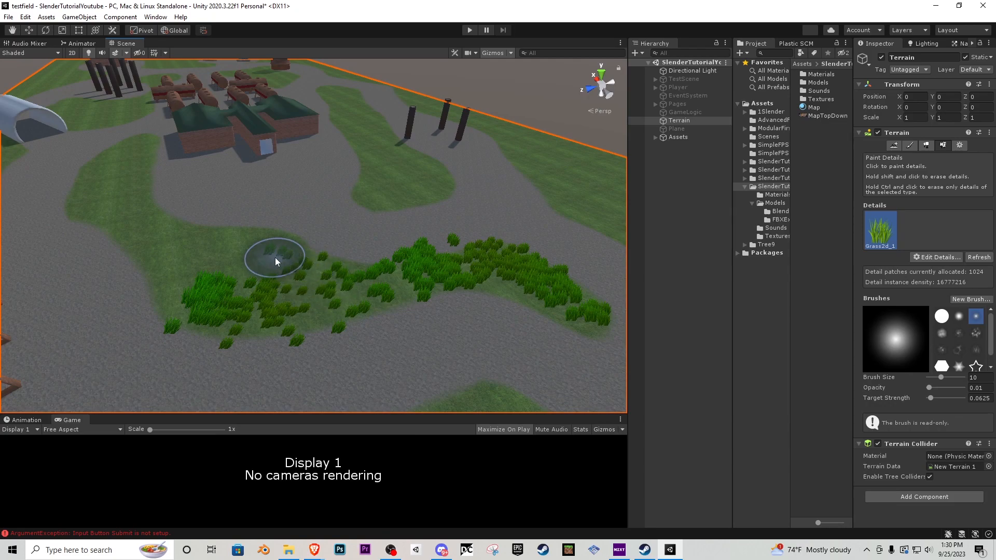
pyautogui.click(346, 288)
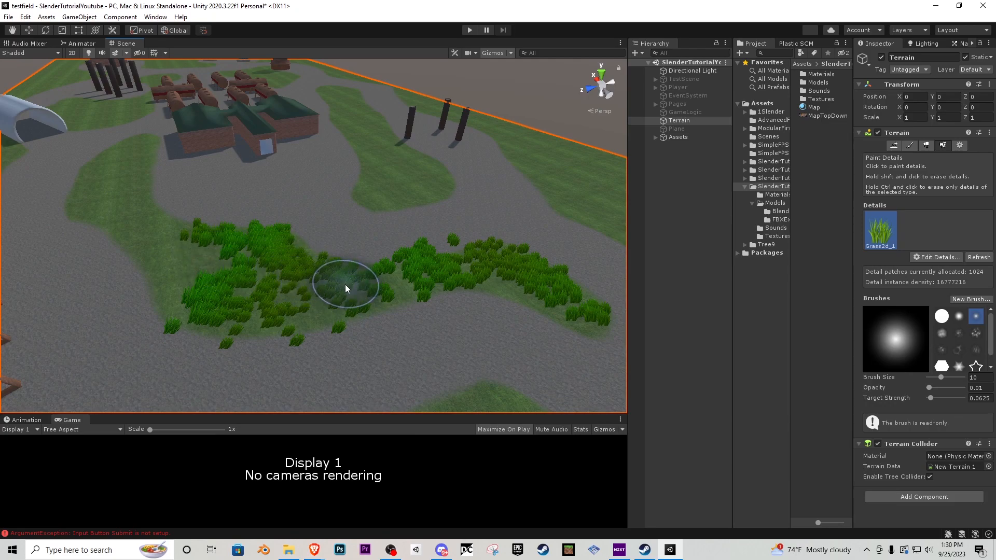
pyautogui.moveTo(144, 239)
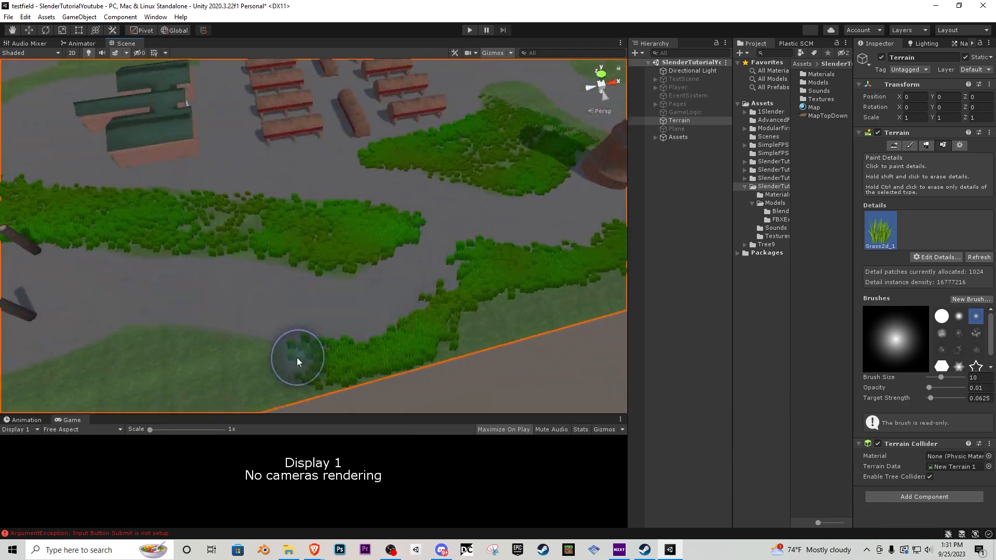
pyautogui.moveTo(299, 362); pyautogui.dragTo(425, 168)
pyautogui.write('30')
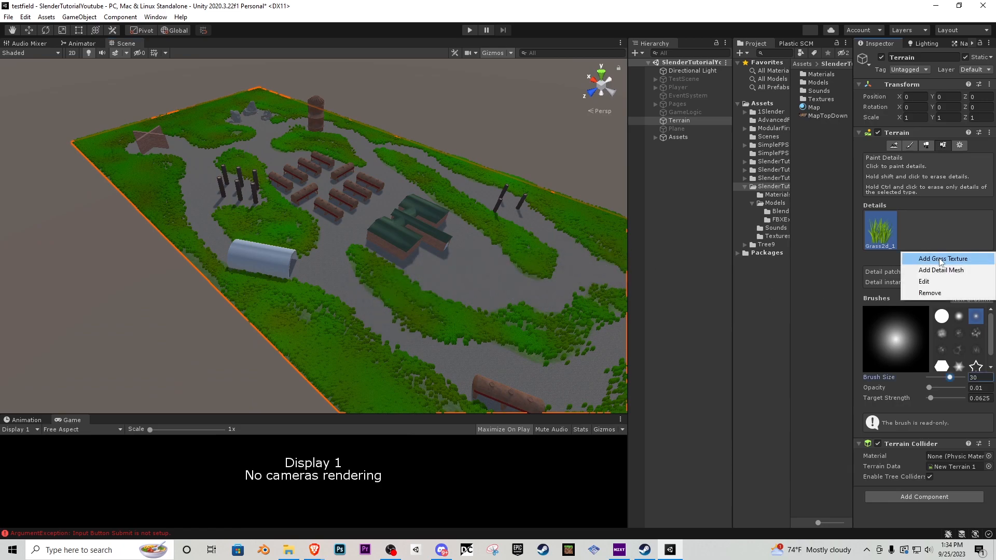
# Add Grass2d_2 and Grass2d_3 flower detail textures to the terrain
pyautogui.click(941, 270)
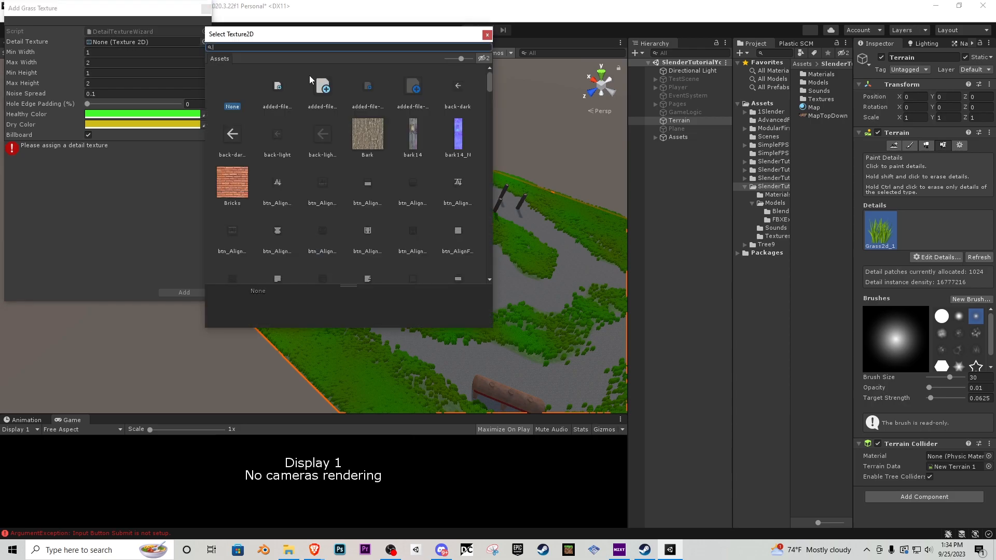
pyautogui.write('grass')
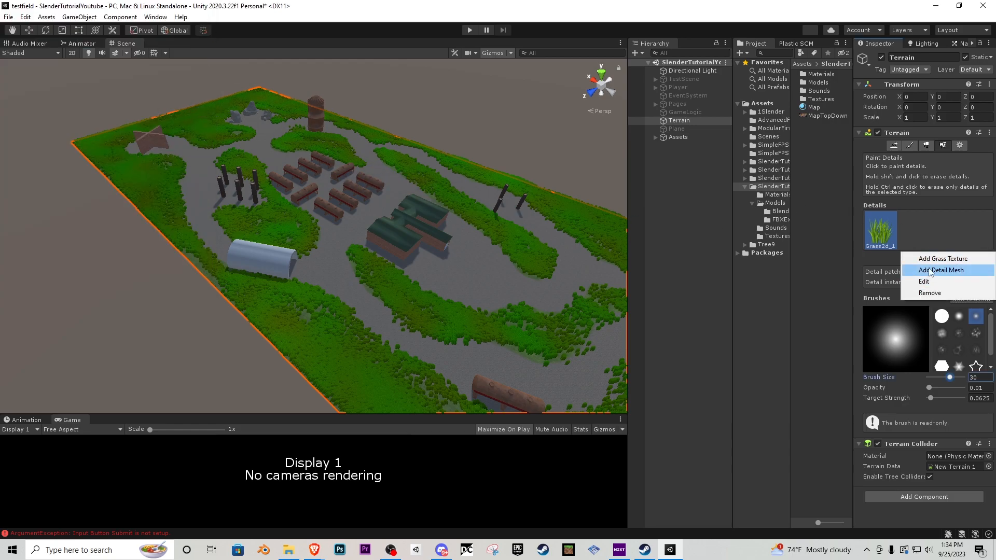
pyautogui.click(942, 258)
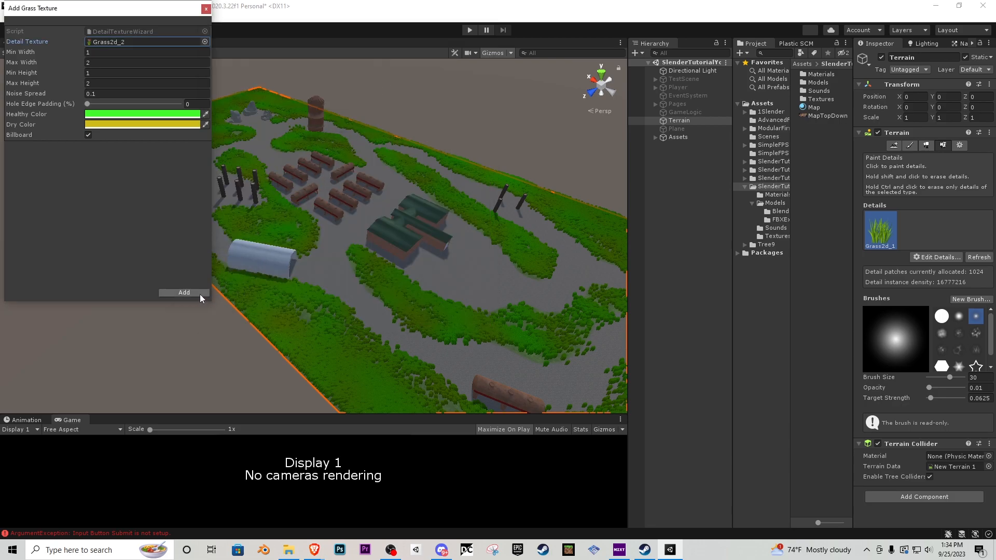
pyautogui.click(183, 293)
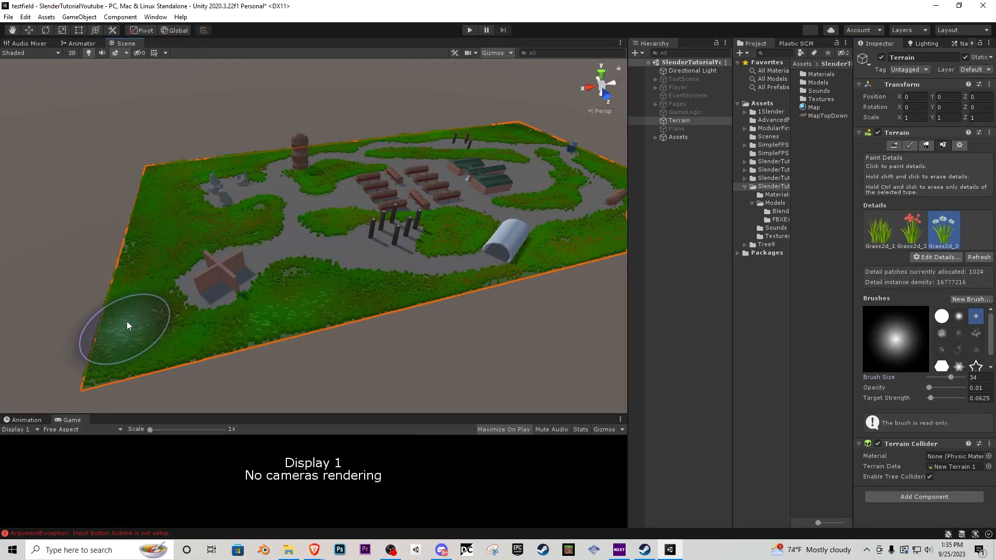
# Paint red flowers and daisies in among the grass on the terrain
pyautogui.moveTo(951, 377); pyautogui.dragTo(939, 377)
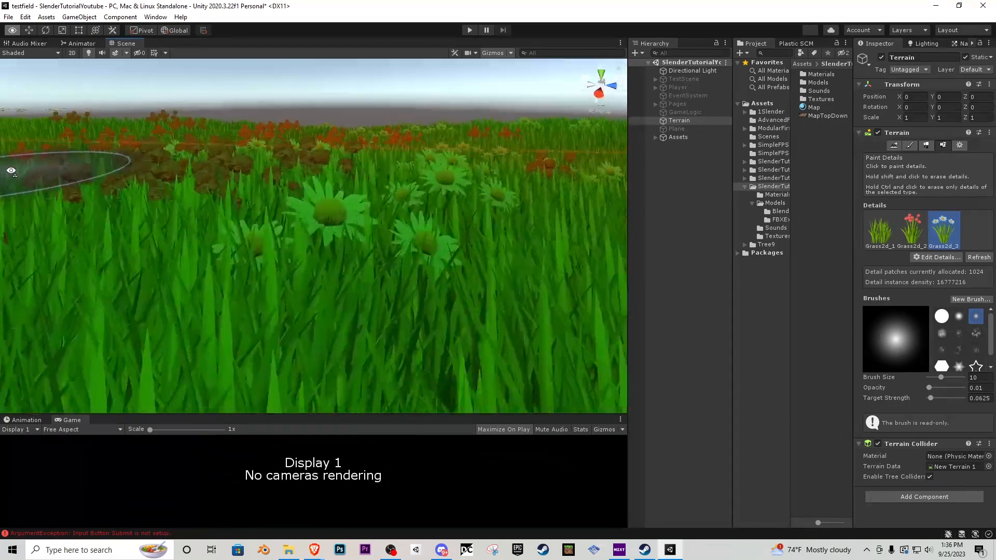
pyautogui.click(935, 257)
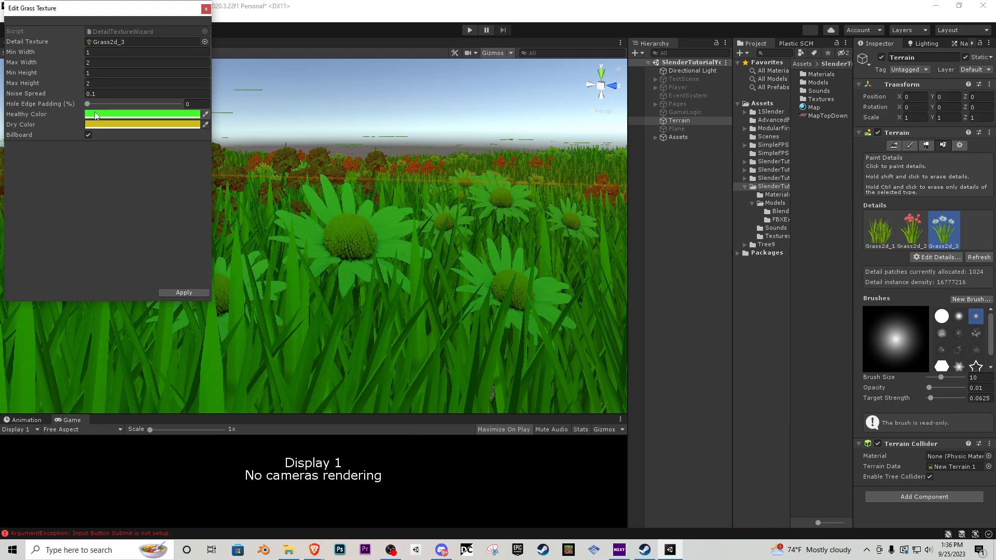
# Give the daisy detail a near-white healthy colour and a grey dry colour, then apply
pyautogui.click(141, 114)
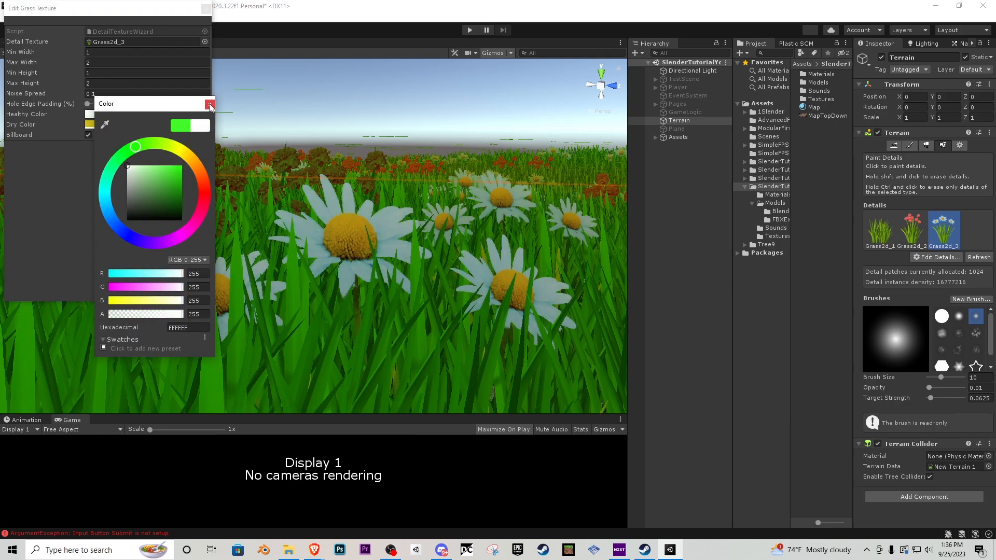
pyautogui.click(89, 125)
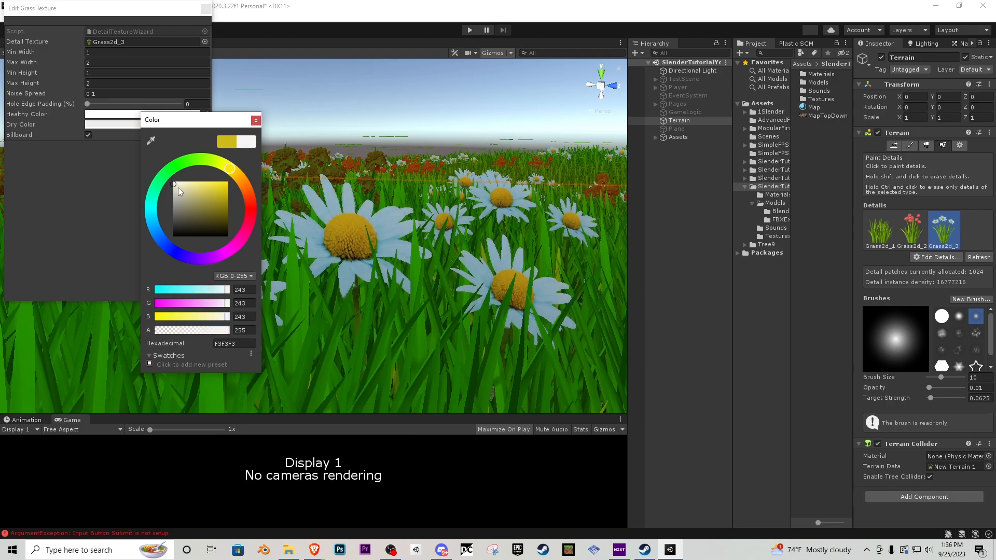
pyautogui.moveTo(180, 191); pyautogui.dragTo(173, 197)
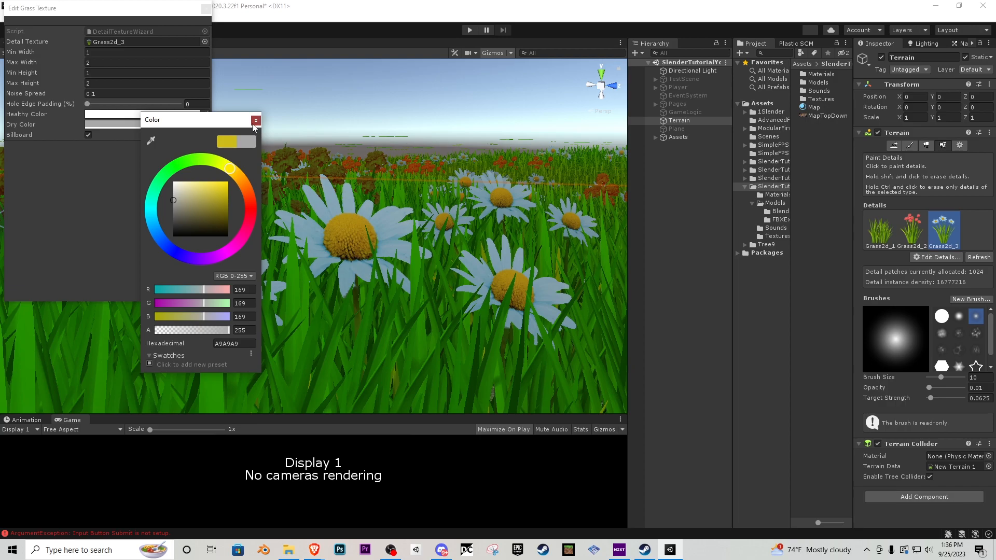
pyautogui.click(256, 121)
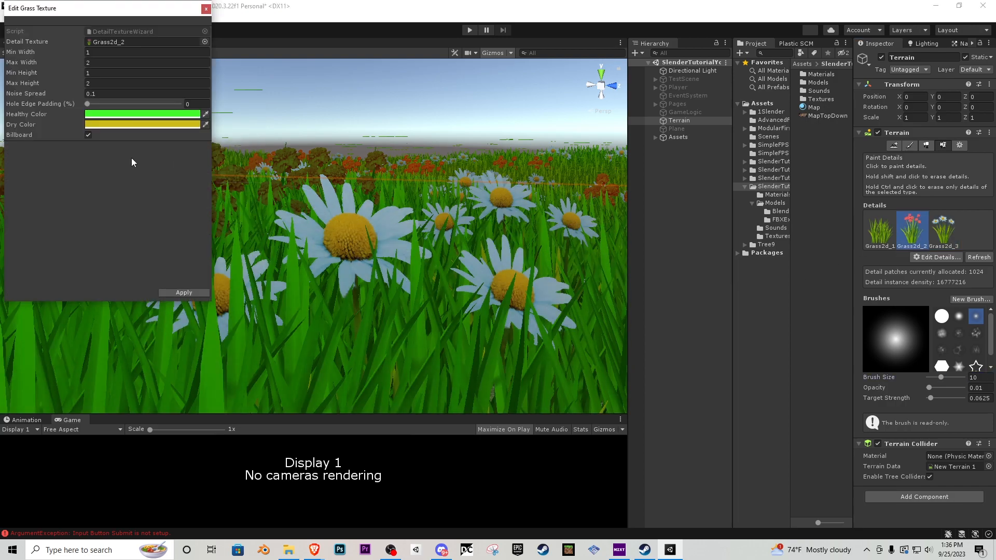
# Retint the red flowers with a grey dry colour and the grass with near-white healthy and grey dry colours
pyautogui.click(143, 114)
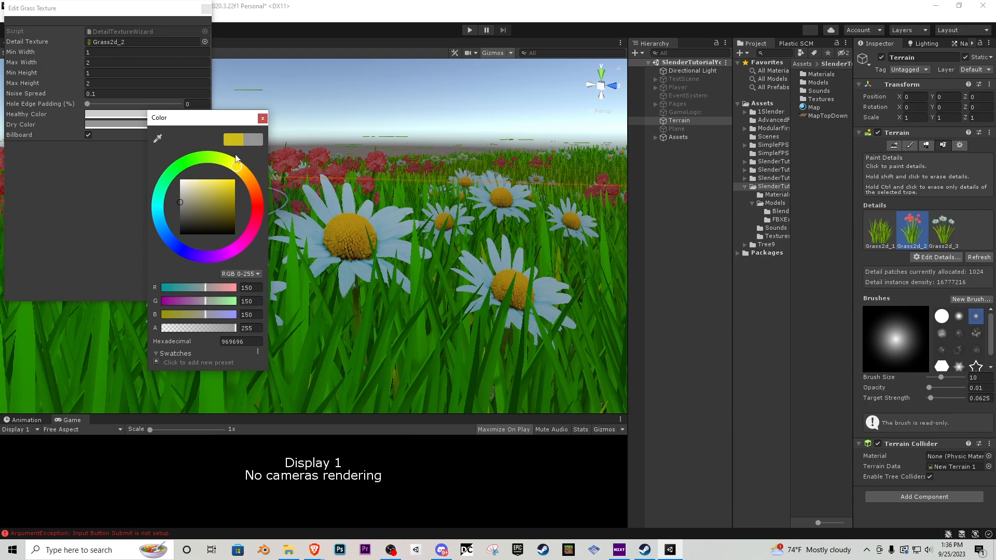
pyautogui.click(262, 118)
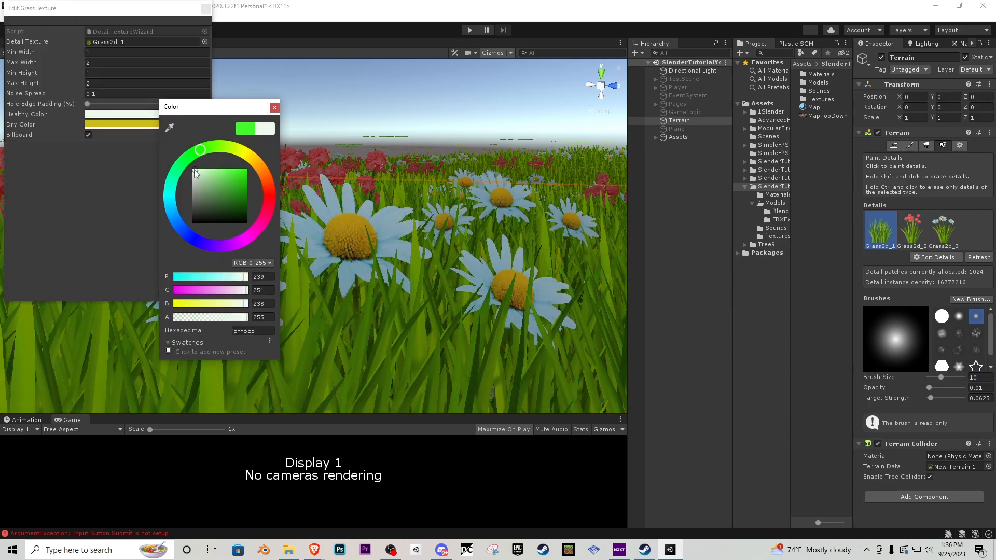
pyautogui.click(274, 107)
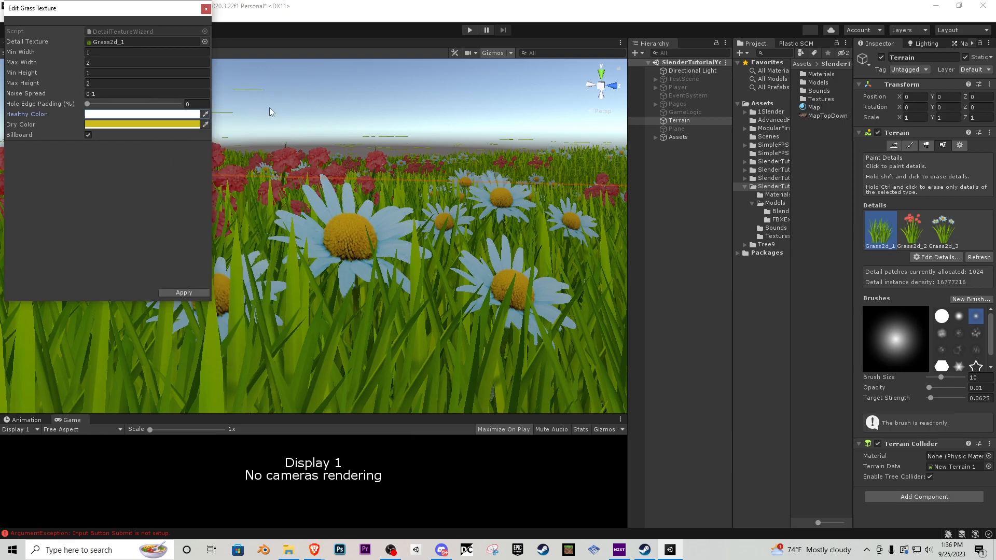
pyautogui.click(144, 124)
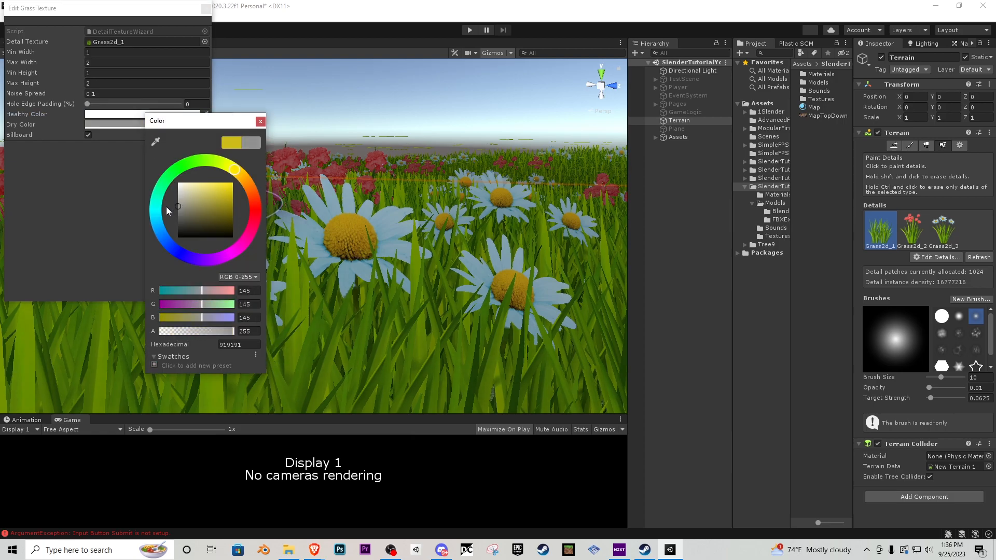
pyautogui.click(178, 197)
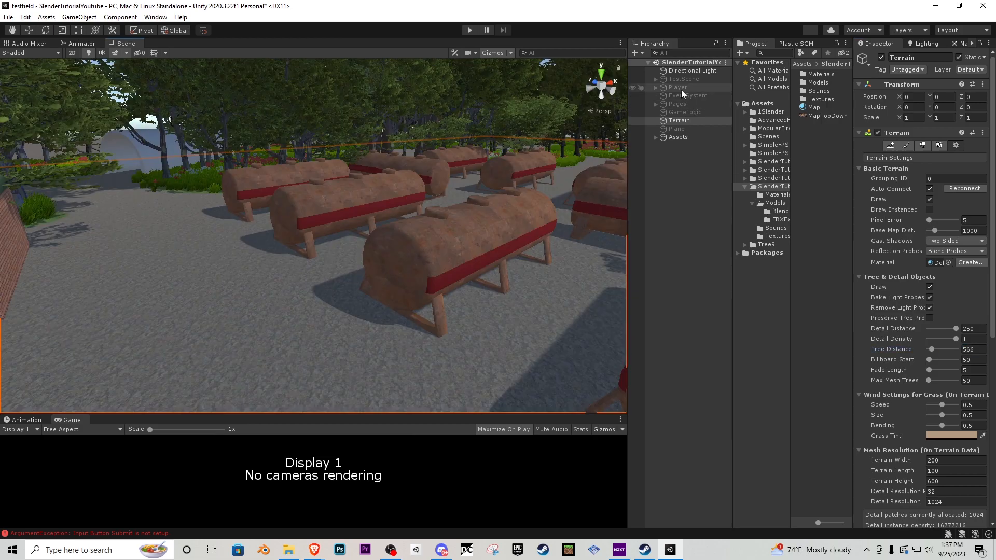
# Reactivate the Player object and frame it closely in the Scene view
pyautogui.click(677, 87)
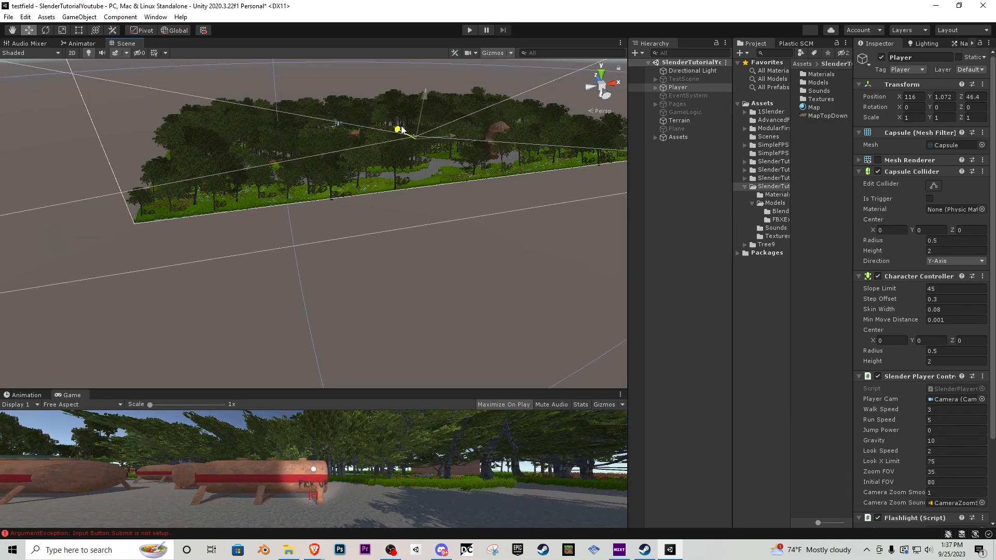
pyautogui.moveTo(400, 130); pyautogui.dragTo(344, 143)
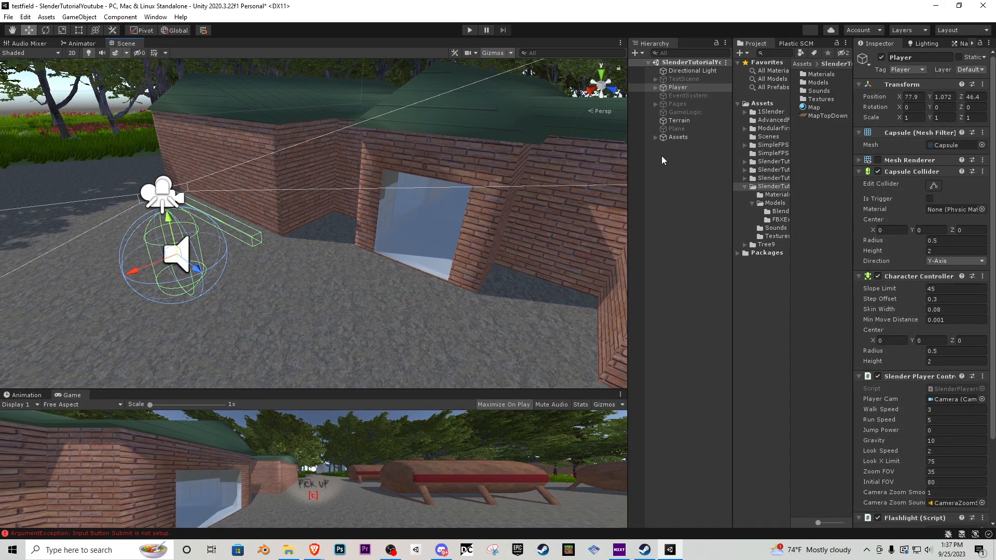
# Add a Mesh Collider component to all seventeen site models selected under Assets
pyautogui.click(693, 144)
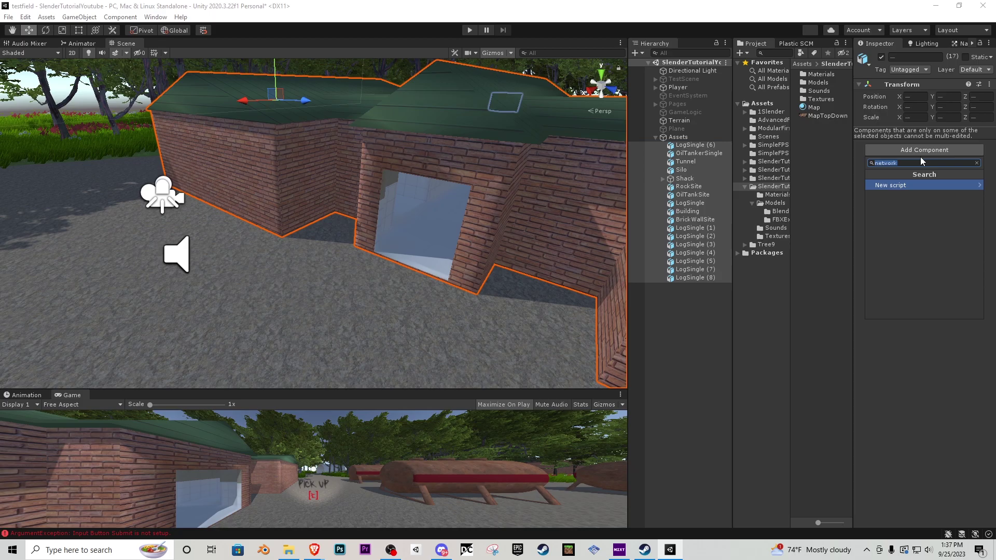
pyautogui.write('mesh')
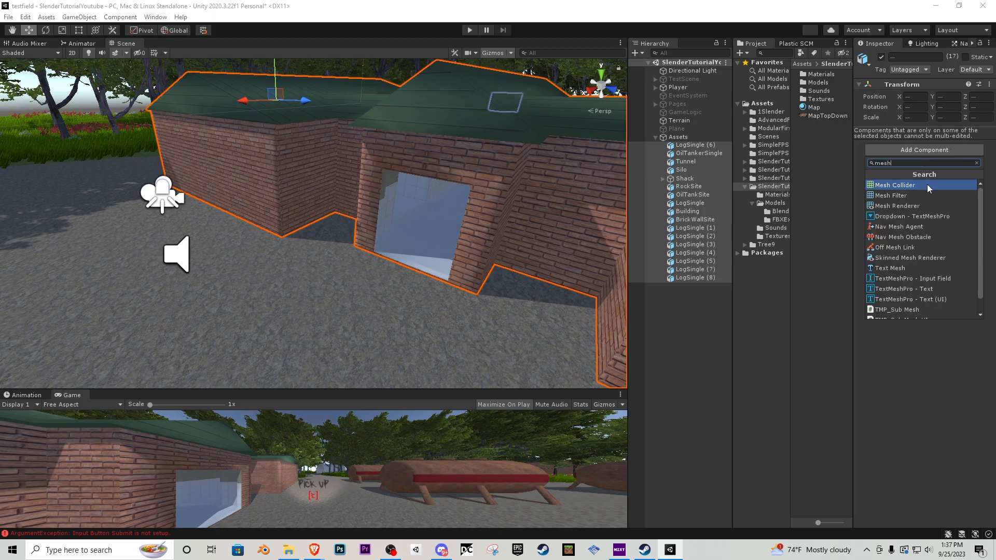
pyautogui.click(894, 184)
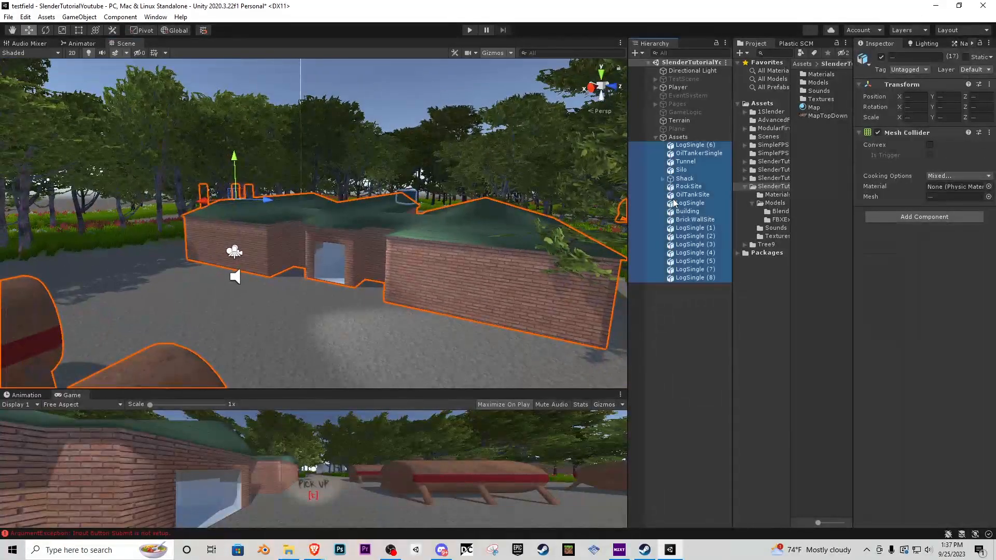
pyautogui.click(685, 179)
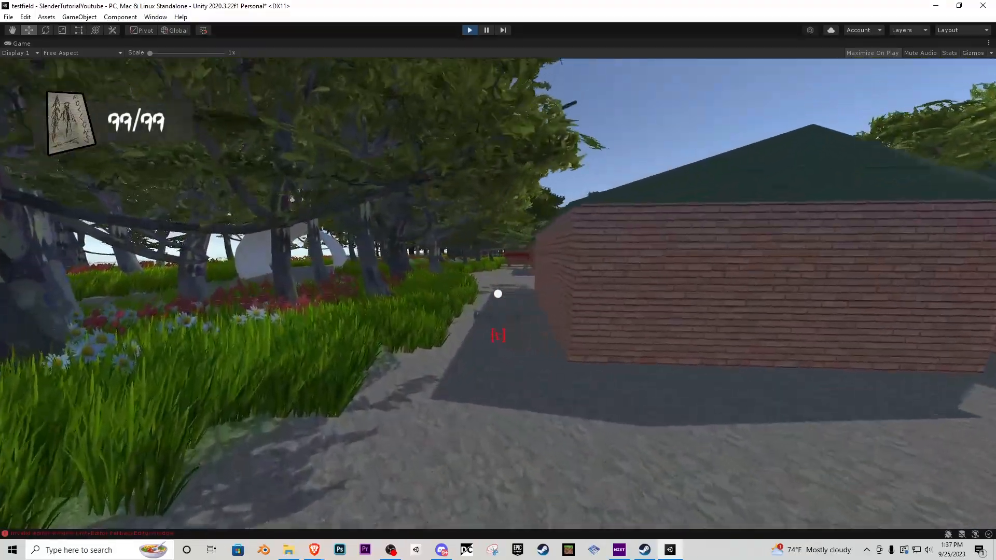
pyautogui.press('w')
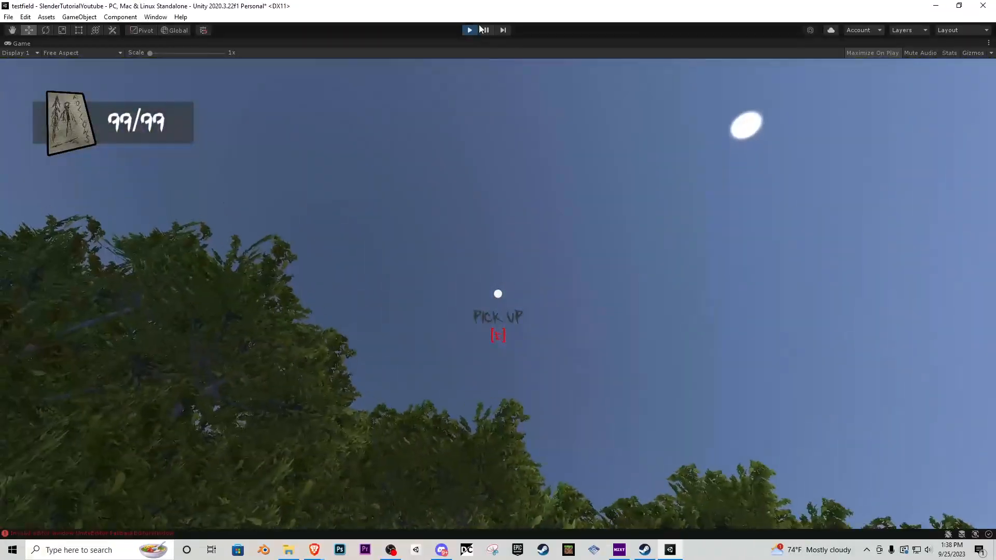
pyautogui.click(485, 29)
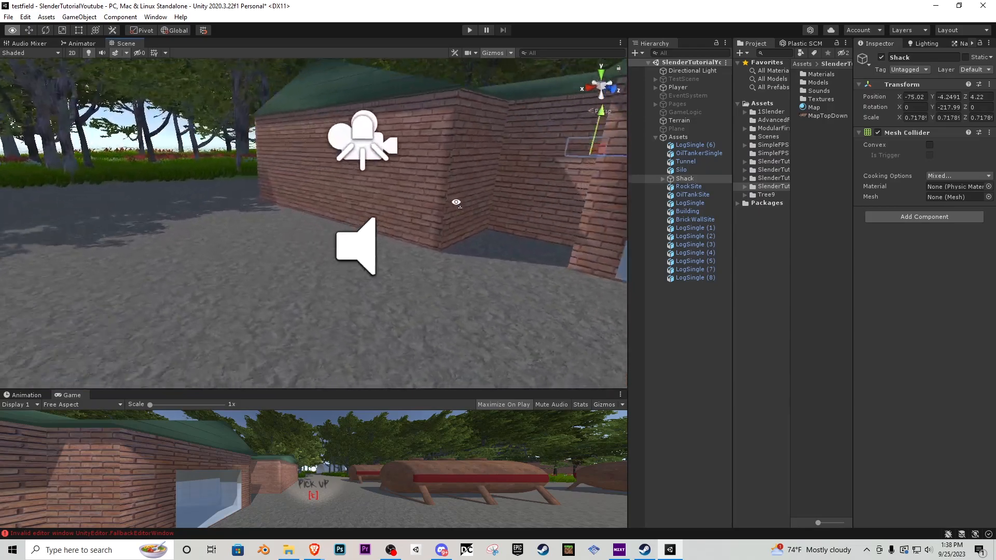
pyautogui.click(678, 87)
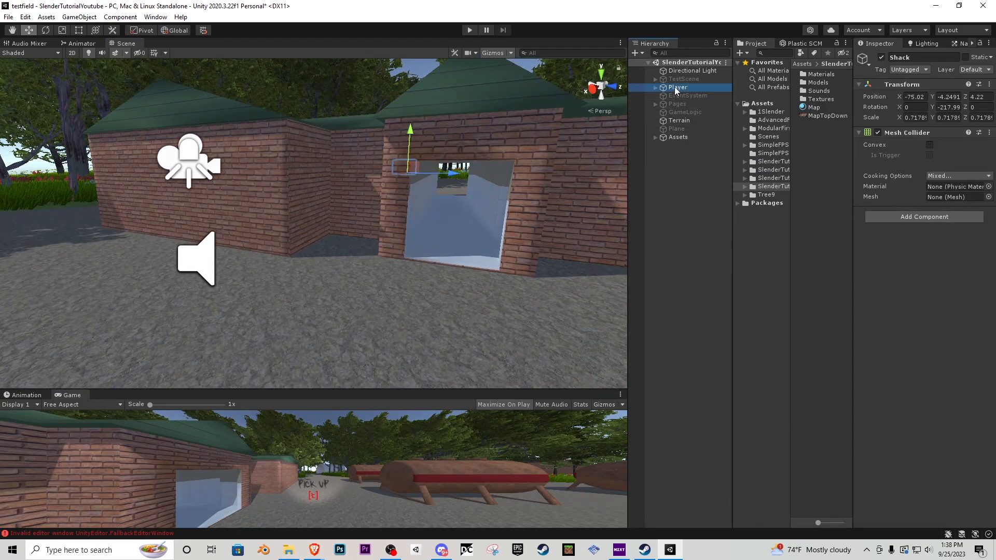
pyautogui.click(656, 87)
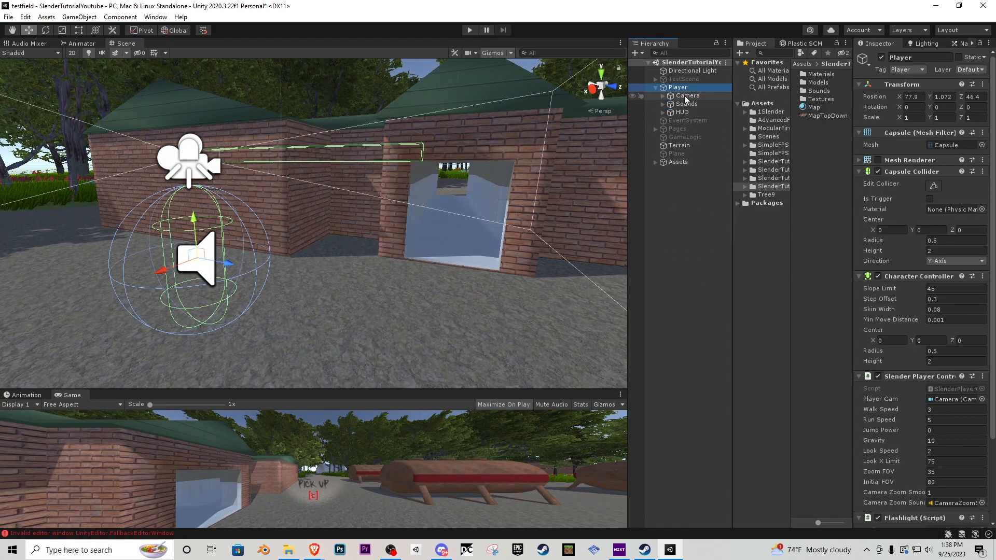
pyautogui.click(687, 95)
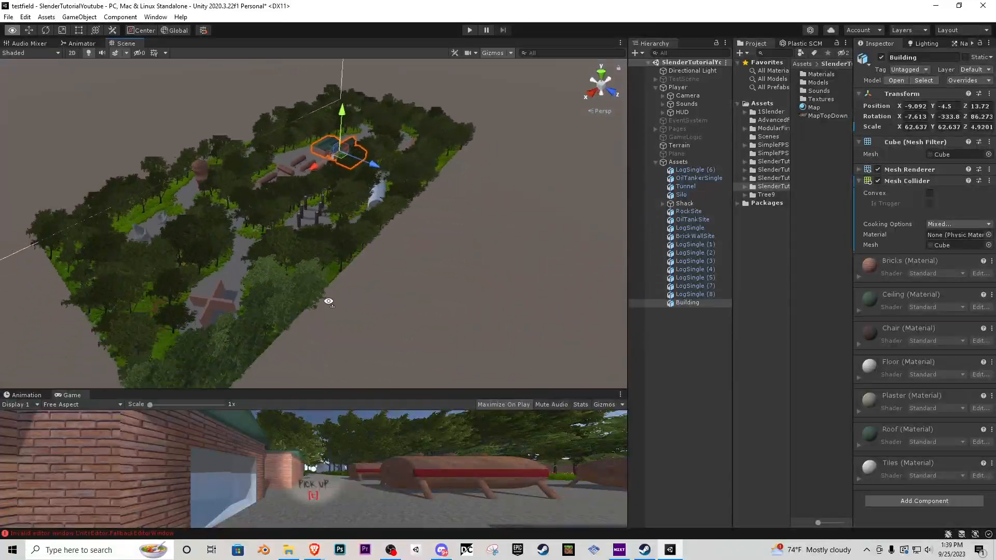
pyautogui.click(678, 145)
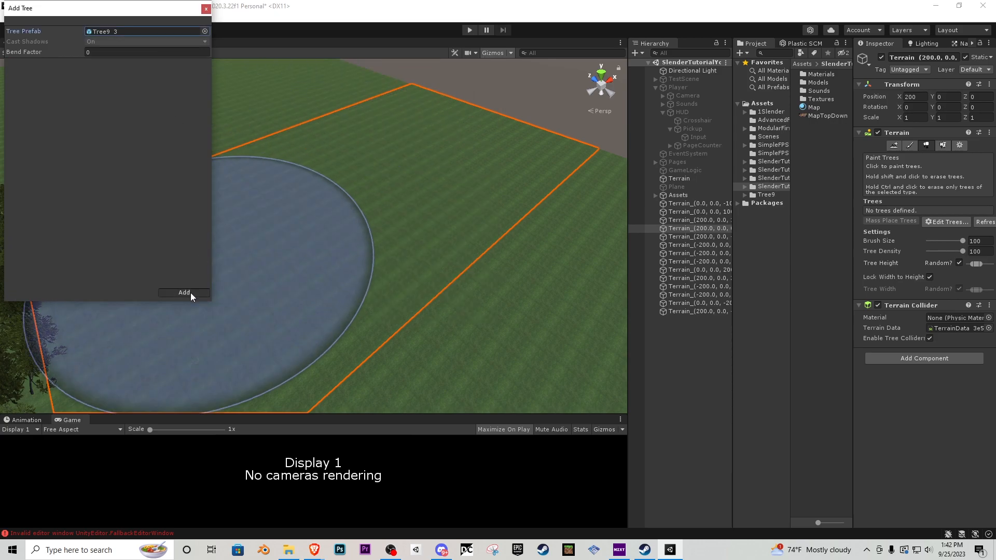
# Add the Tree9_3 prefab as a paintable tree and raise tree density to its maximum of 100
pyautogui.click(184, 293)
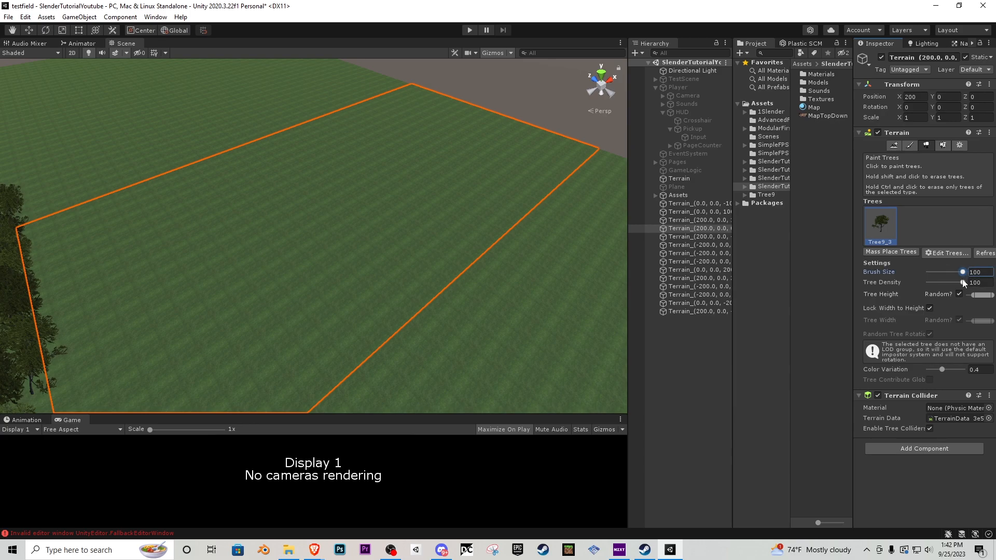
pyautogui.moveTo(966, 283); pyautogui.dragTo(943, 282)
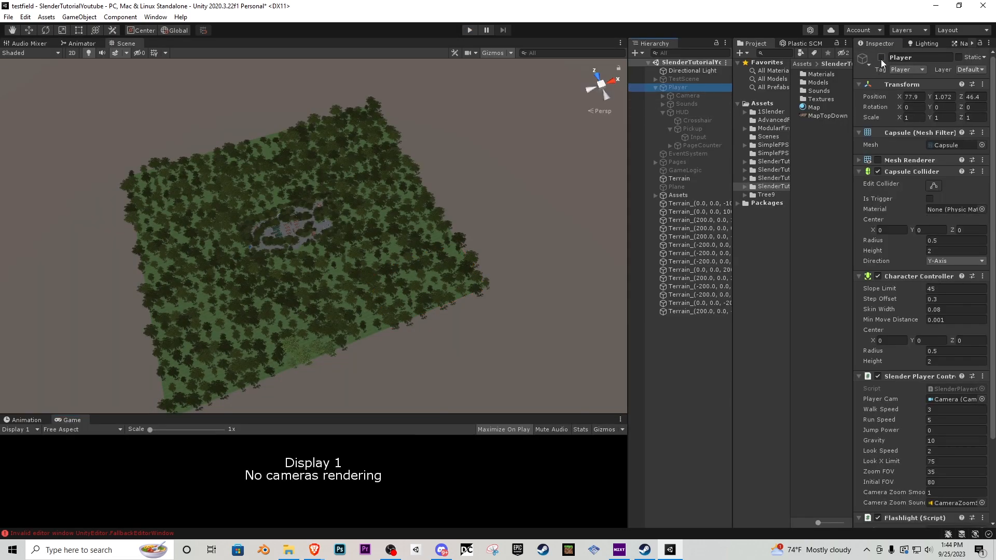
# Tick the Player's active checkbox so its camera renders the game view again
pyautogui.click(469, 29)
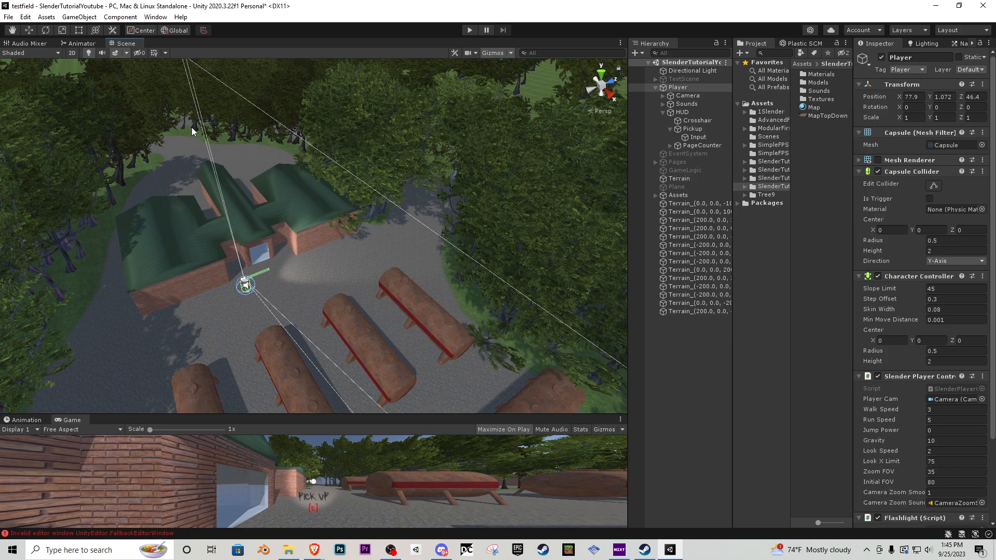
pyautogui.moveTo(341, 183)
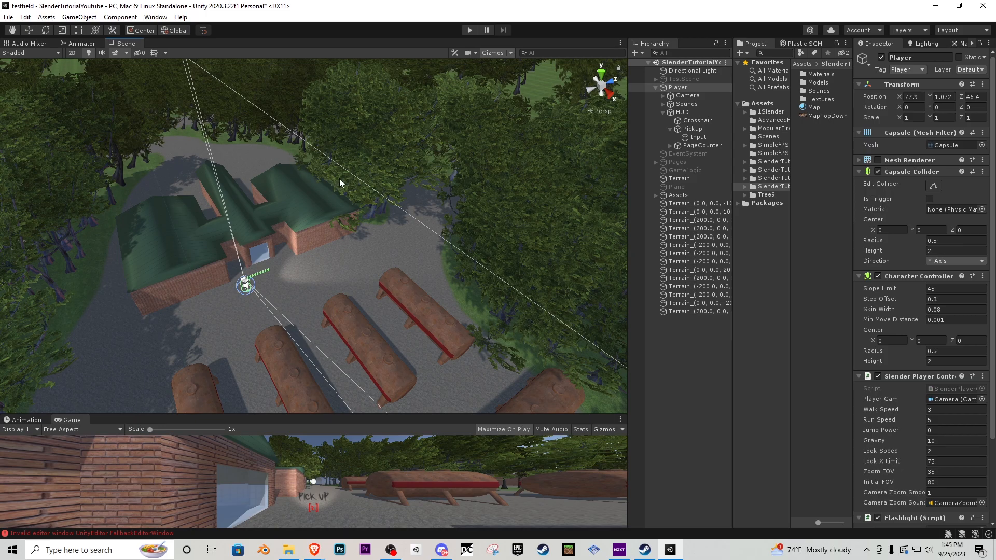